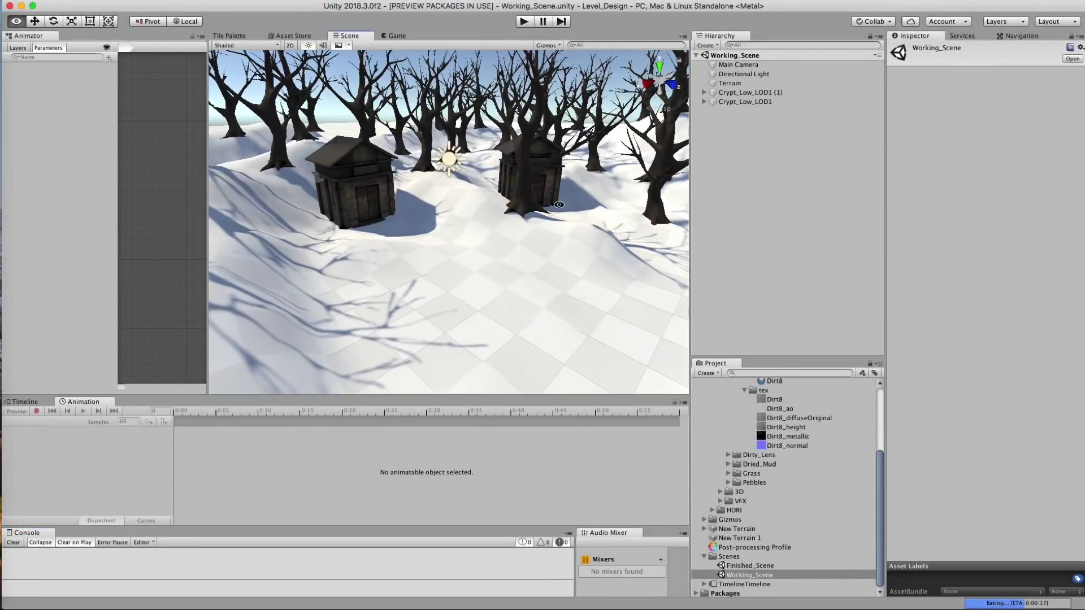
Move the Scene view closer to the two crypts.
left_click_drag(559, 205, 512, 234)
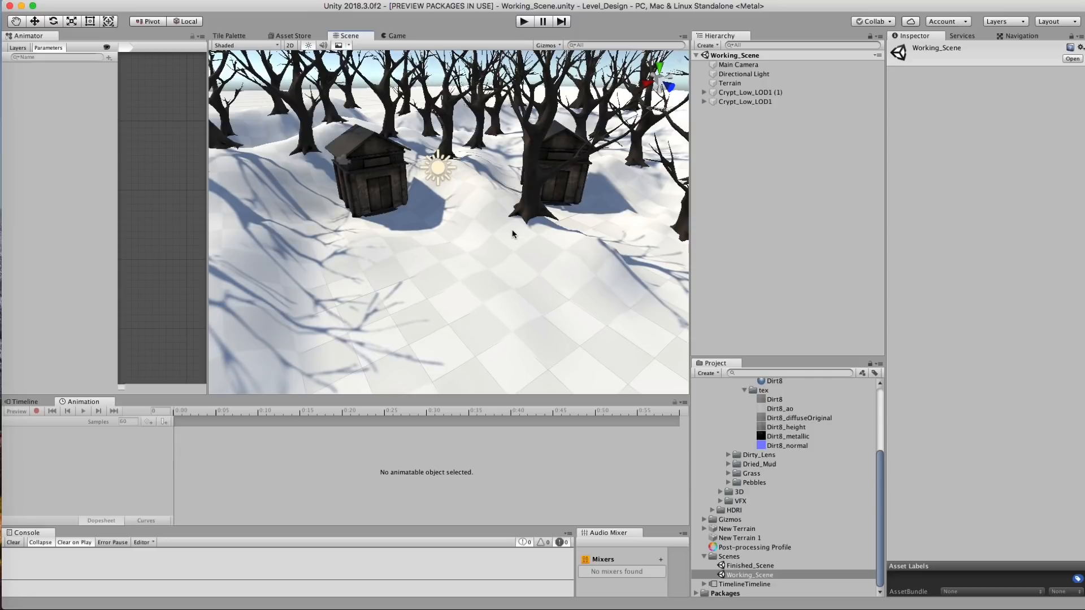
mouse_move(803, 307)
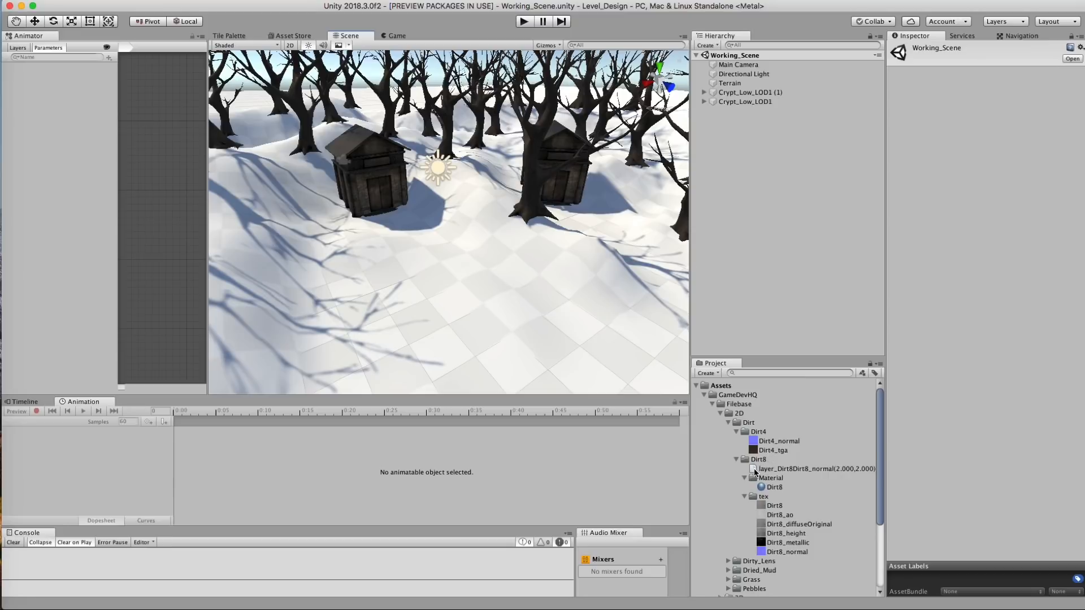
Select the Terrain, switch to Paint Texture and bring up Edit Terrain Layers.
left_click(730, 84)
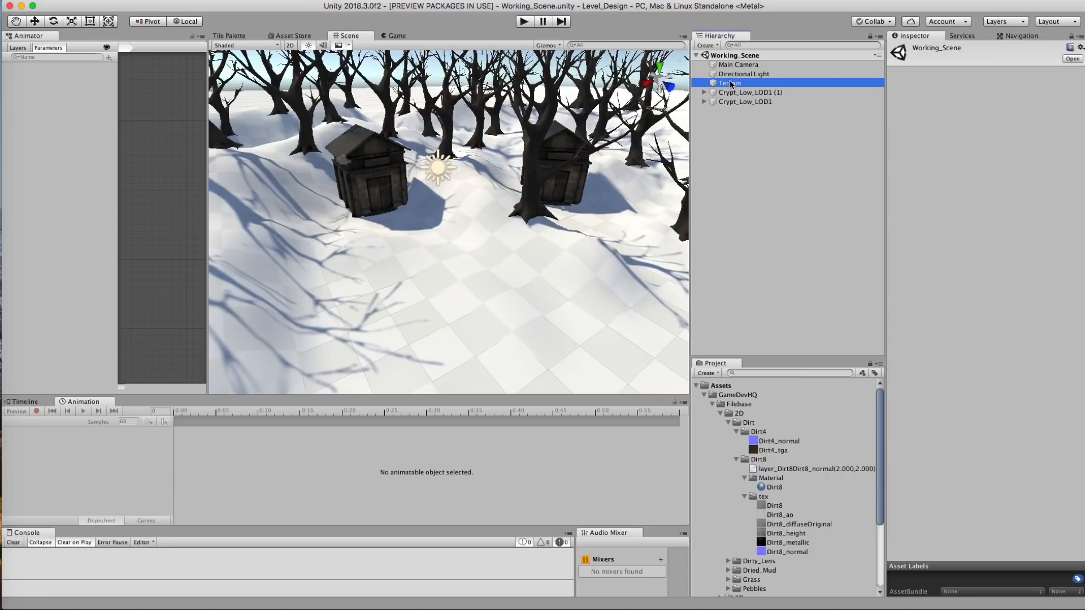
left_click(730, 82)
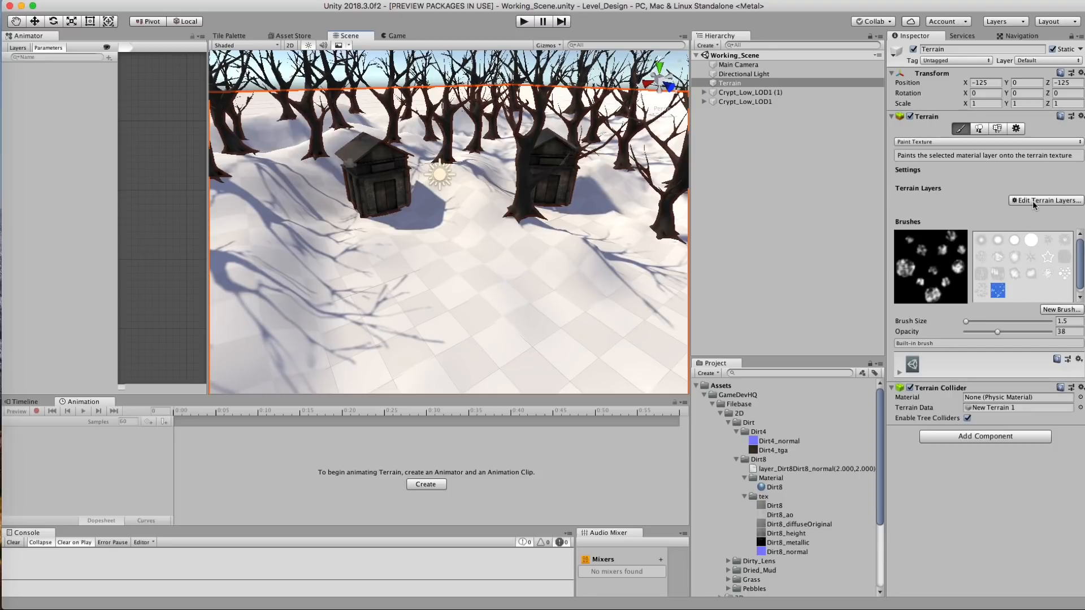
left_click(1048, 201)
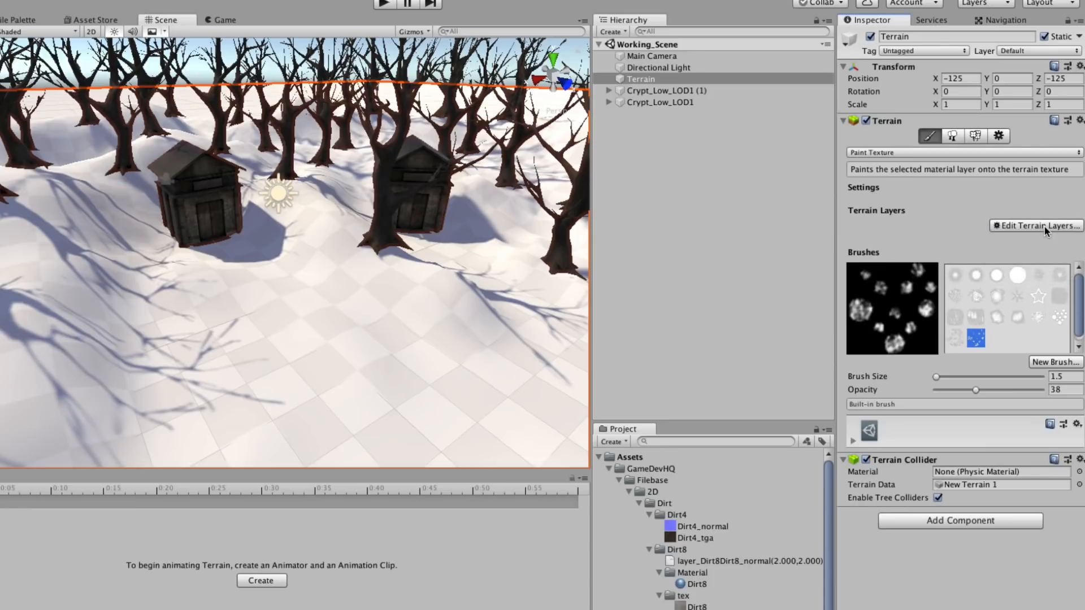
mouse_move(909, 158)
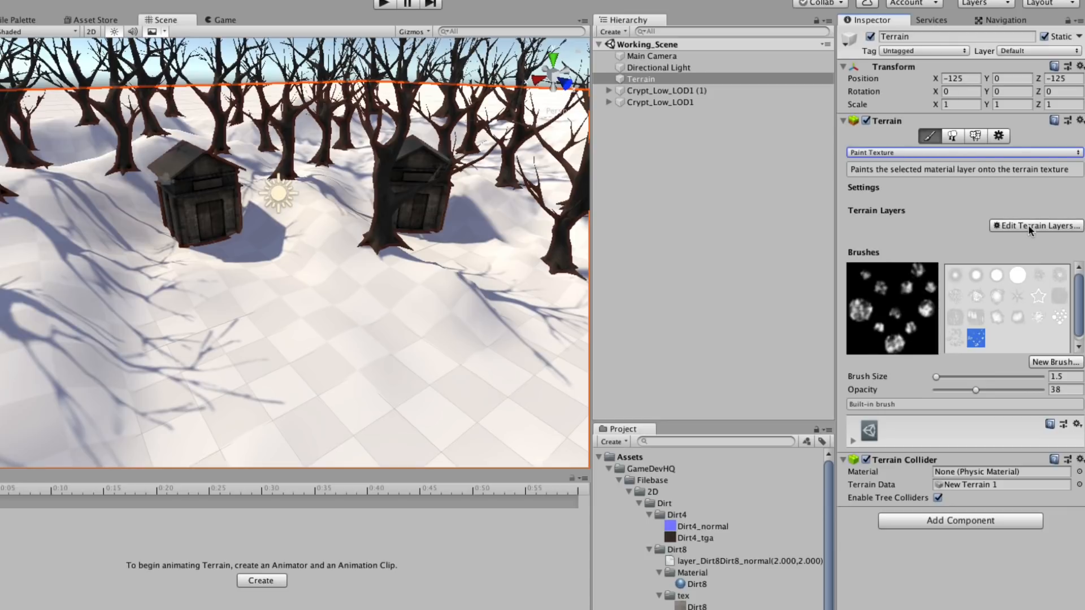
left_click(1036, 225)
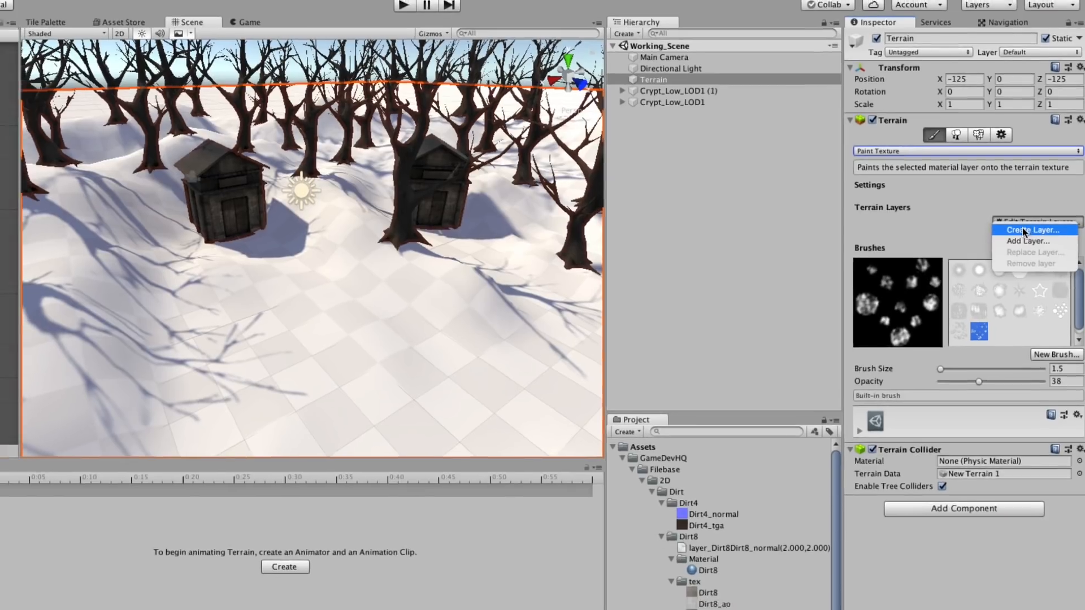
Create a new terrain layer using the Dirt4_tga texture found by searching 'dirt'.
left_click(1030, 229)
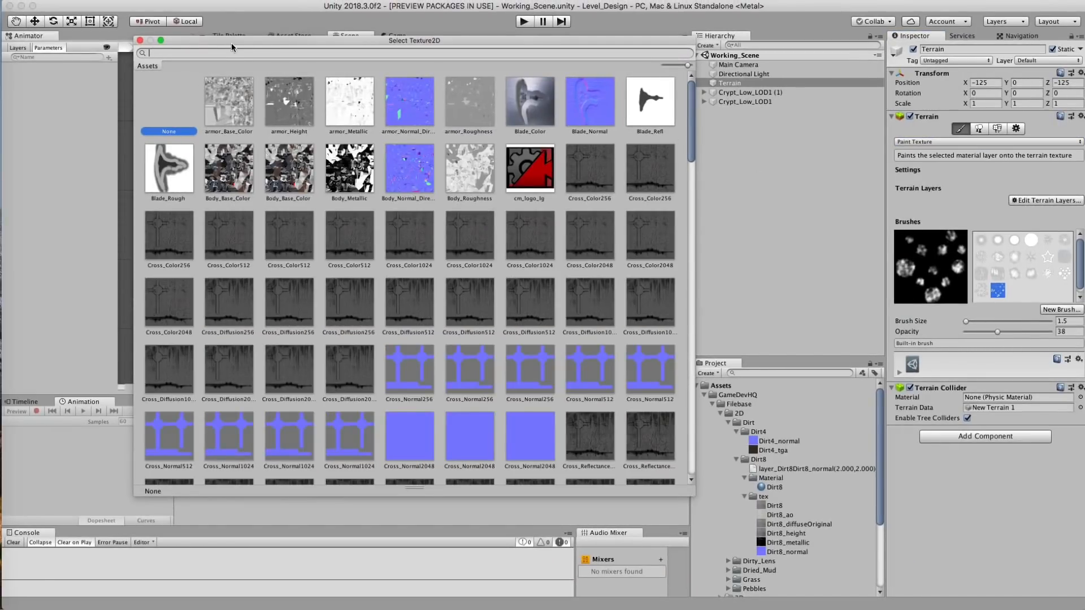
left_click_drag(413, 40, 307, 37)
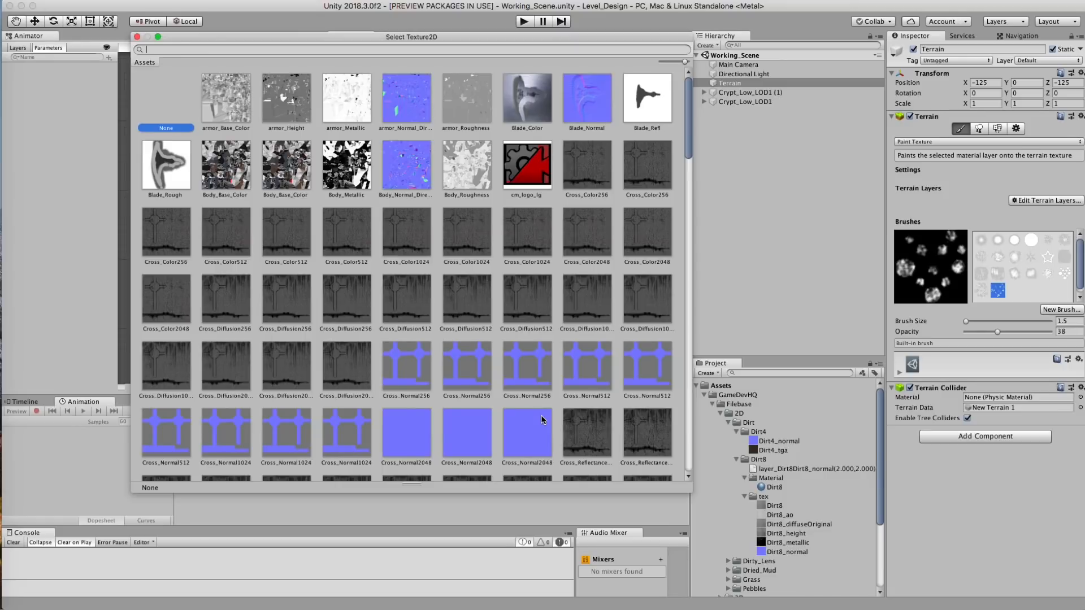
type("dirt")
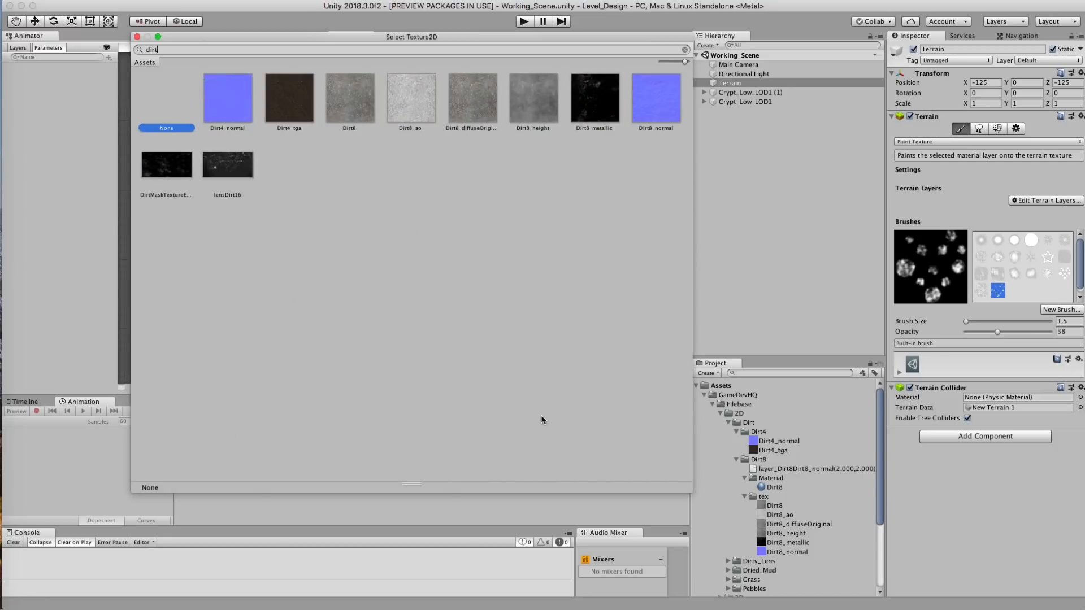
left_click(289, 99)
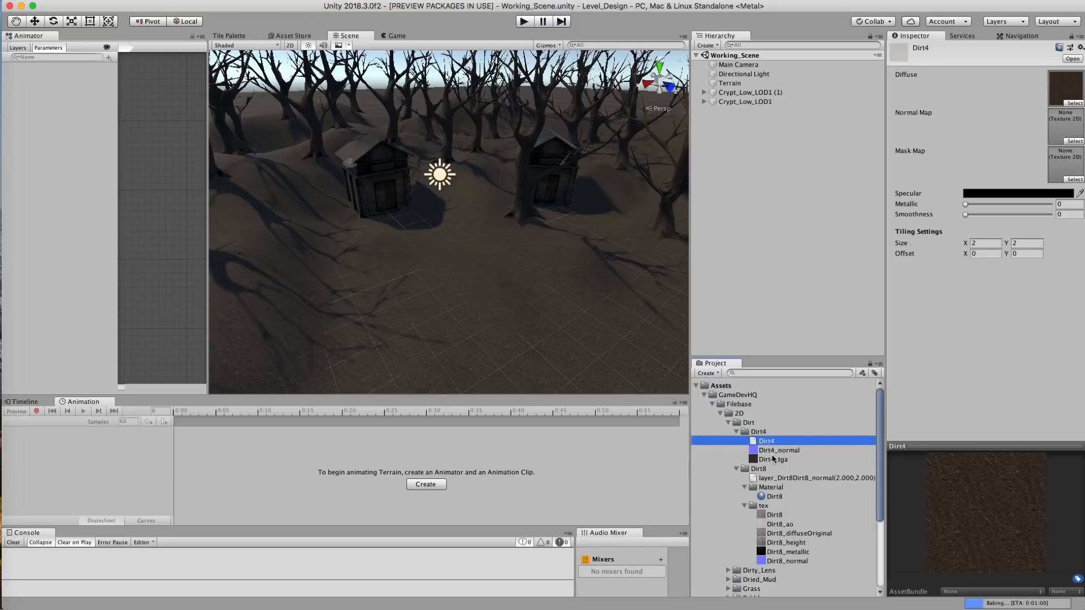
mouse_move(776, 463)
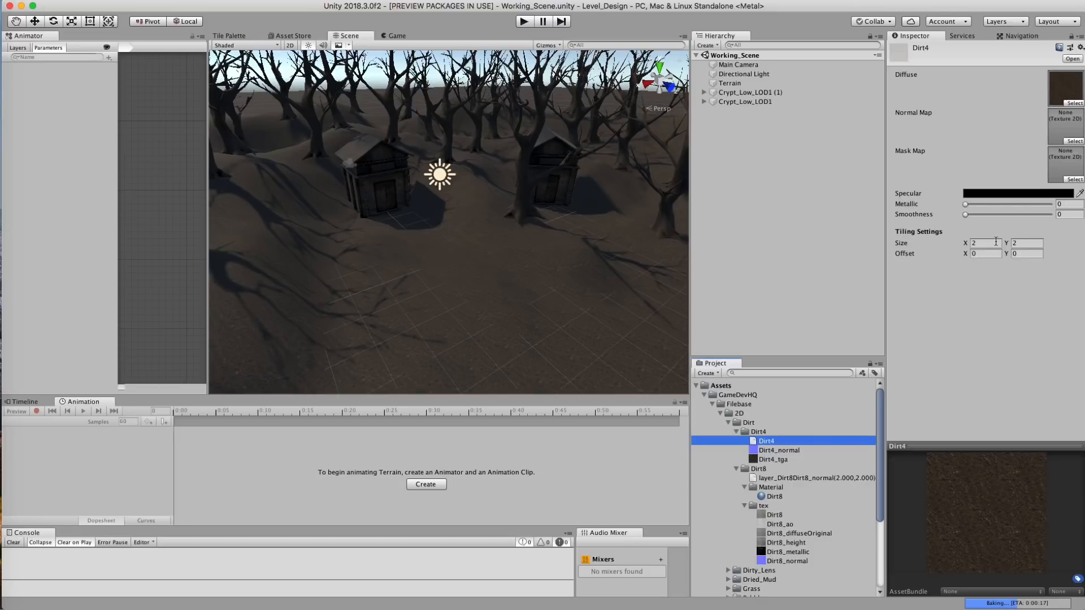
Set the Dirt4 layer's Tiling Size to 15 and return to the Terrain's properties.
type("15")
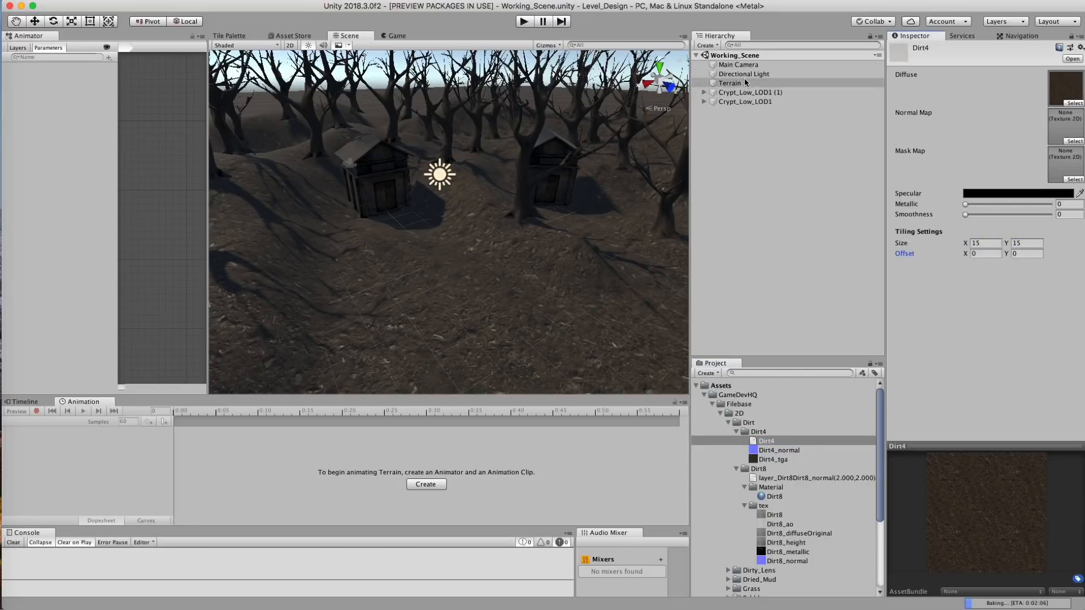
left_click(729, 83)
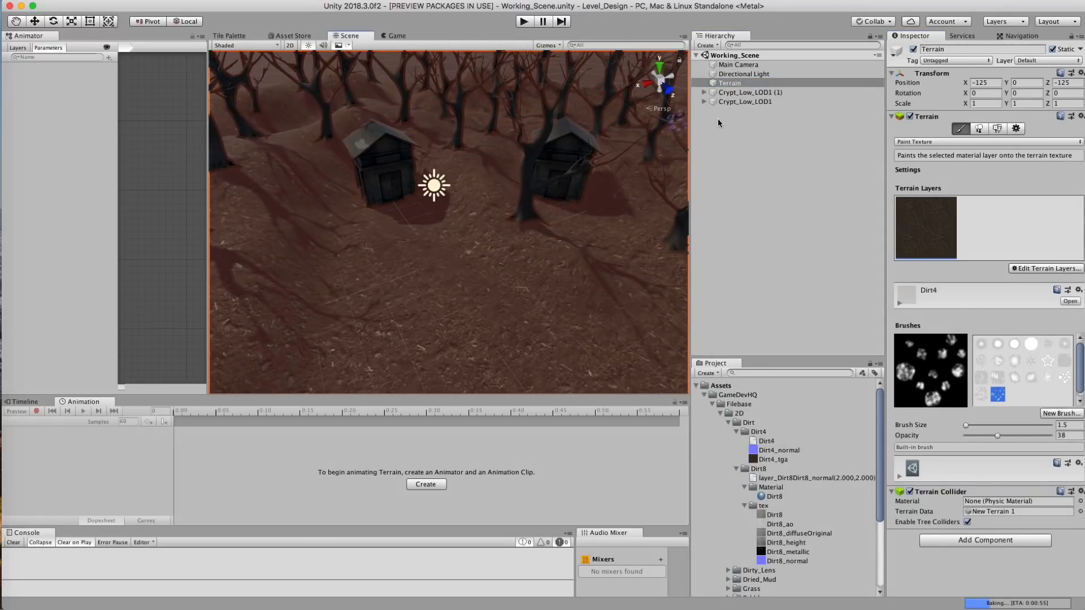
Expand the Dirt4 layer under Terrain Layers and set its Tiling Size to 2.
left_click(550, 44)
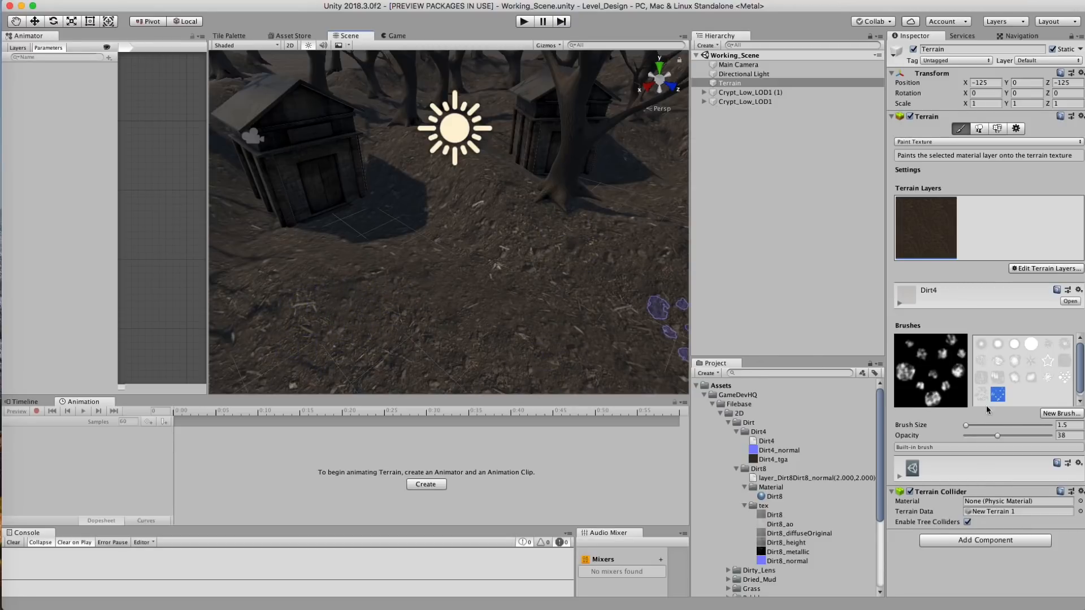
mouse_move(923, 298)
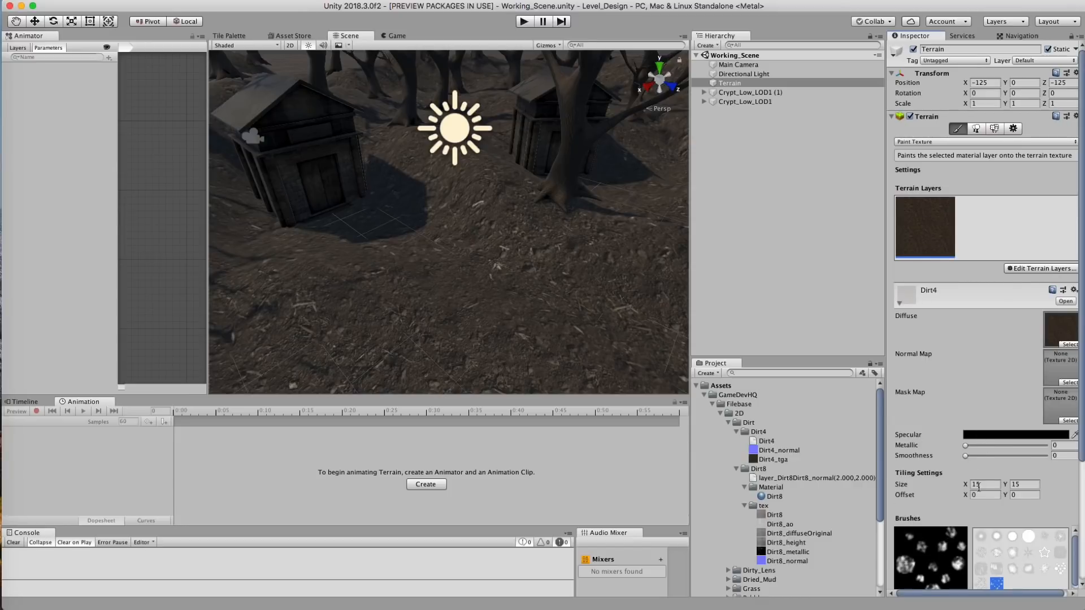
type("2")
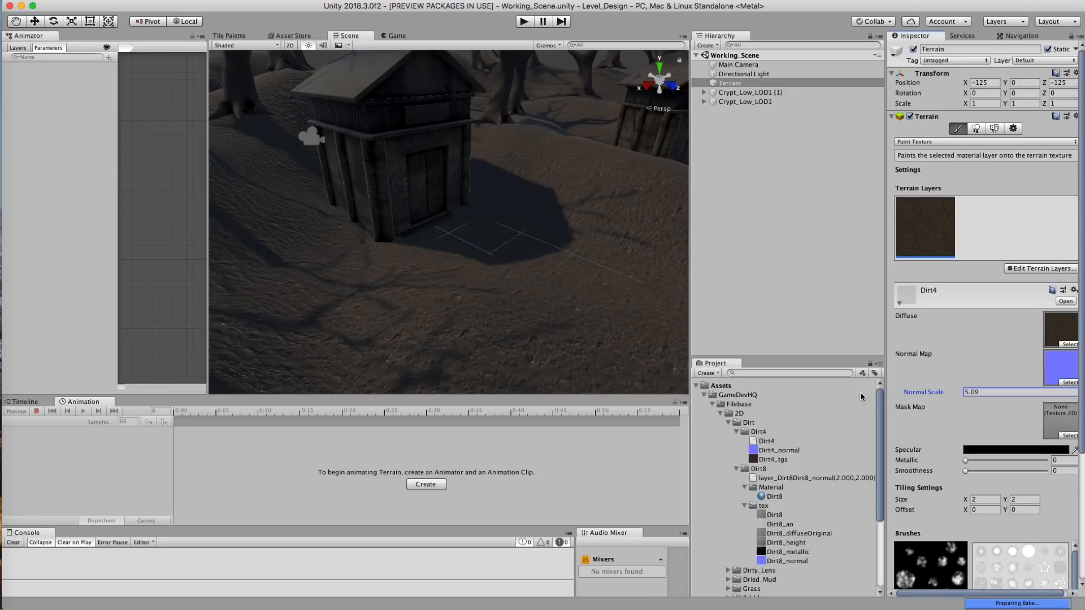
Raise the Dirt4 layer's Normal Scale to about 5.2.
left_click(423, 236)
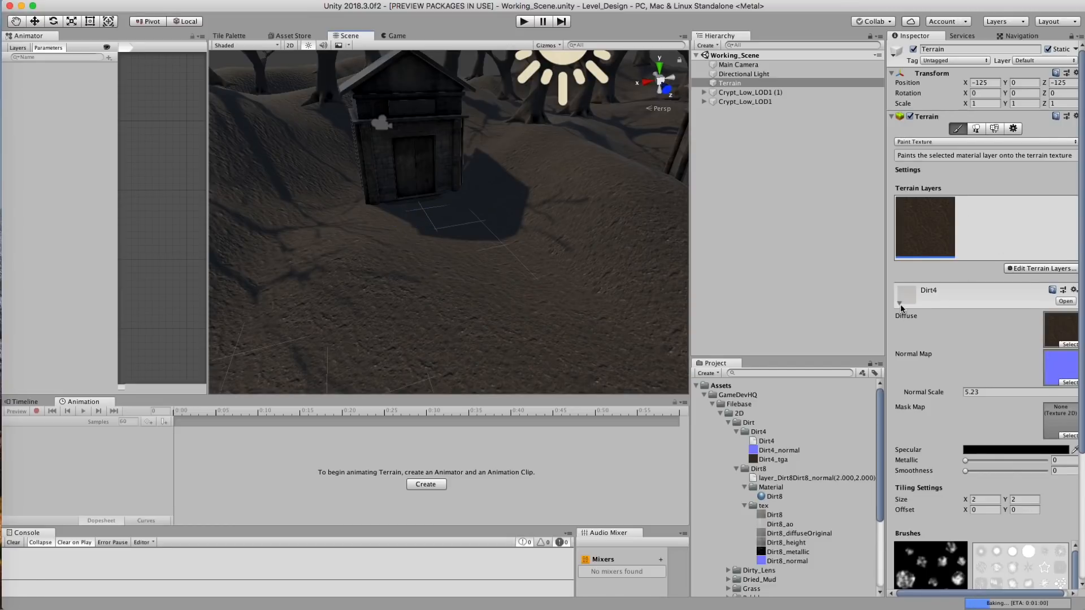
Add the existing layer_Stone4Stone4 to the terrain and select it for painting.
left_click(1045, 269)
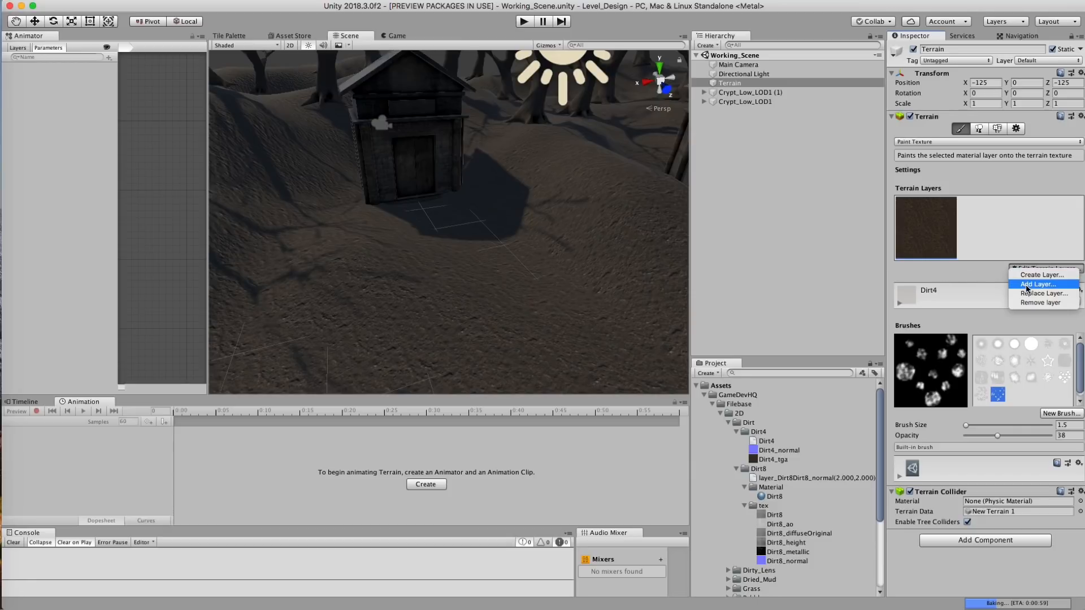
left_click(1037, 284)
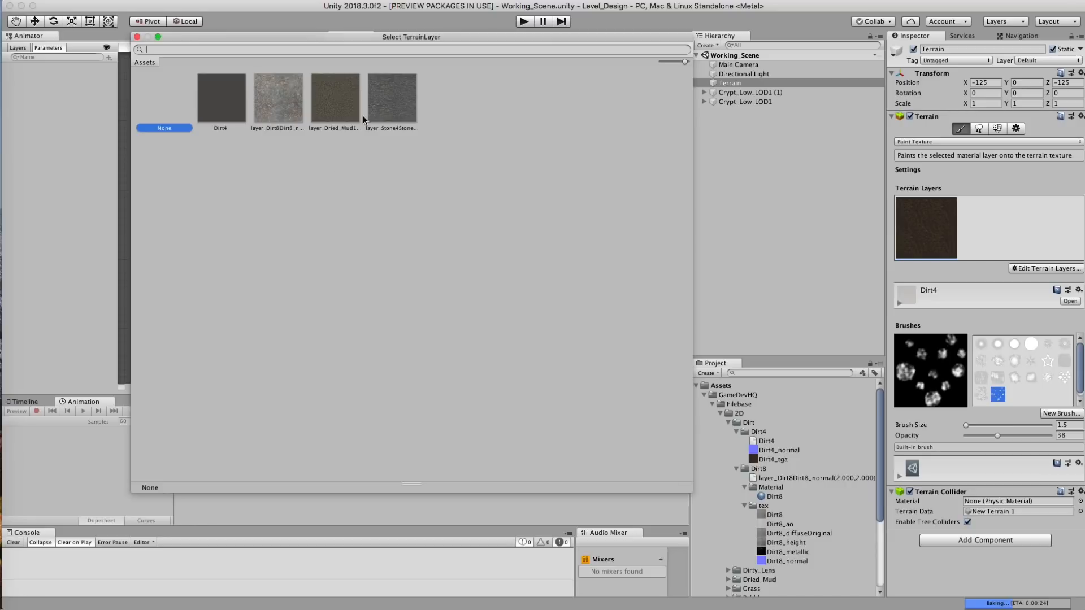
left_click(391, 97)
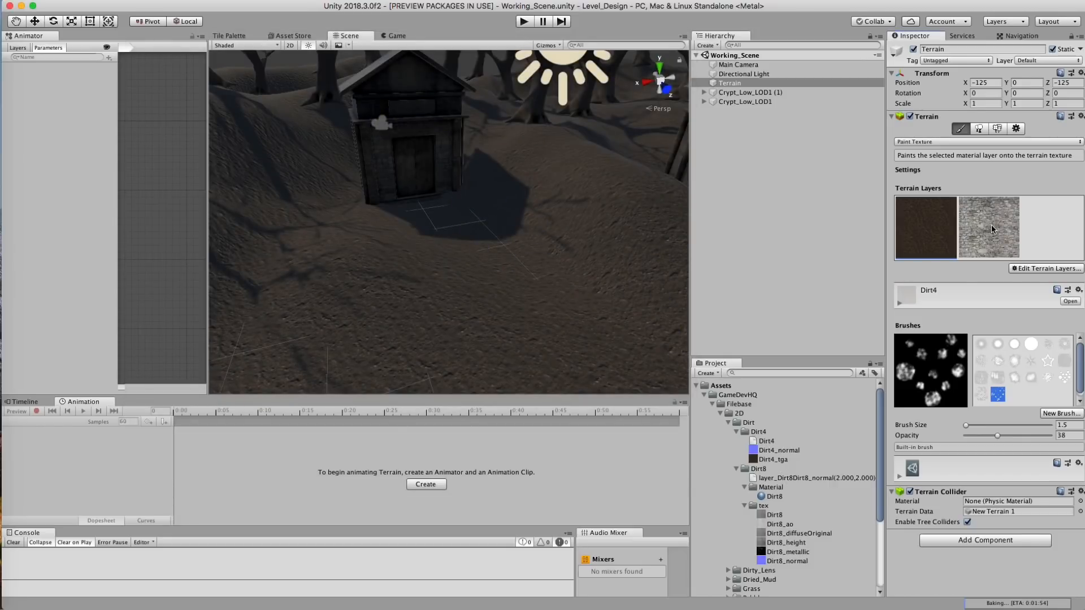
left_click(986, 226)
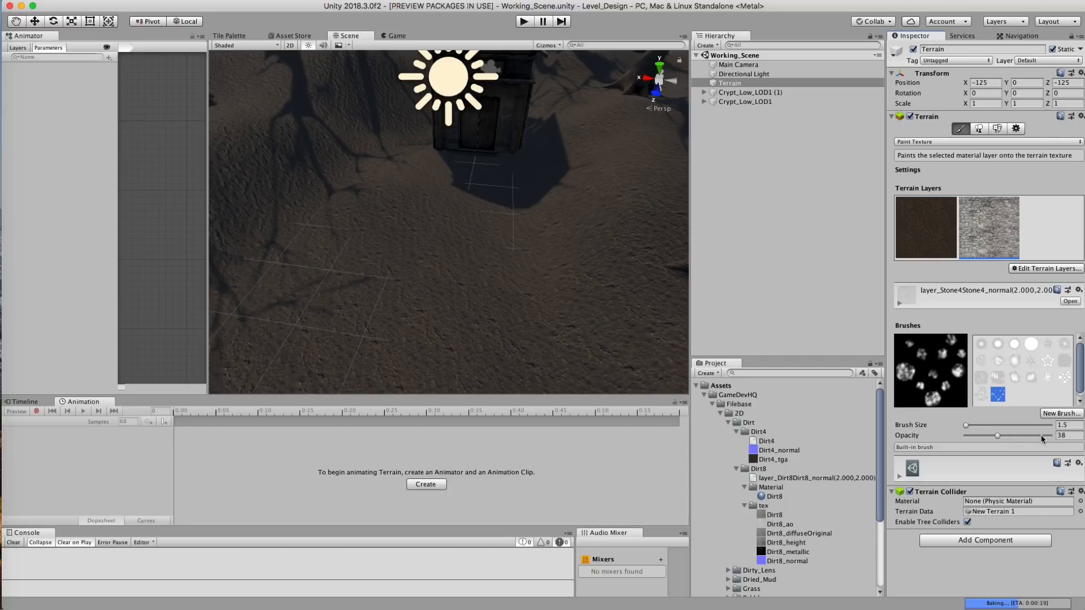
Paint a stone path near the crypt with a cloudy brush and set the stone Normal Scale to 1.26.
left_click(1013, 377)
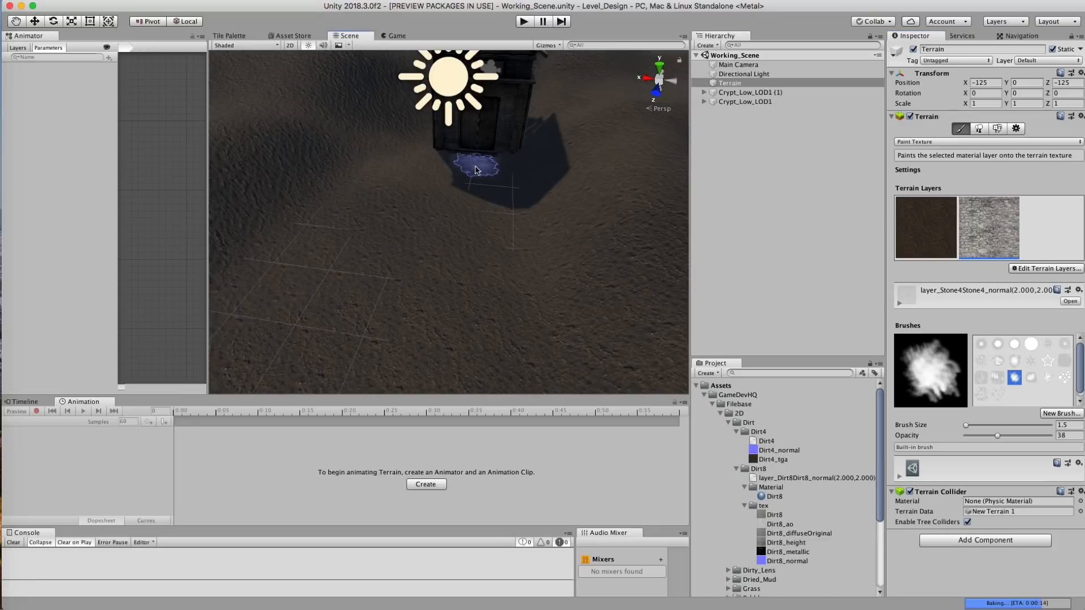
left_click_drag(476, 171, 497, 291)
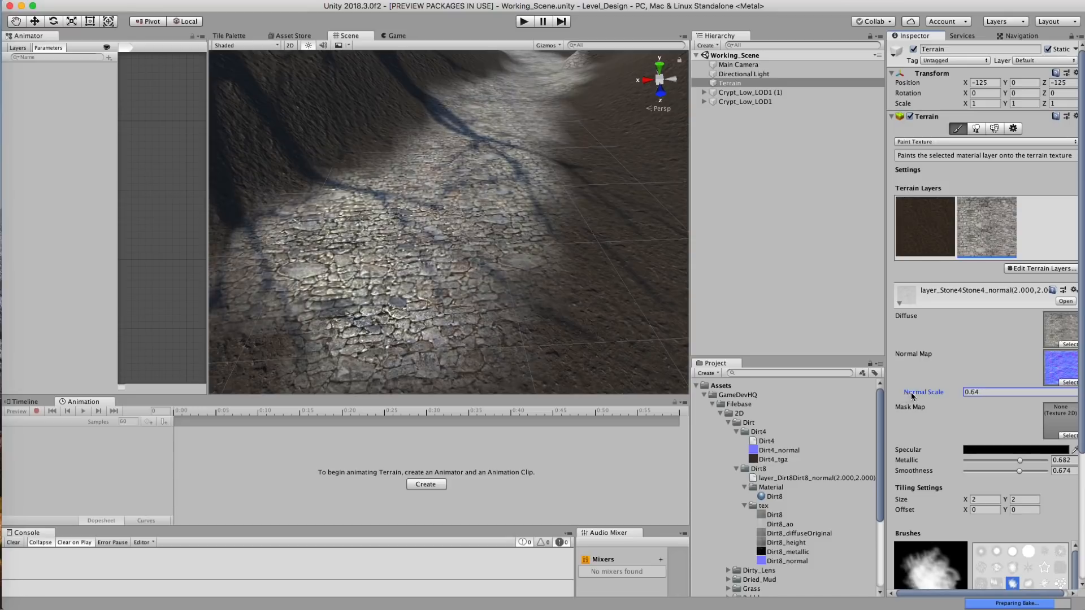
type("1.26")
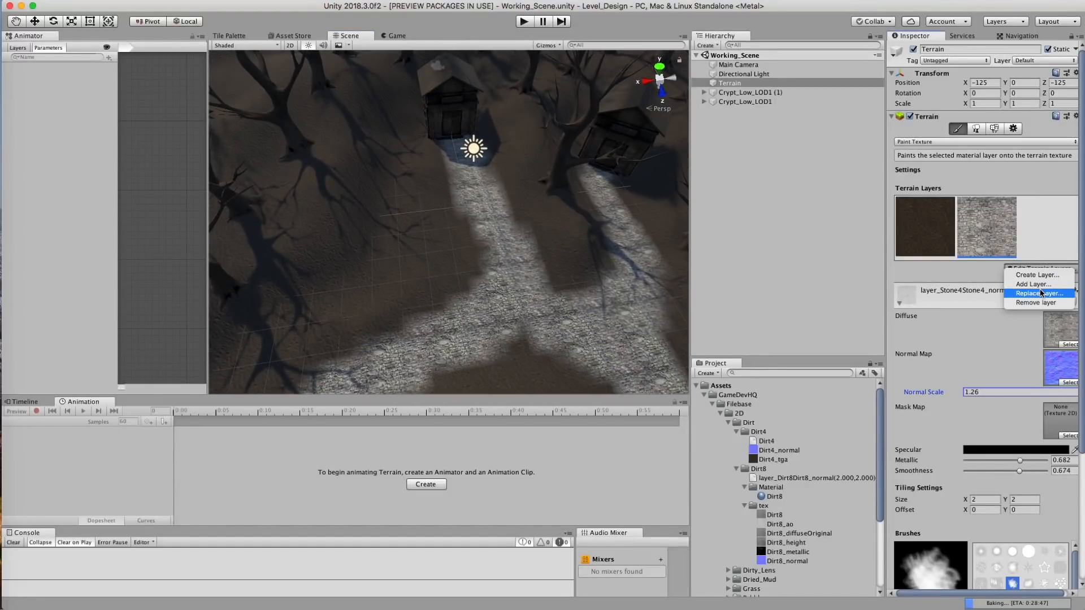
left_click(1037, 292)
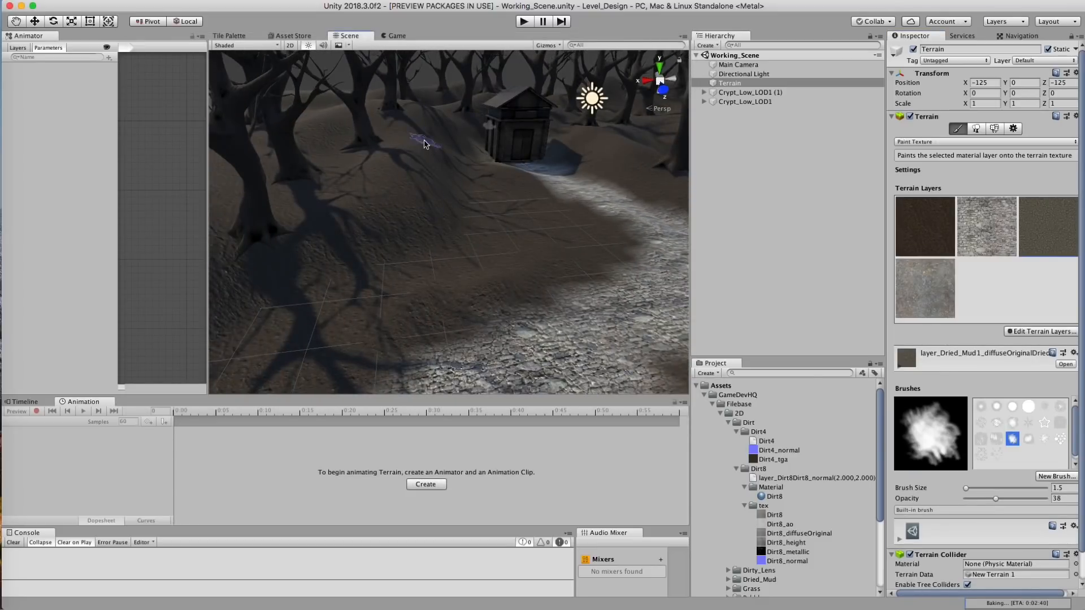
Brush terrain texture onto the hillside beside the crypt.
left_click_drag(421, 143, 394, 186)
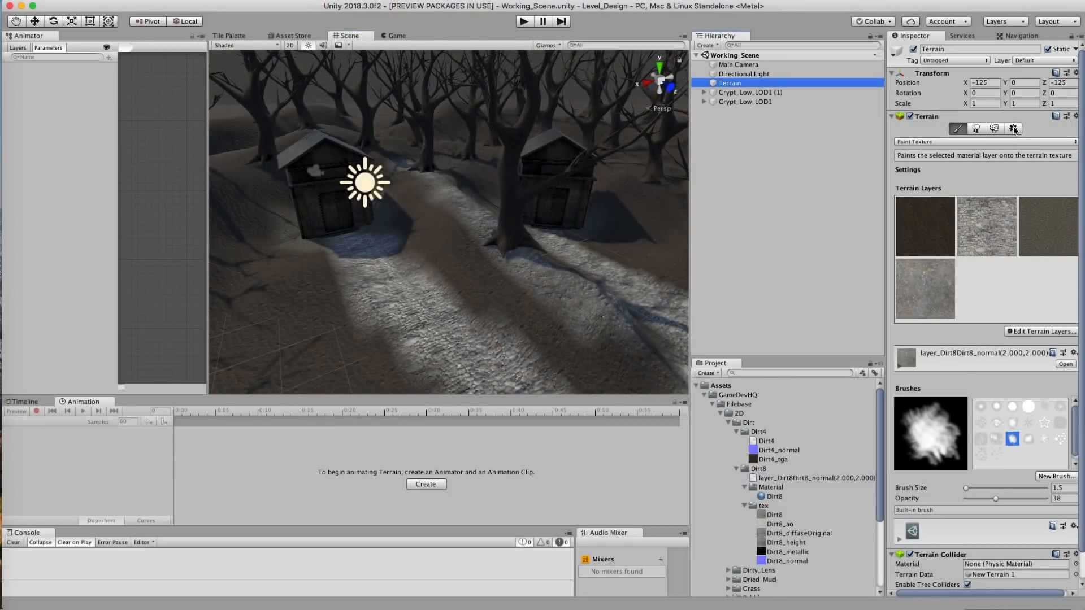
Try Legacy Specular and Custom terrain materials, then settle on Built In Standard.
left_click(1012, 129)
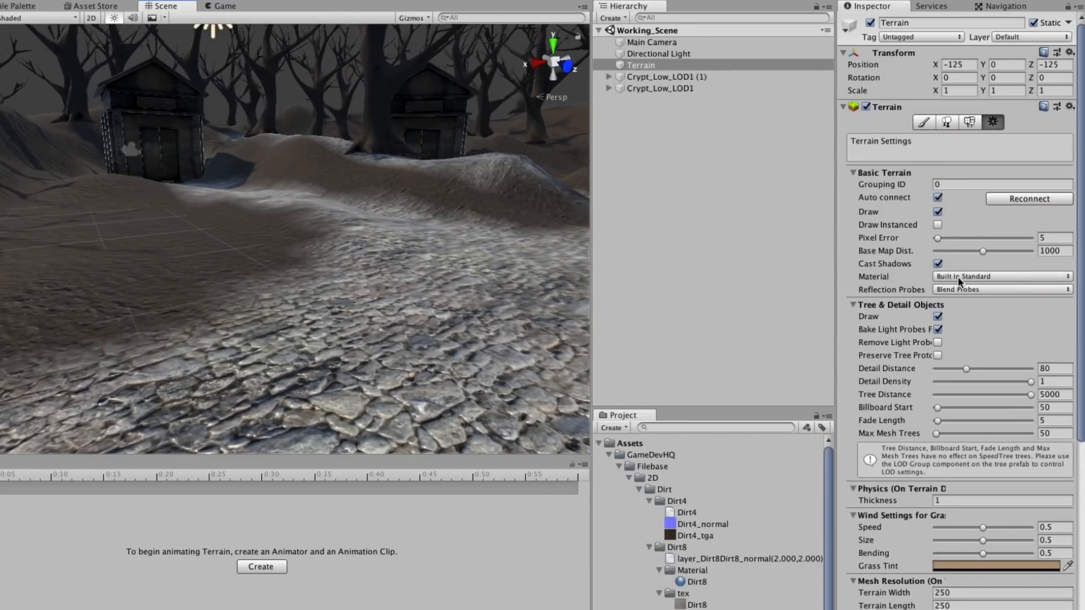
left_click(1001, 276)
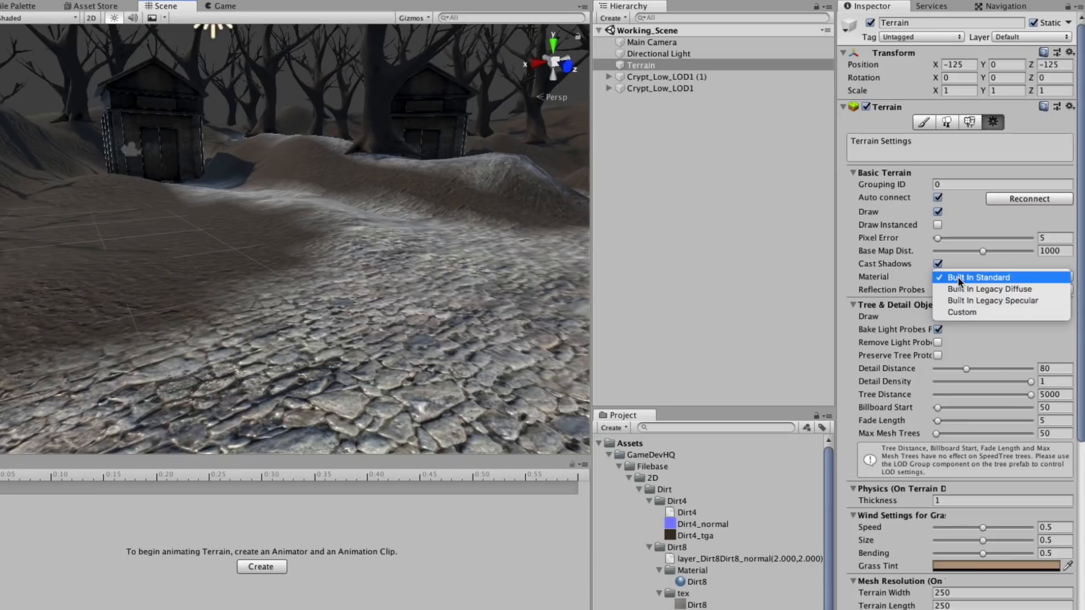
left_click(988, 289)
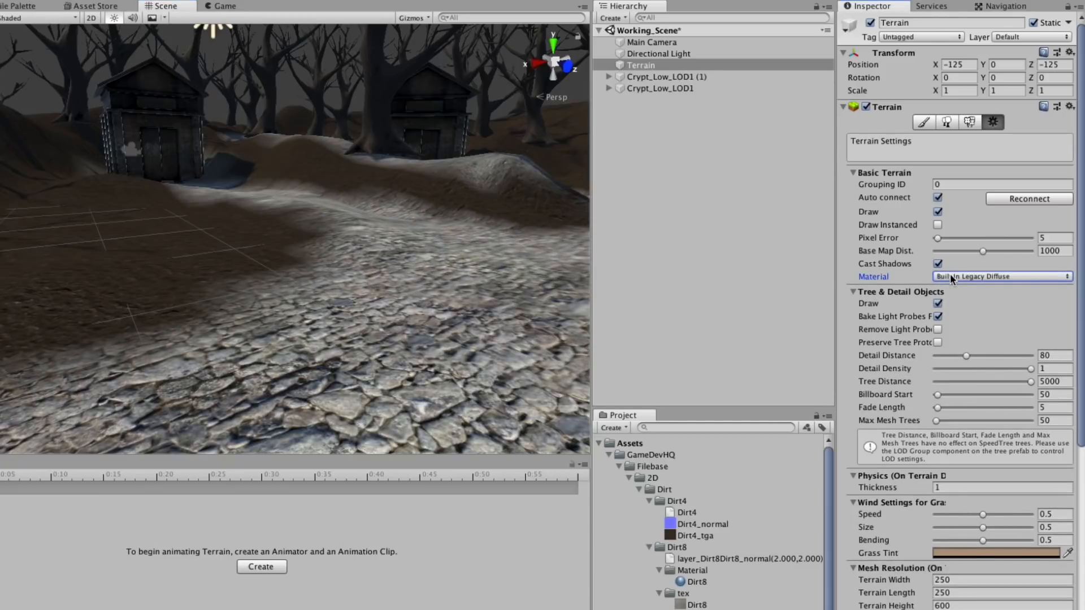
left_click(1001, 276)
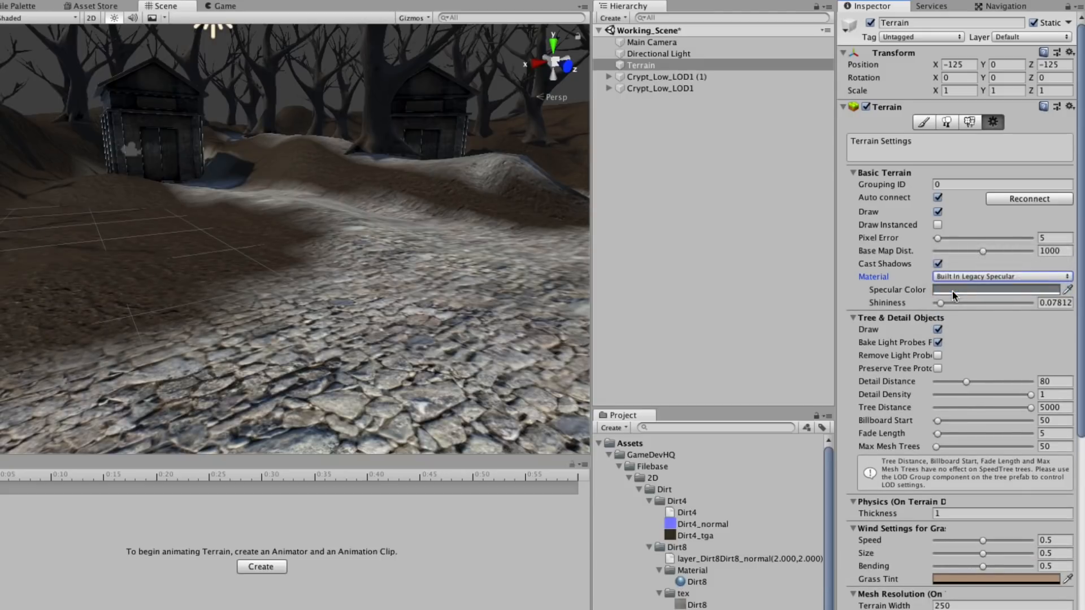
left_click(1001, 276)
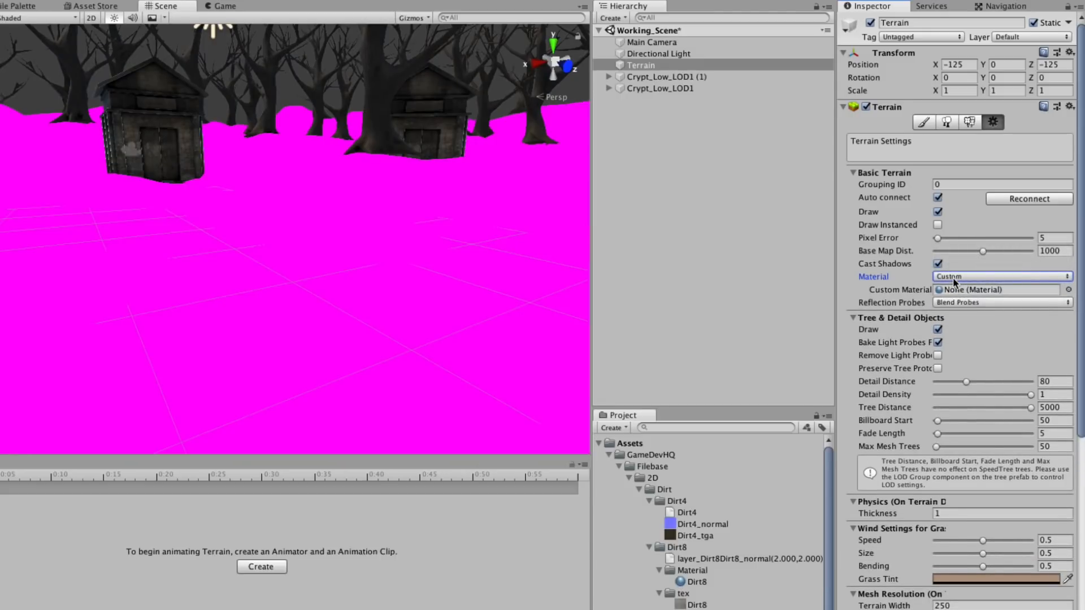
left_click(1001, 276)
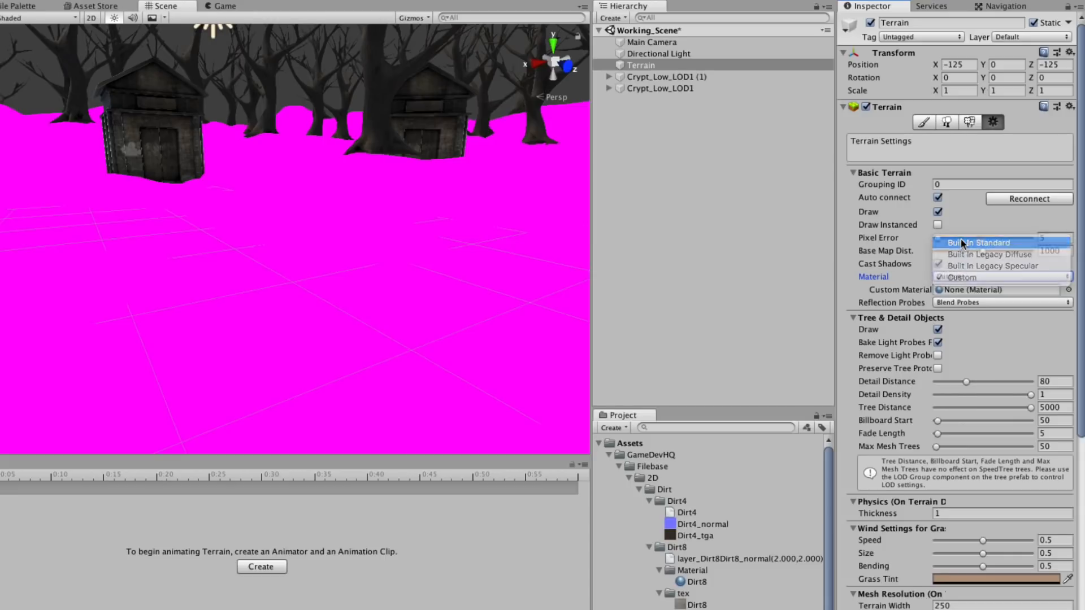
left_click(977, 242)
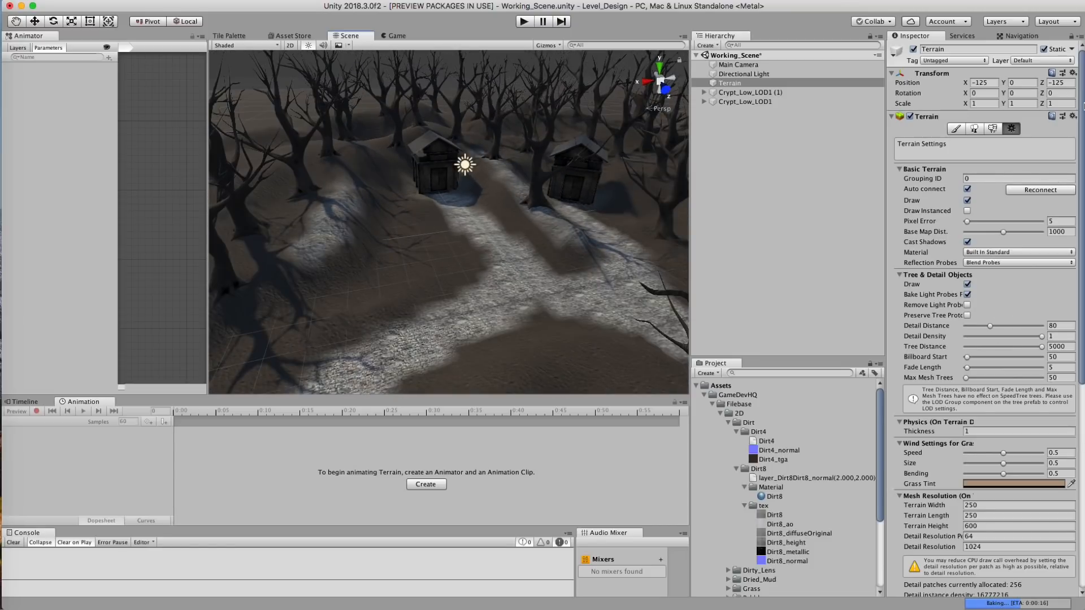
mouse_move(990, 129)
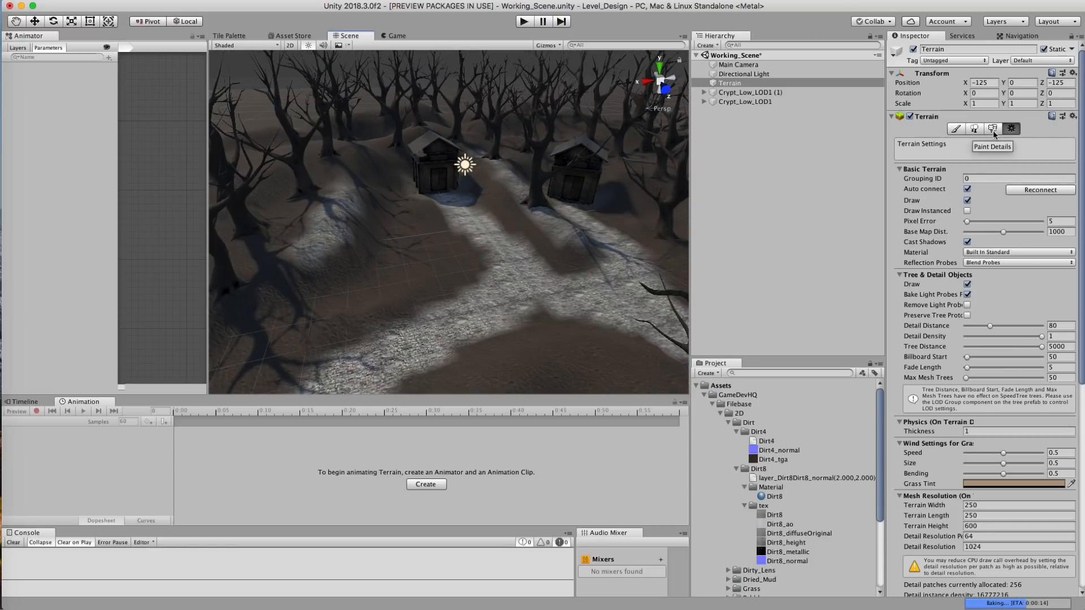
Switch the terrain into Paint Details mode and bring up the Edit Details options.
left_click(994, 128)
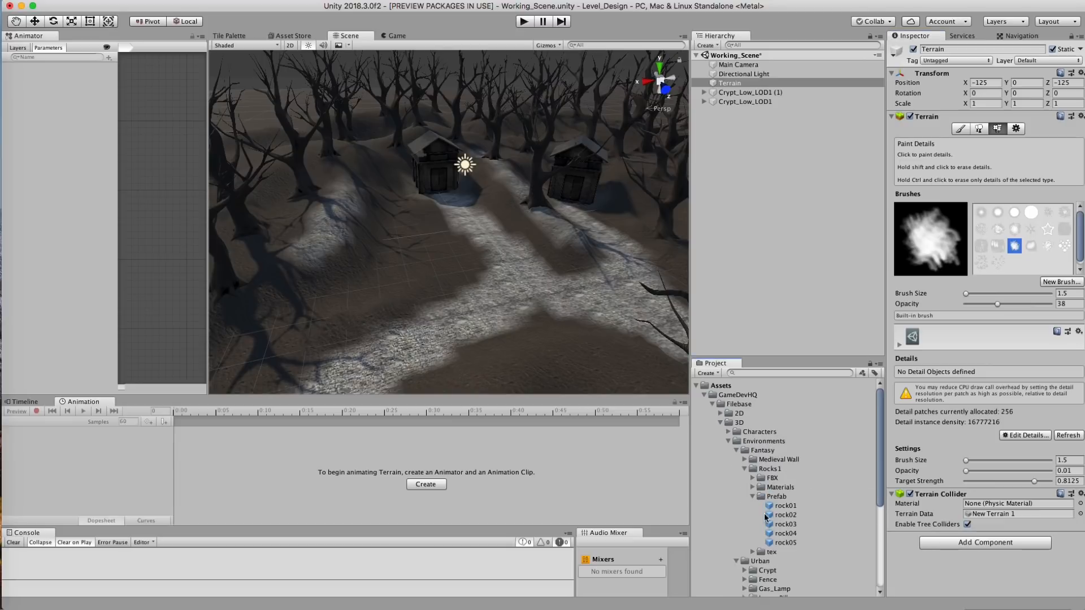
mouse_move(789, 484)
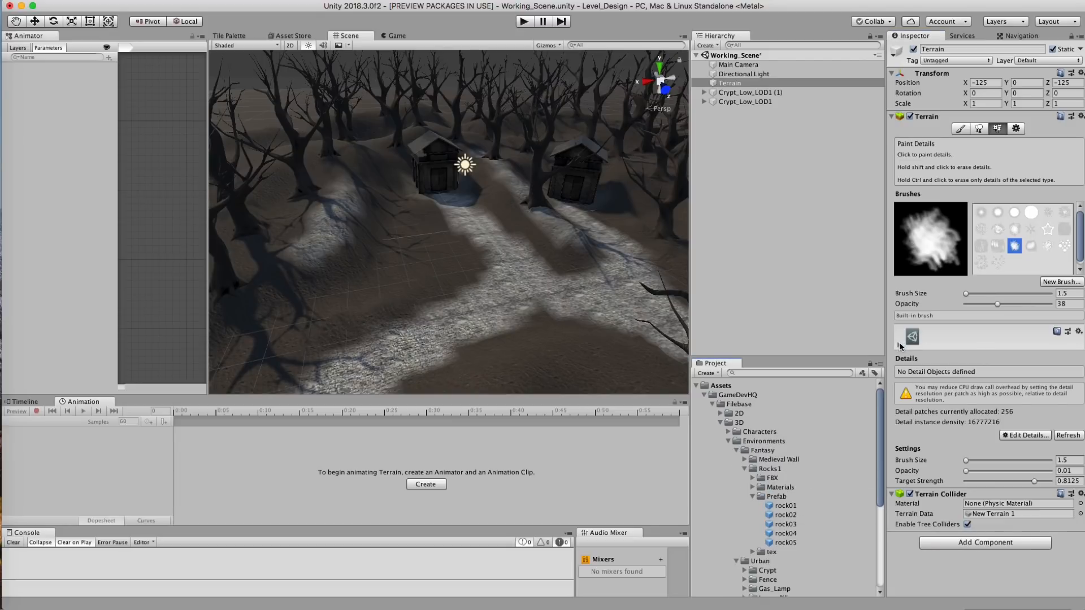
left_click(1024, 435)
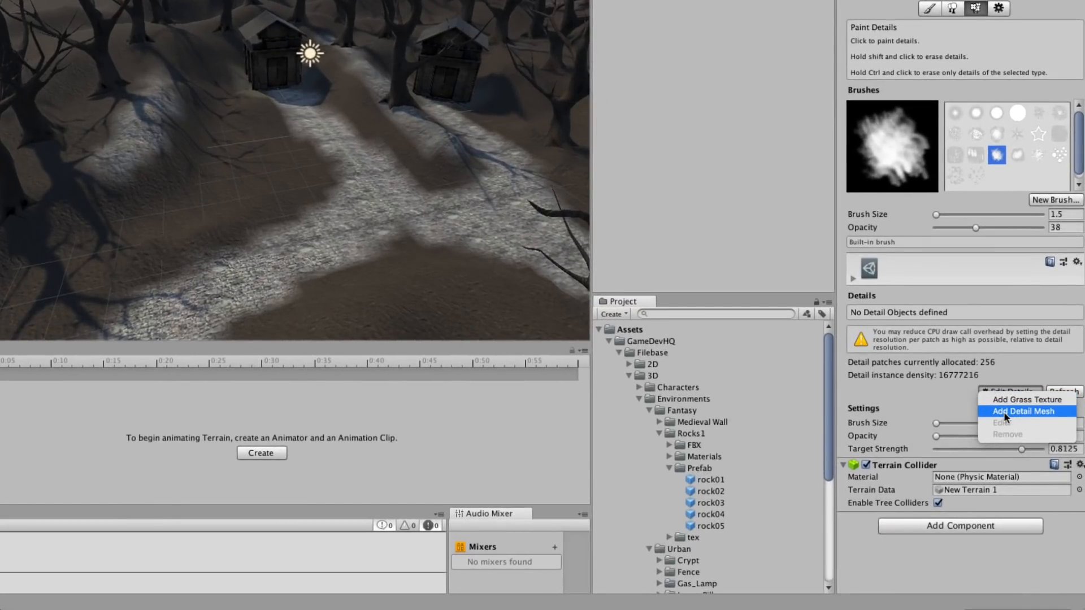
mouse_move(1027, 400)
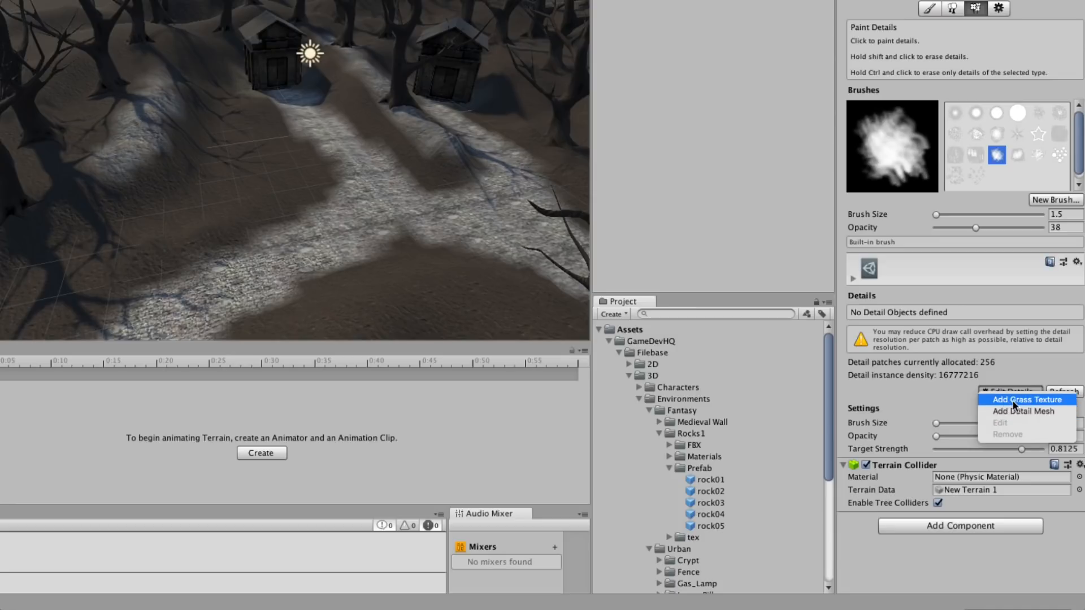
mouse_move(1040, 414)
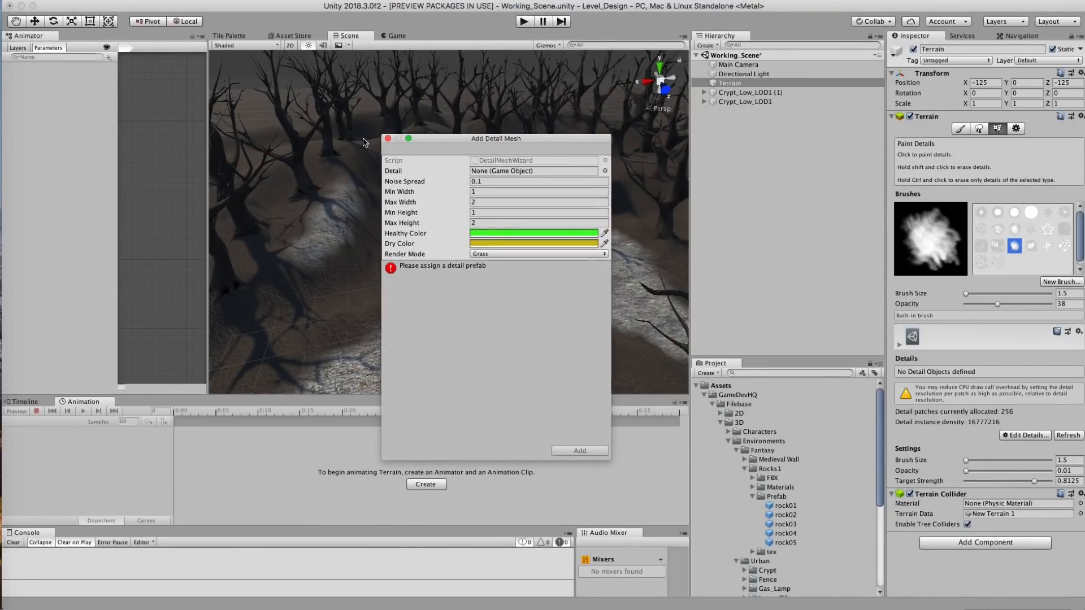
Assign rock01 as the detail prefab in Add Detail Mesh and add it to the terrain.
left_click_drag(495, 138, 134, 112)
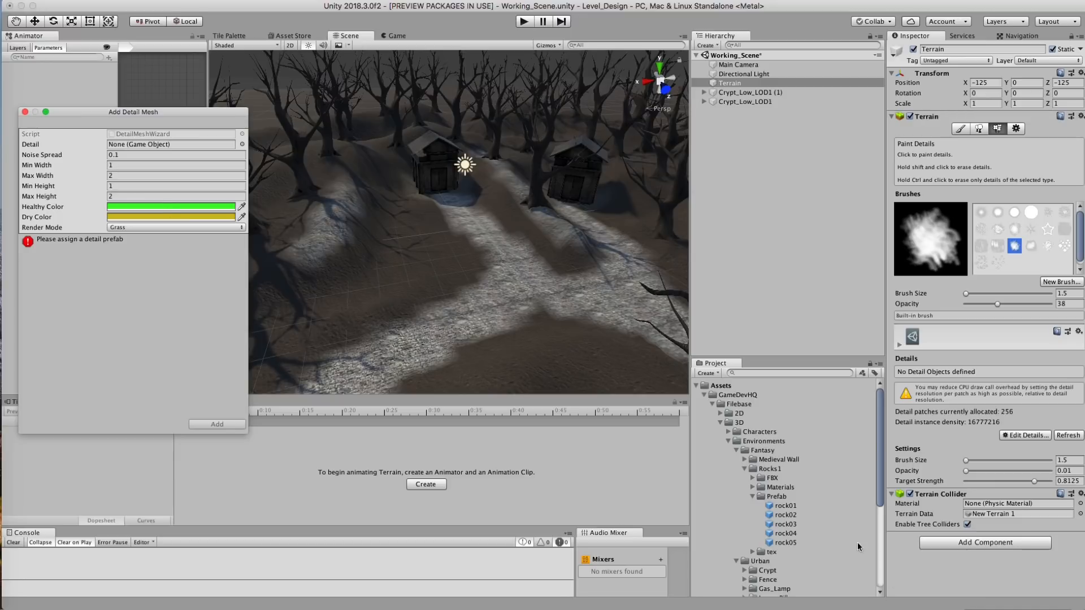
left_click(170, 145)
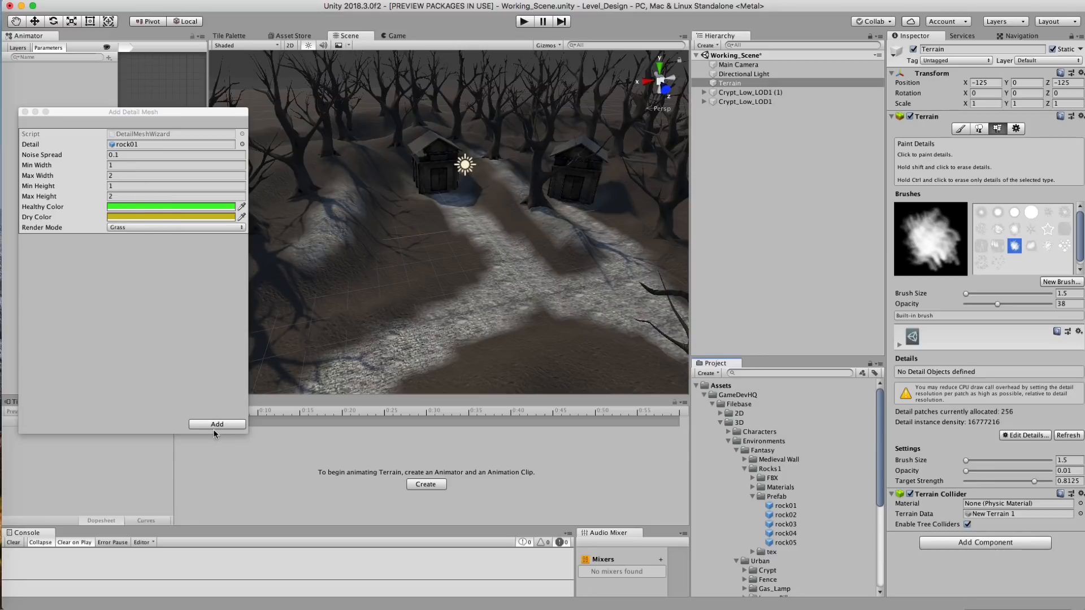
left_click(217, 424)
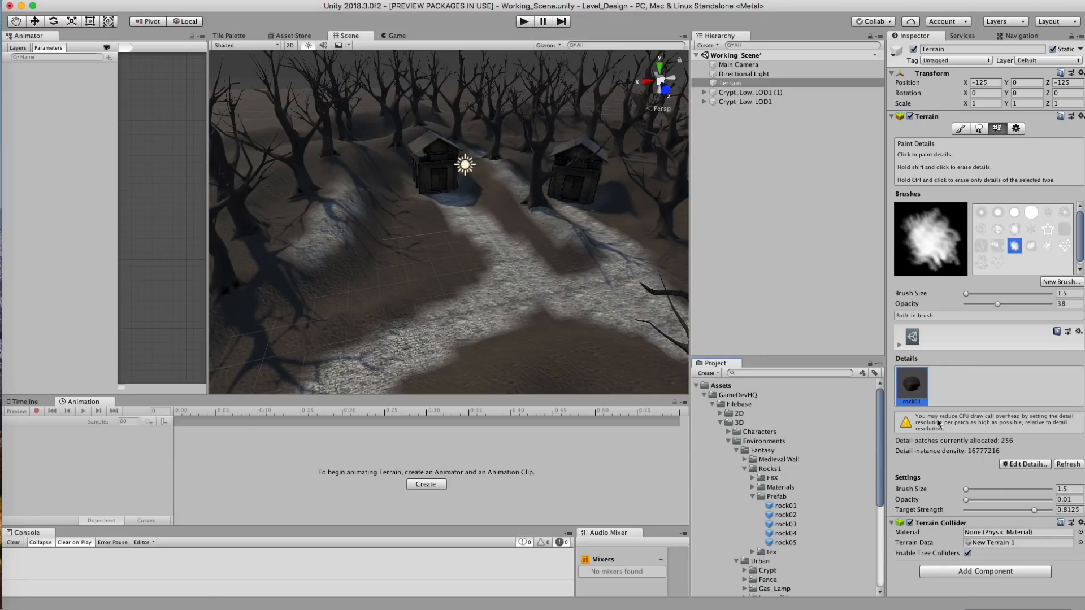
Return to Paint Details, select rock01 and paint a first patch of rocks on the ground.
left_click(1029, 463)
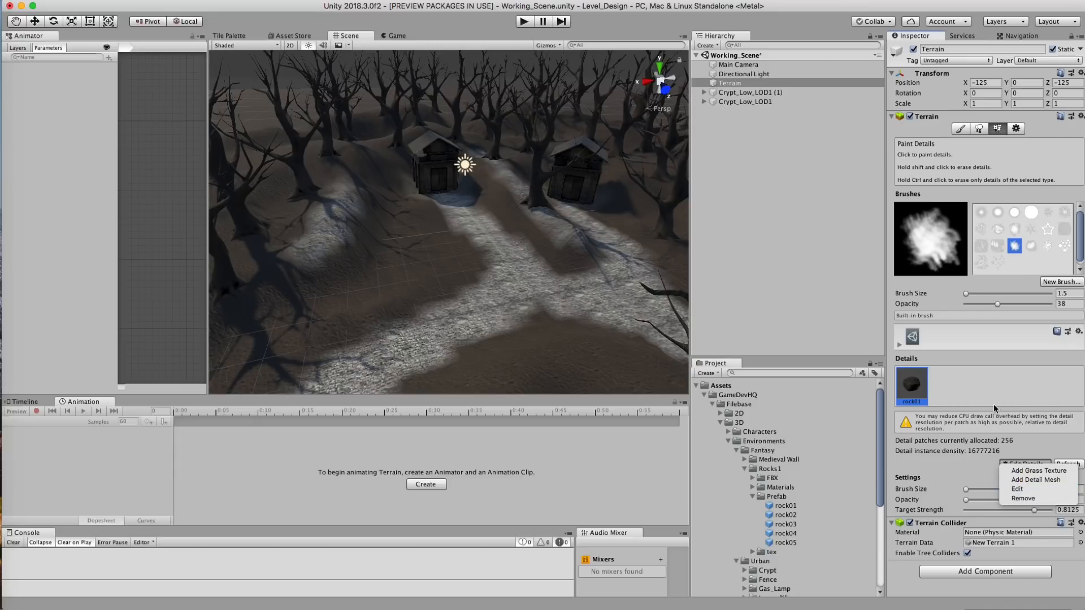
left_click(978, 127)
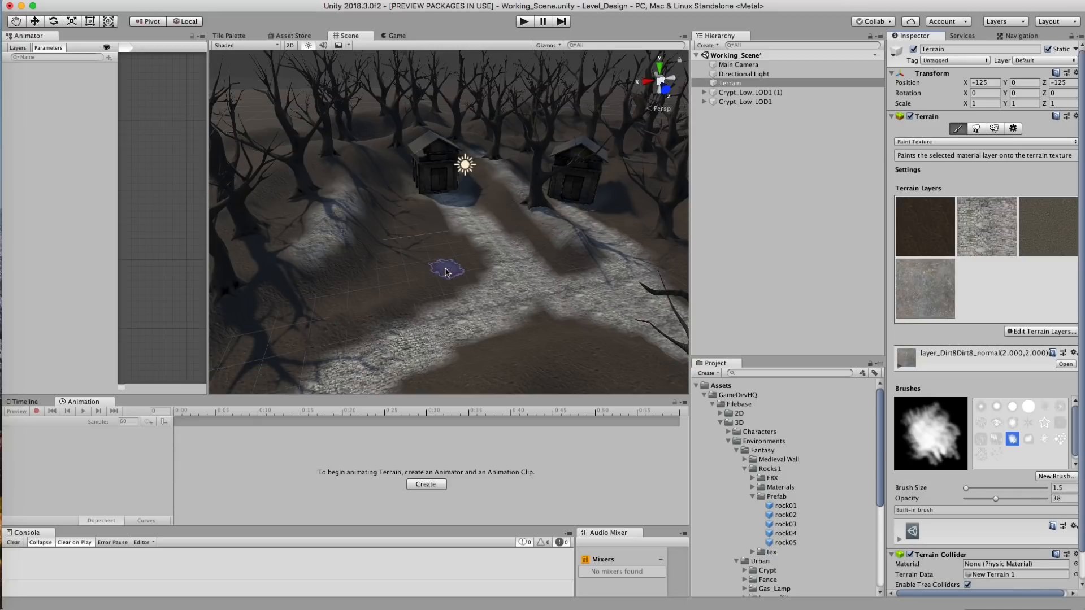
left_click(1012, 127)
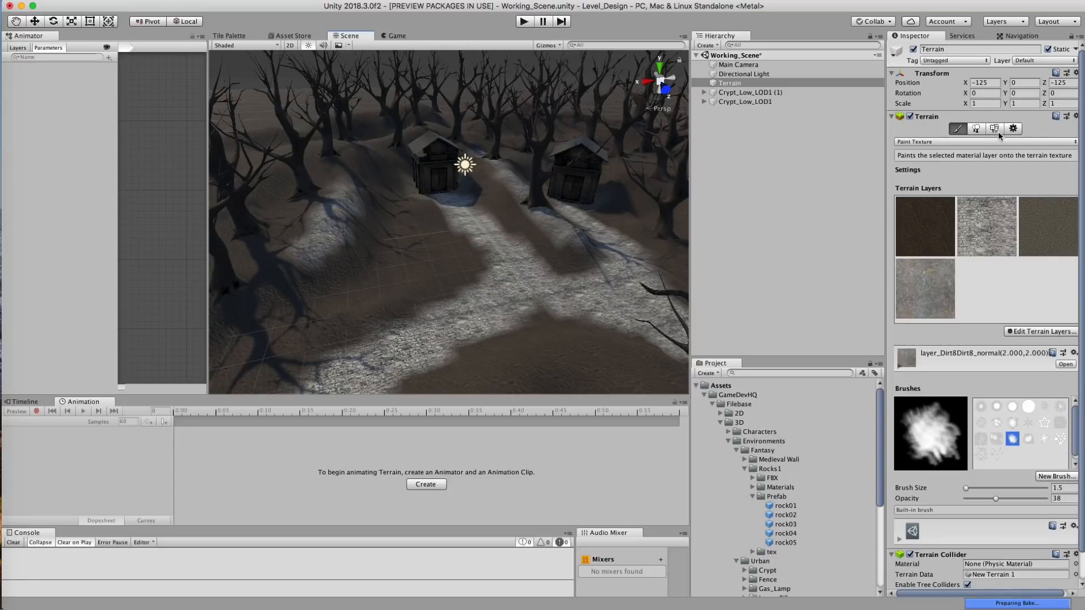
left_click(995, 129)
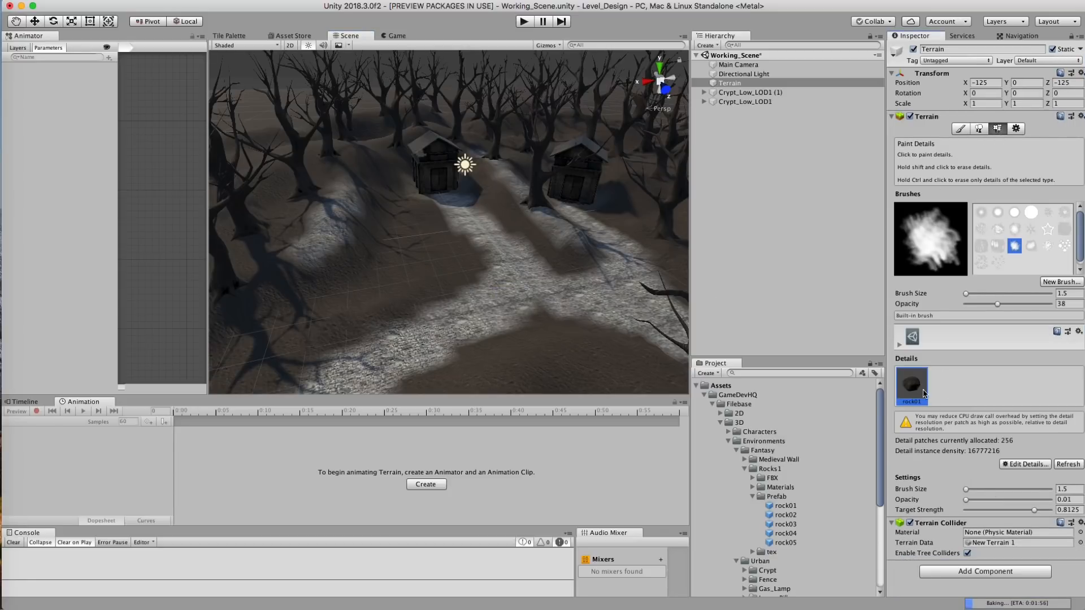
left_click(454, 278)
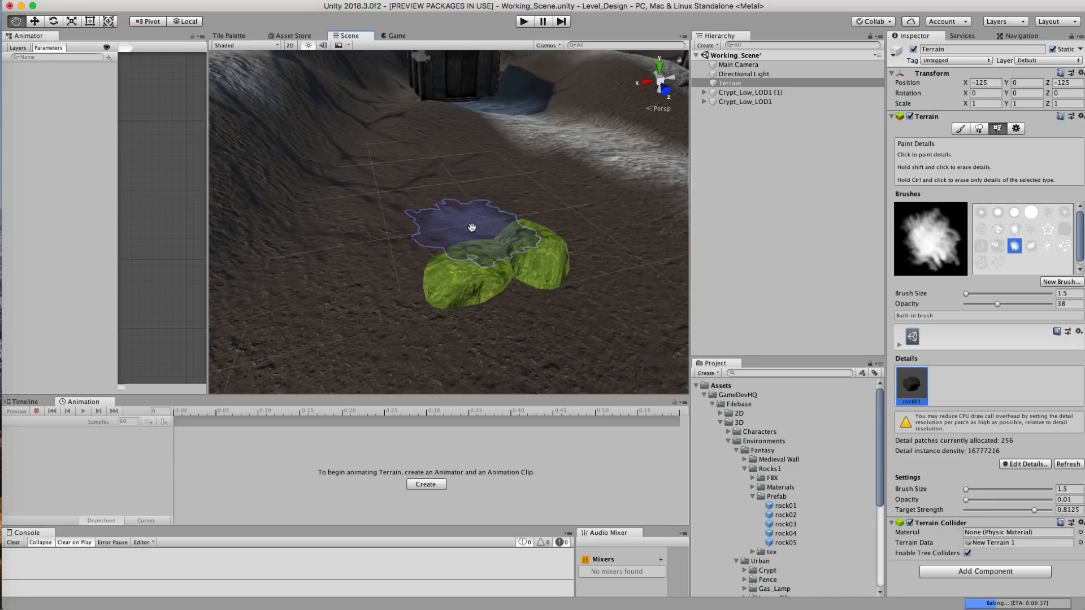
Set rock01's minimum and maximum width and height to 0.5 and 3 in Edit Detail Mesh.
left_click(1023, 463)
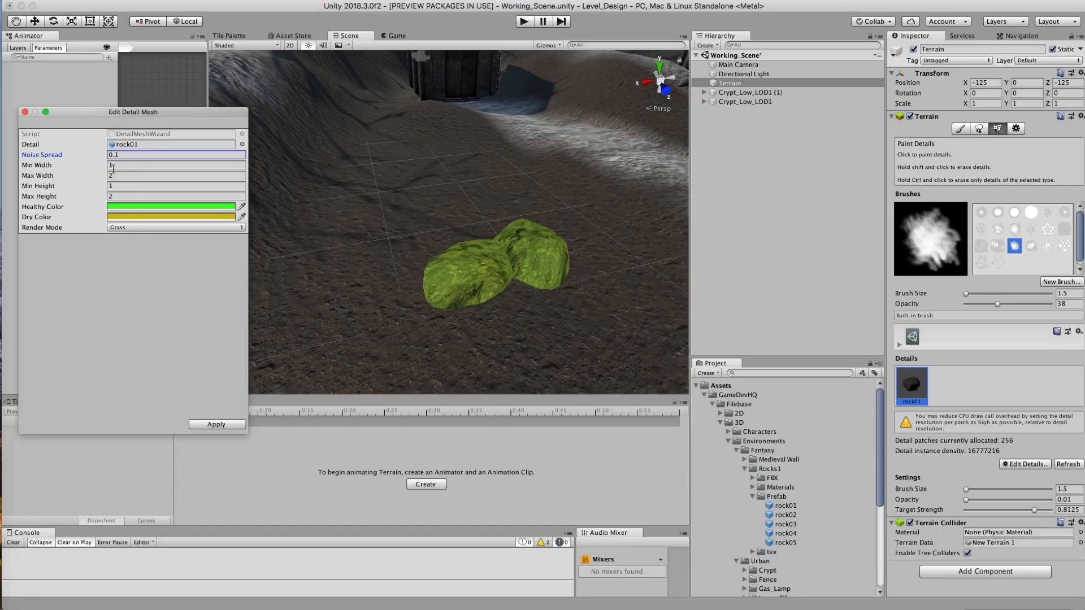
left_click(176, 165)
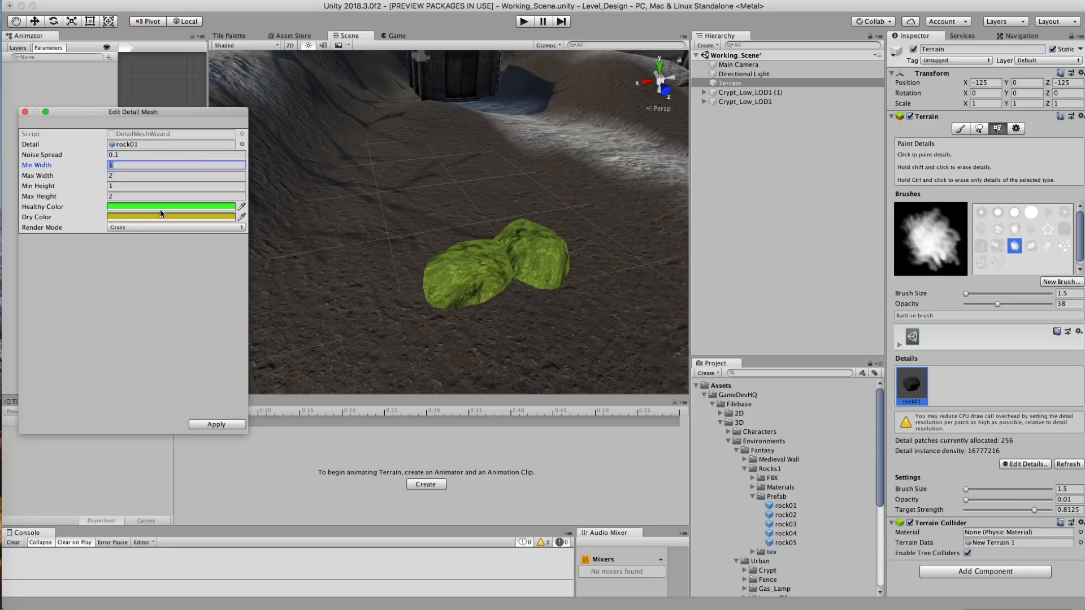
left_click(175, 175)
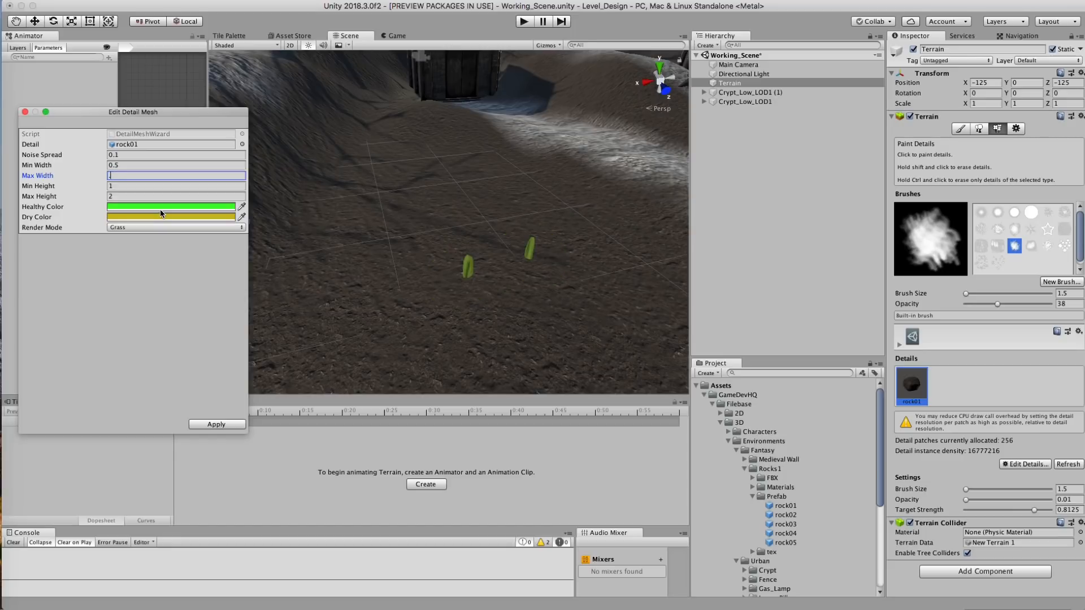
type("3")
left_click(176, 185)
type("0.5")
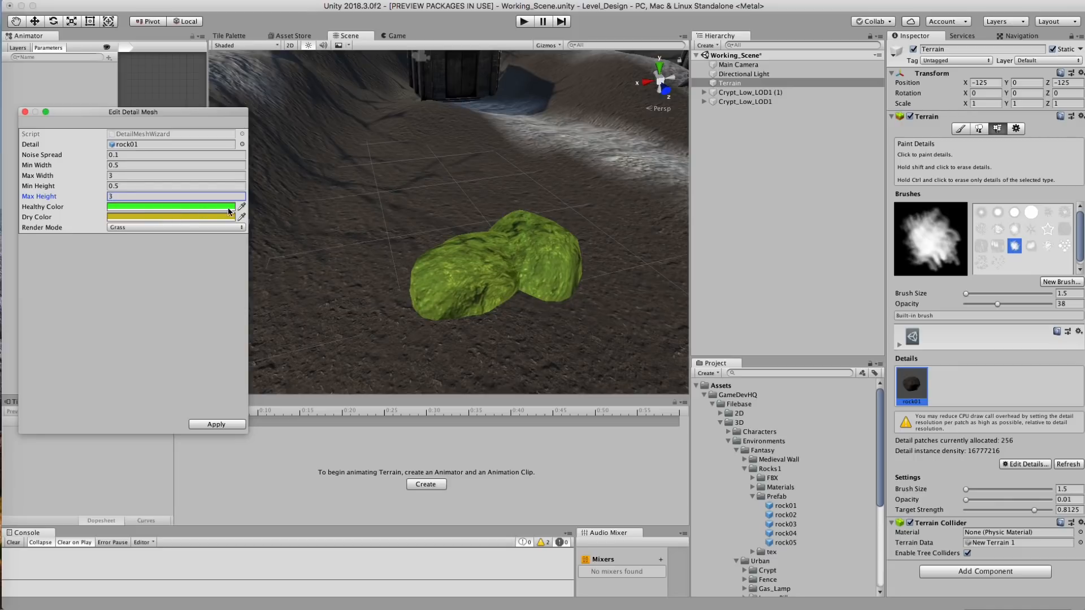
Set rock01's render mode to Vertex Lit and apply the edited detail settings.
left_click(176, 228)
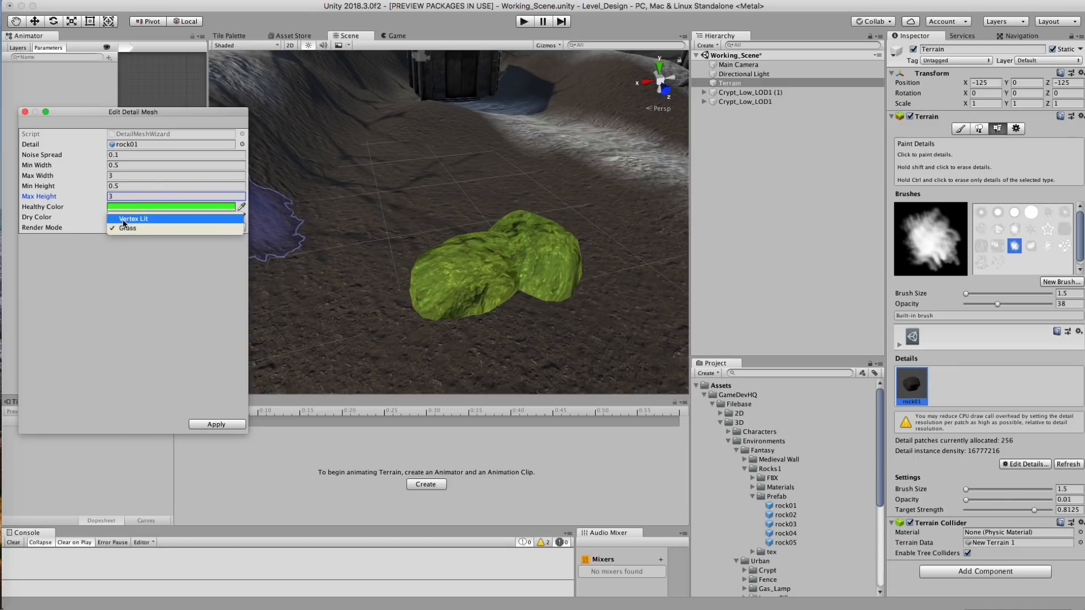
left_click(133, 219)
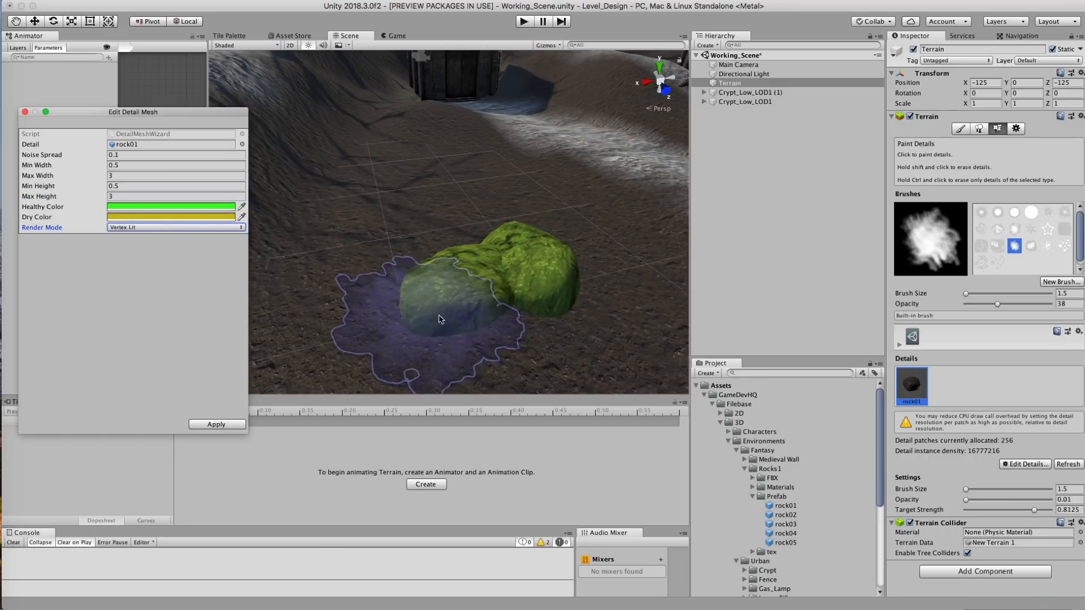
left_click(175, 227)
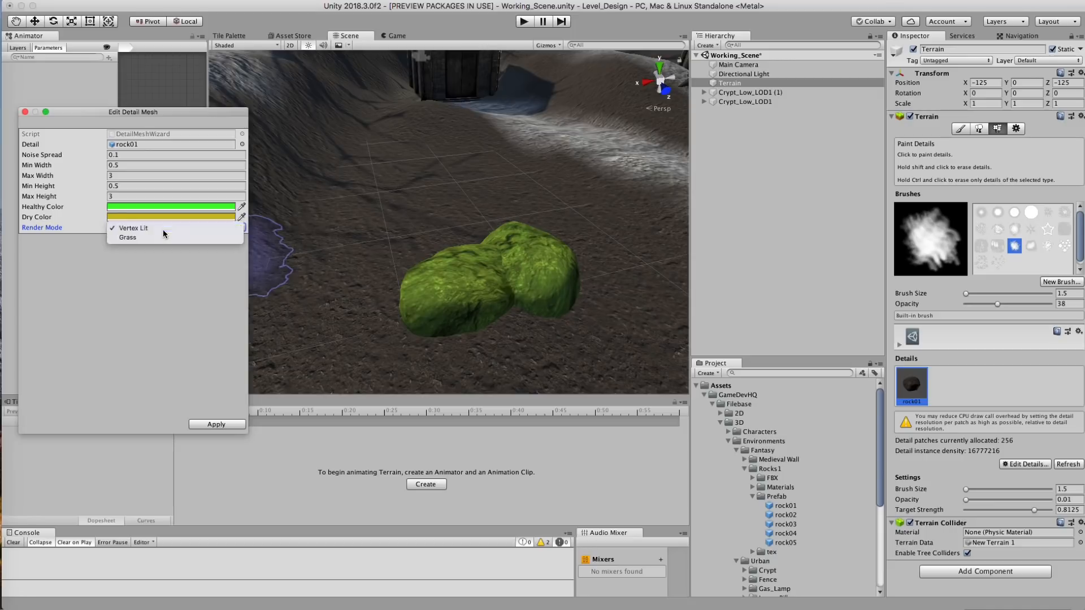
left_click(126, 237)
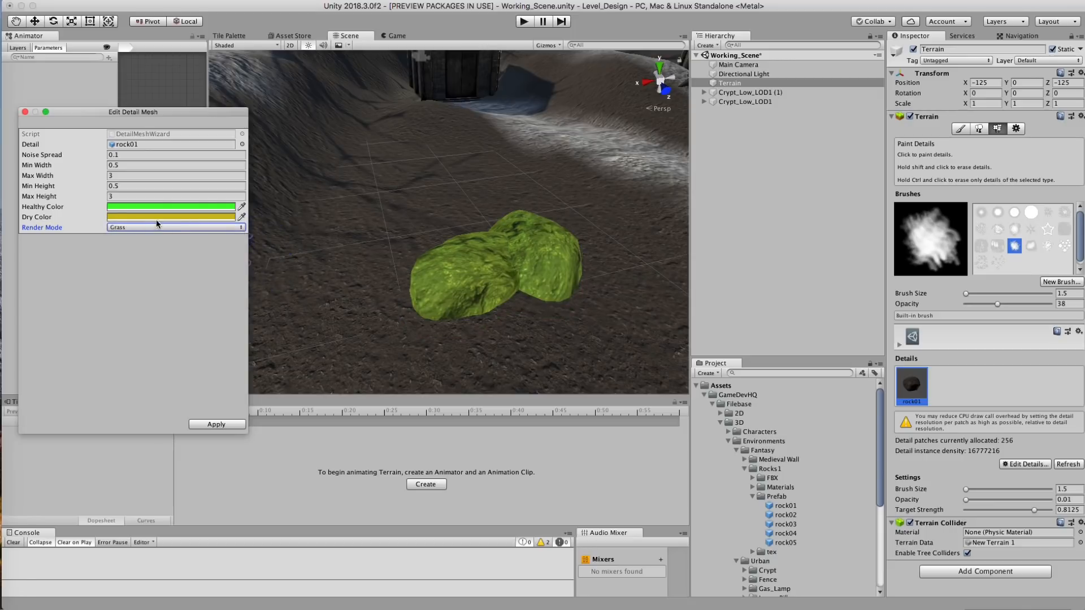
left_click(175, 227)
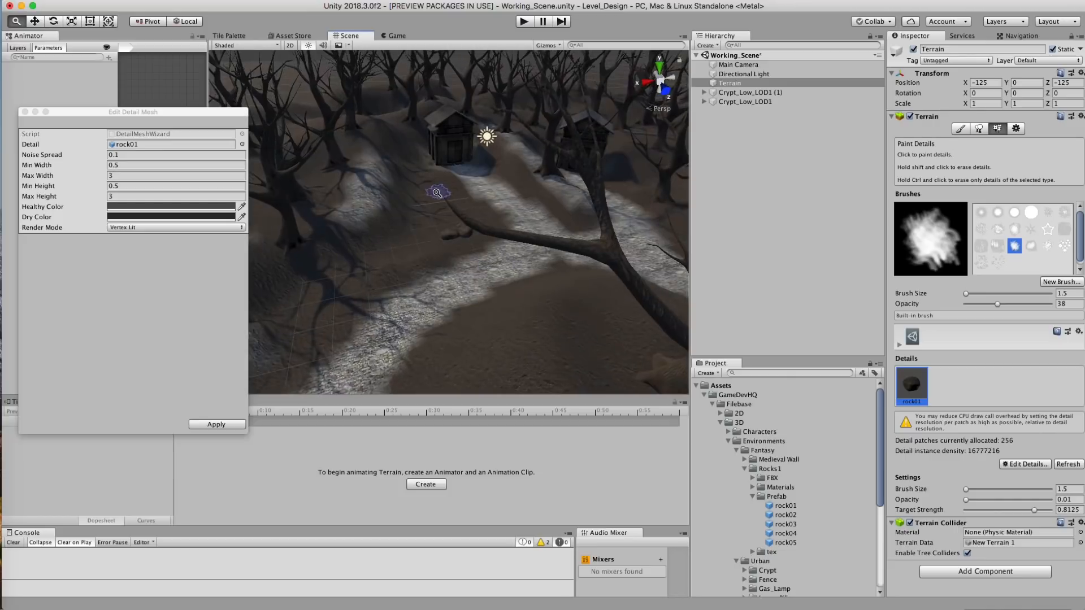
left_click(217, 424)
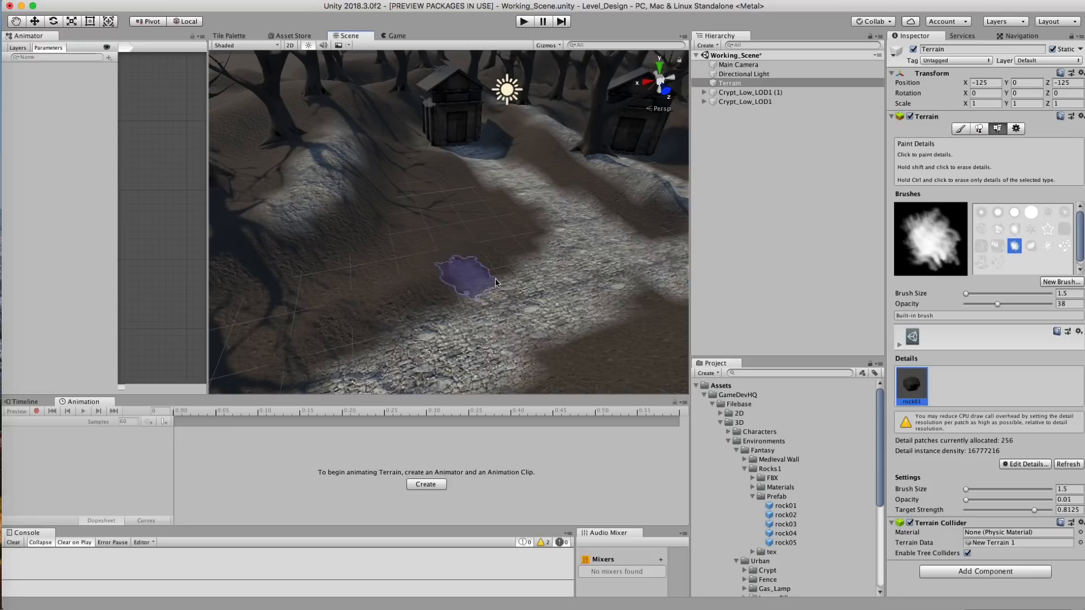
mouse_move(952, 165)
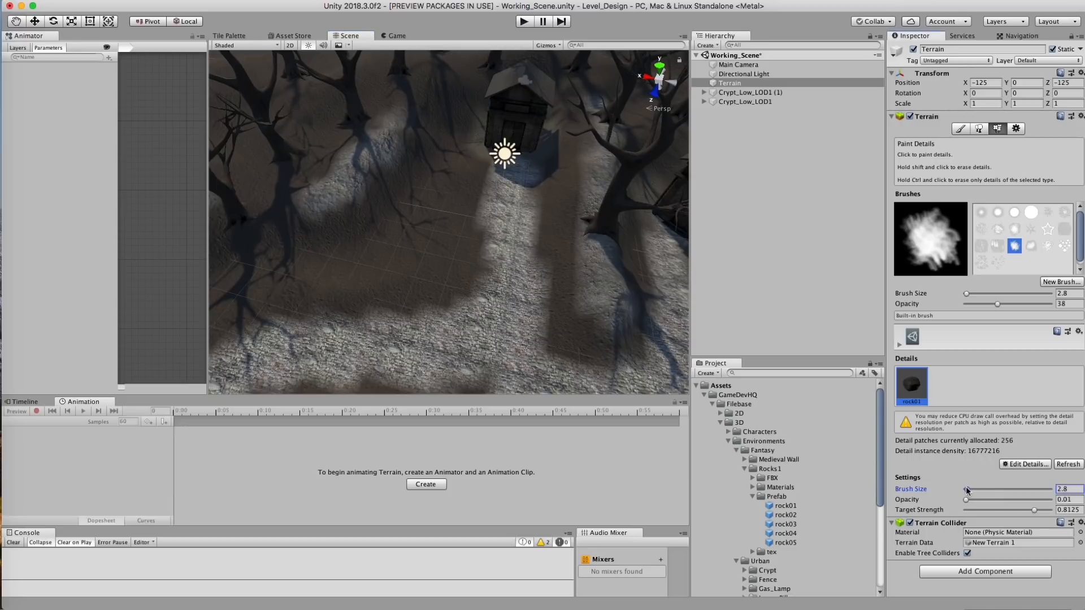
Brush rock01 detail rocks onto the terrain around the path and crypts.
left_click(442, 238)
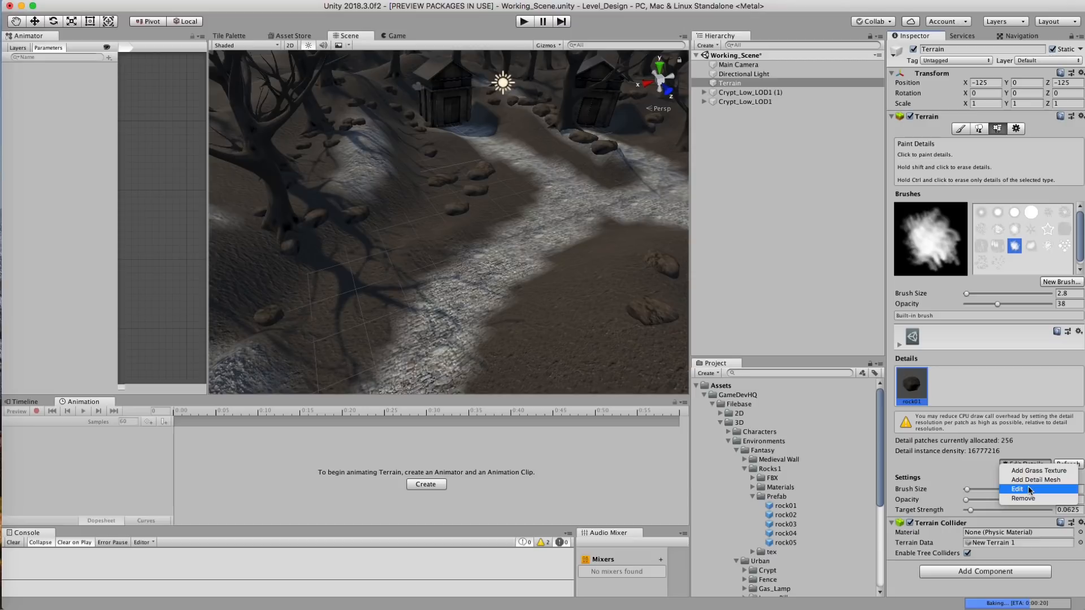
Lower rock01's size values to 1, apply, and paint the smaller rocks along the path.
left_click(1016, 488)
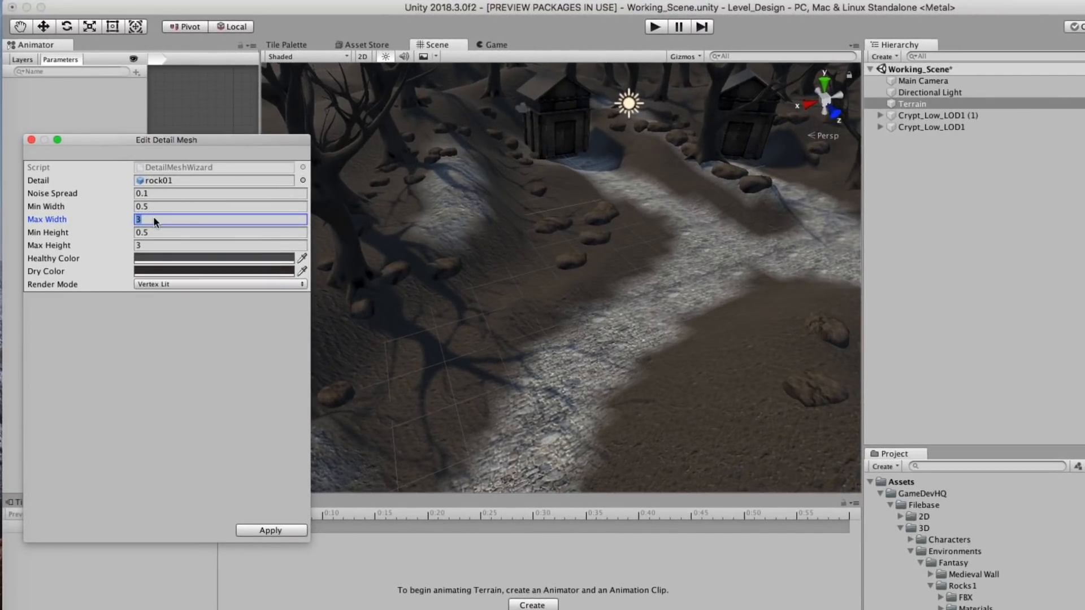
type("1")
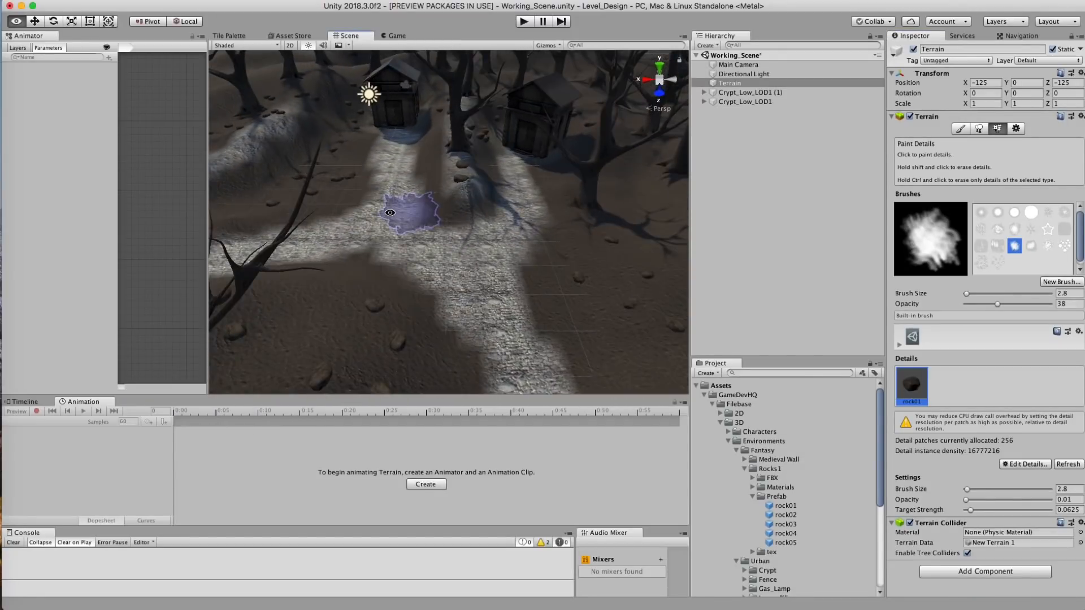
left_click_drag(390, 212, 521, 206)
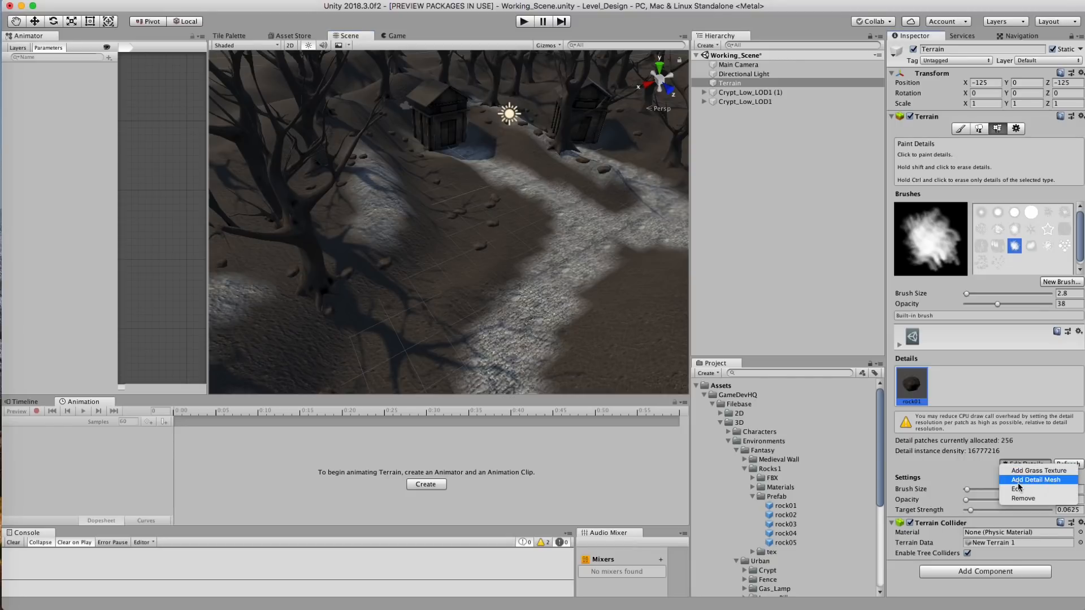
Add rock04 as a second Vertex Lit detail mesh and paint its rocks onto the ground.
left_click(1032, 479)
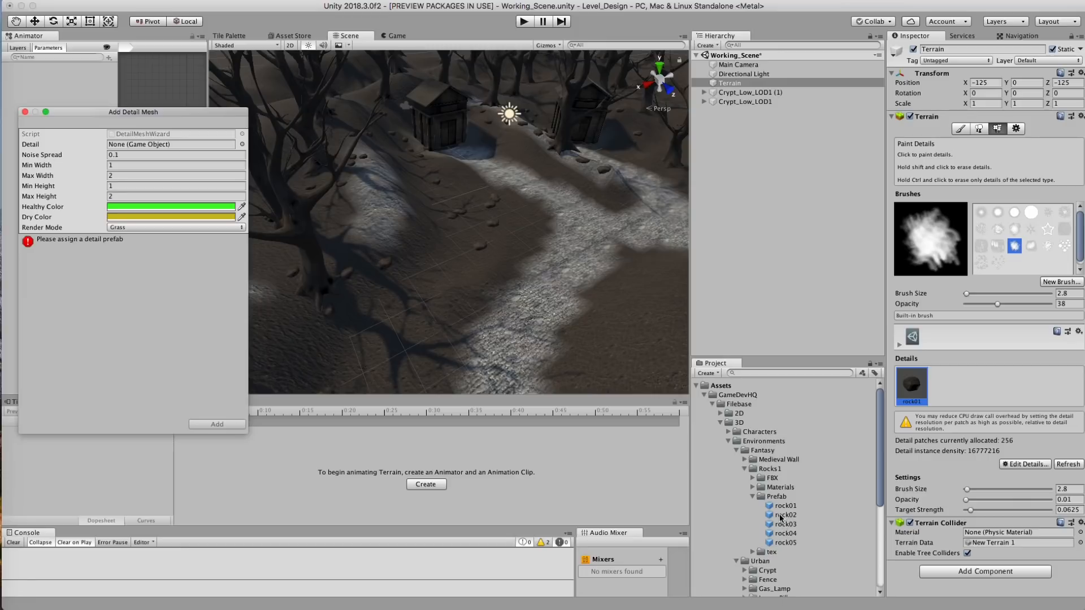
left_click(784, 524)
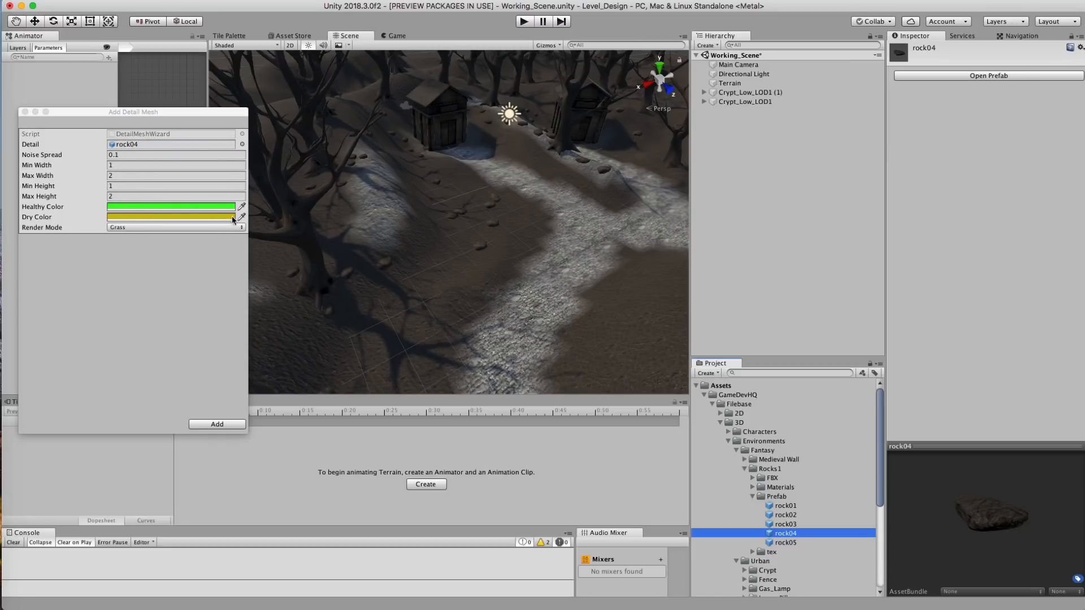
left_click(175, 227)
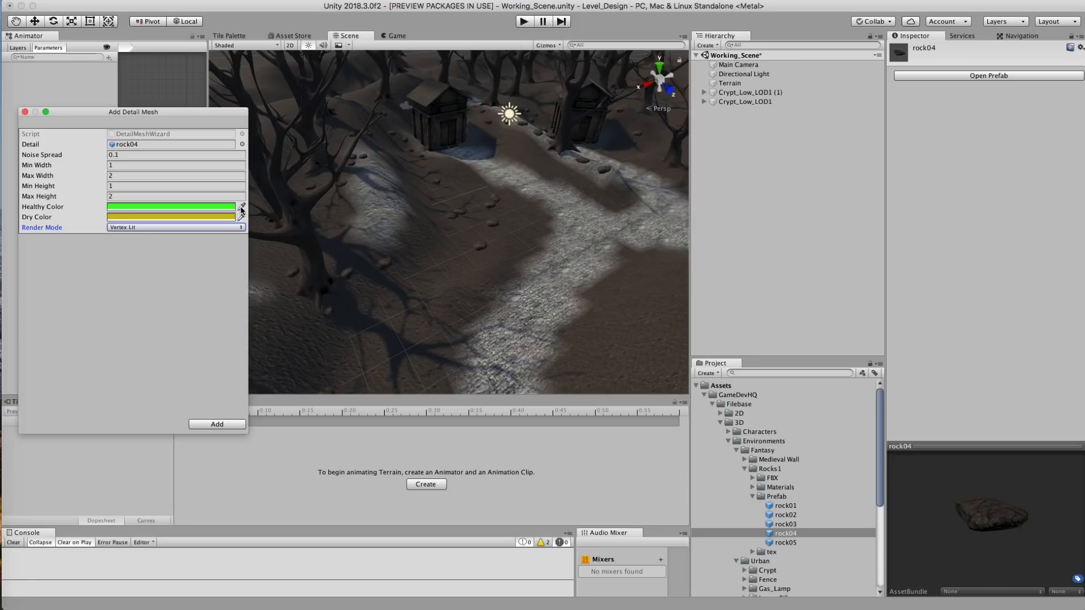
left_click(170, 206)
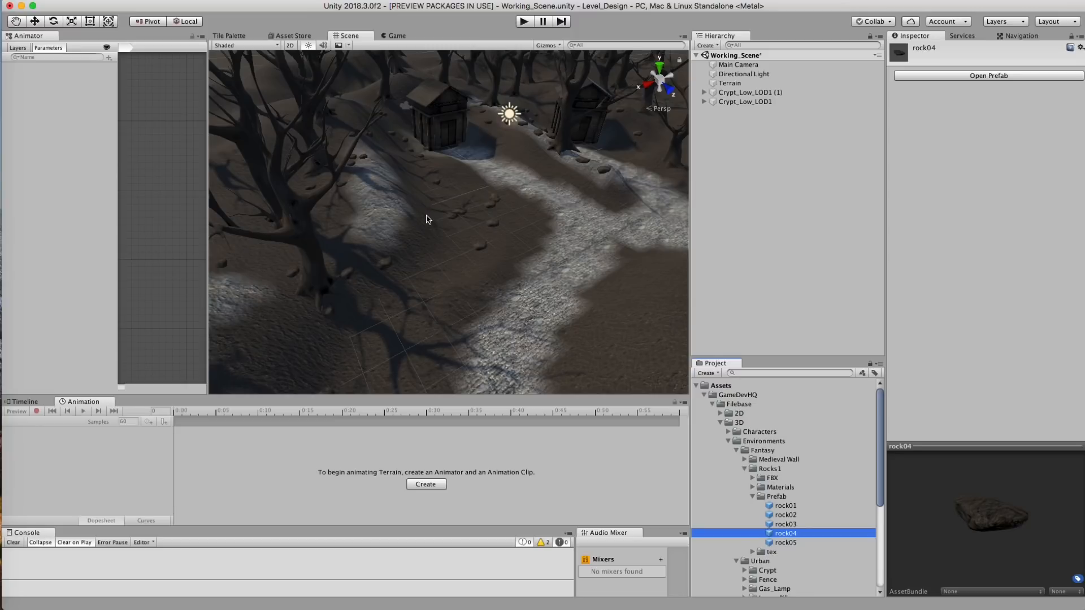
left_click(730, 83)
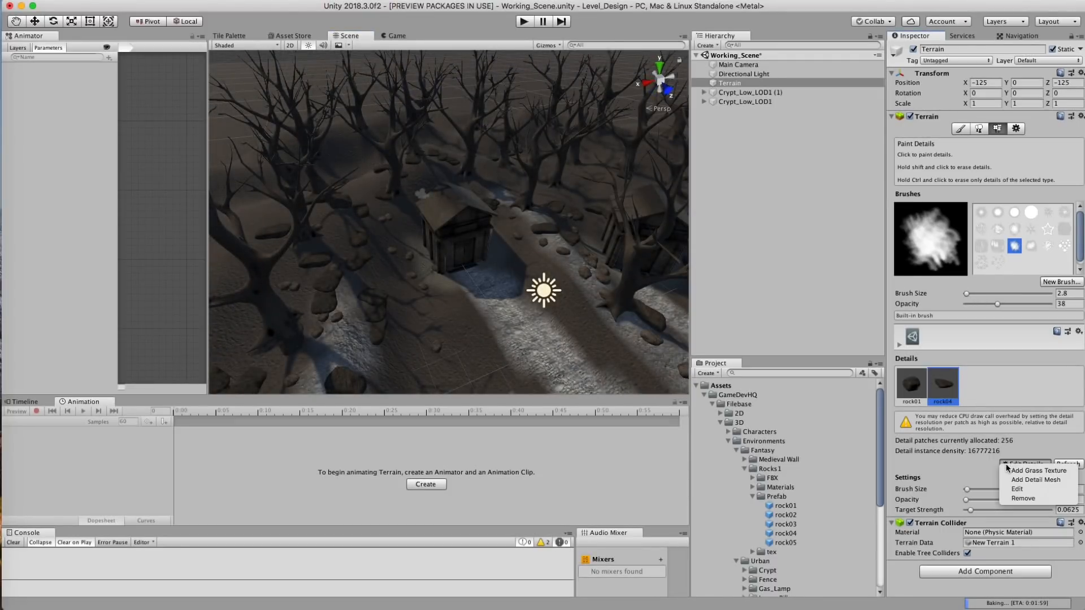
Add rock05 as a third detail mesh, check its size settings, and paint it on the terrain.
left_click(1025, 487)
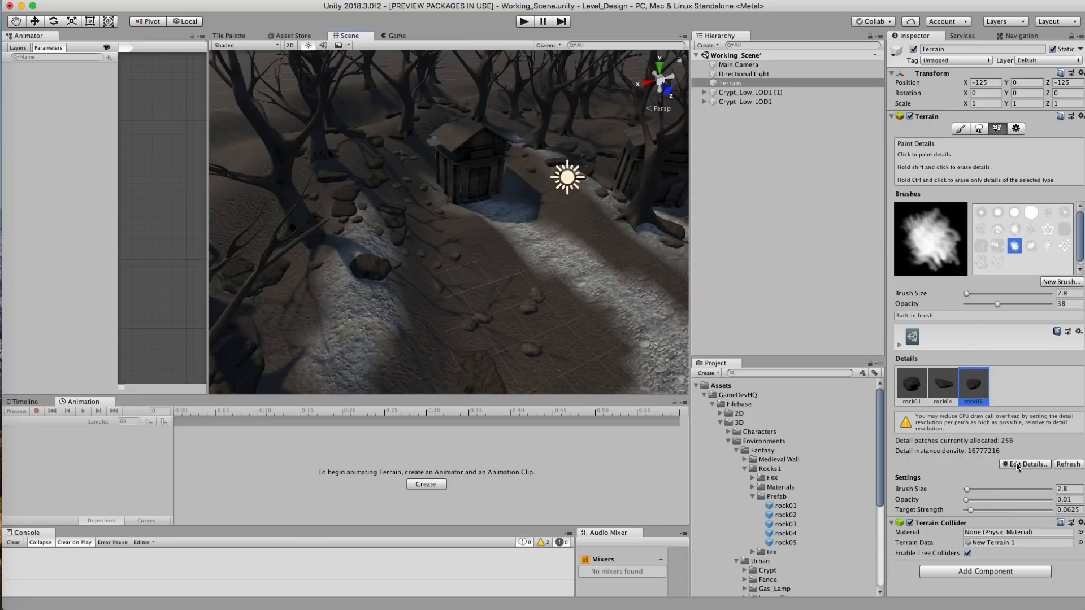
left_click(1023, 463)
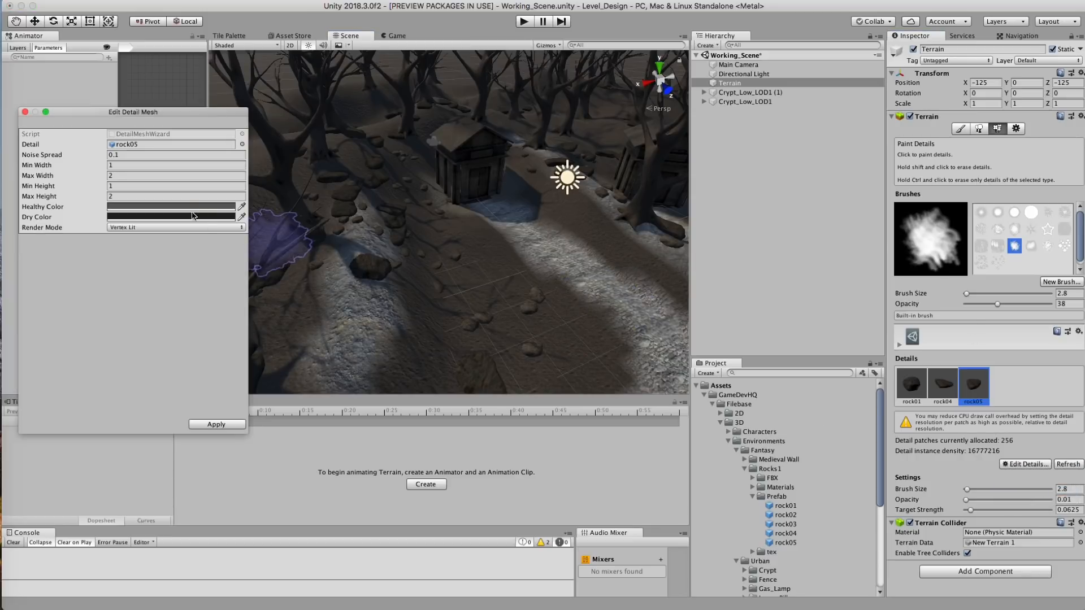
left_click(175, 164)
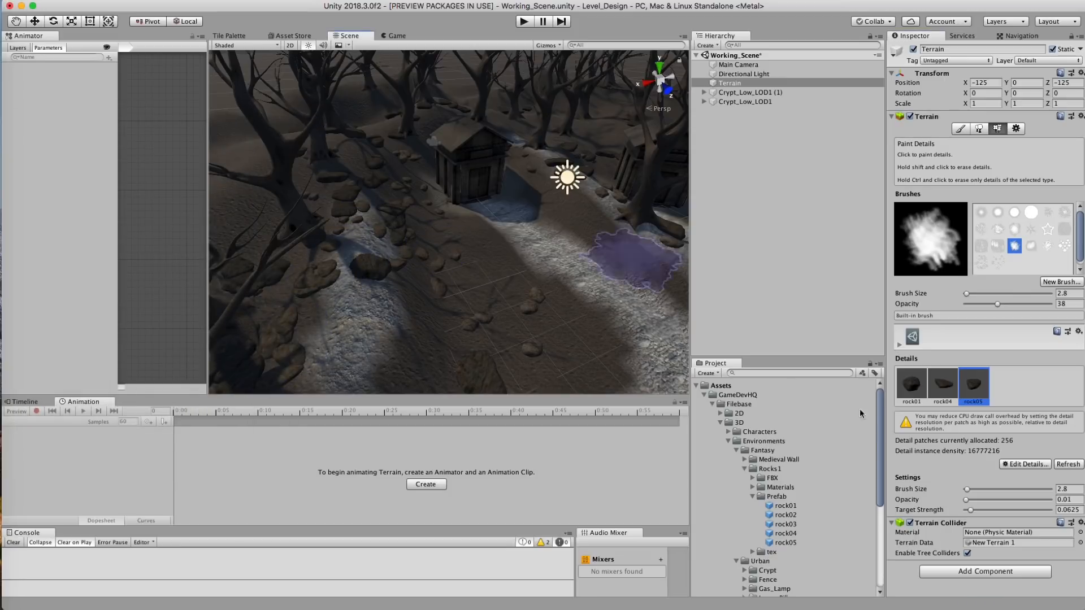
left_click(1023, 463)
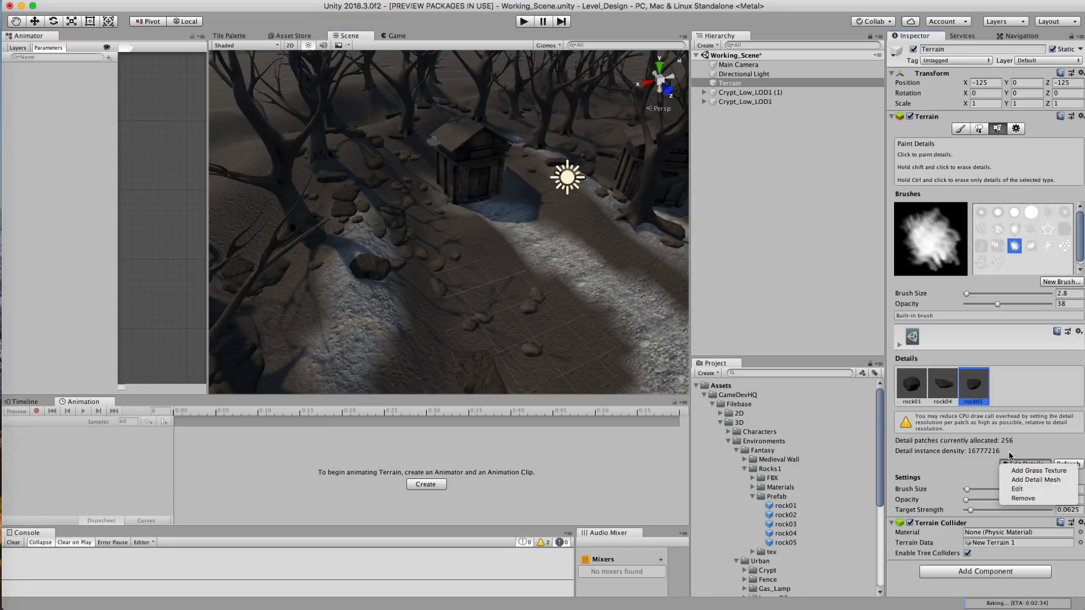
left_click(1017, 488)
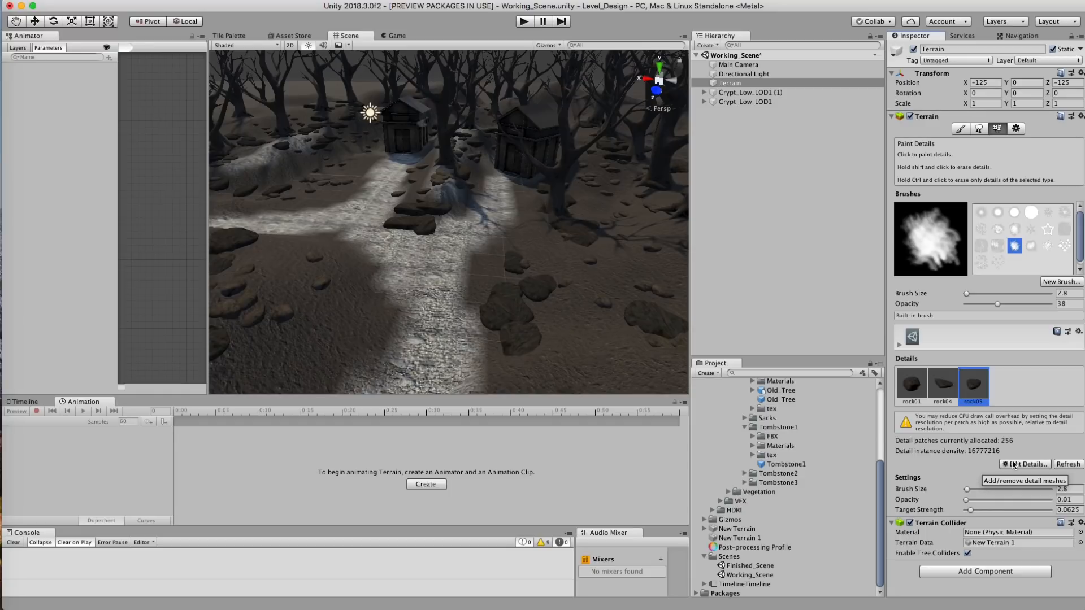
Add Tombstone1 as a Vertex Lit detail mesh through Add Detail Mesh.
left_click(1026, 463)
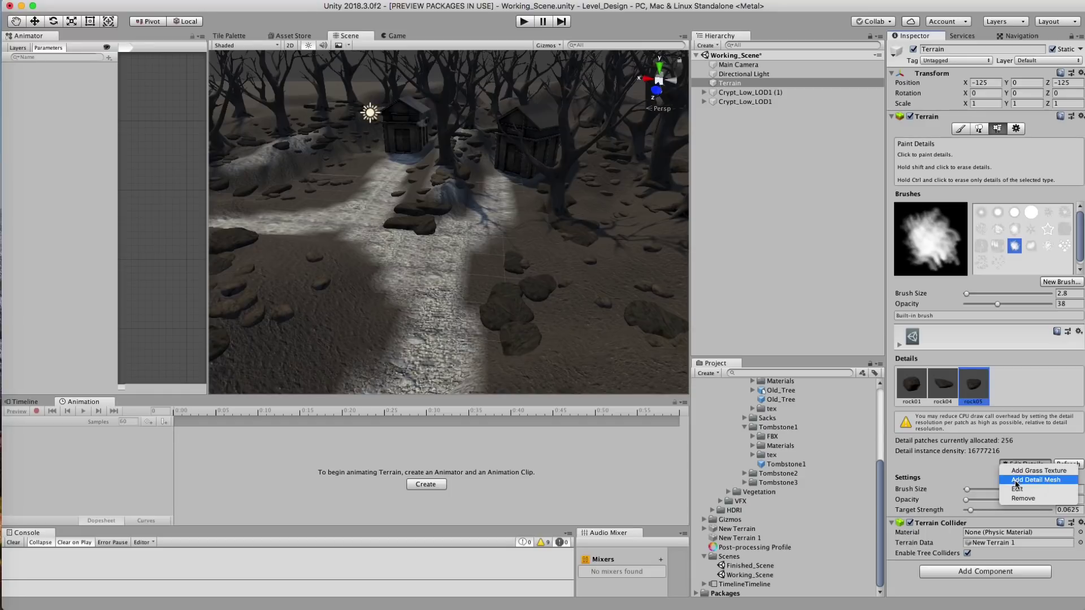
left_click(1006, 479)
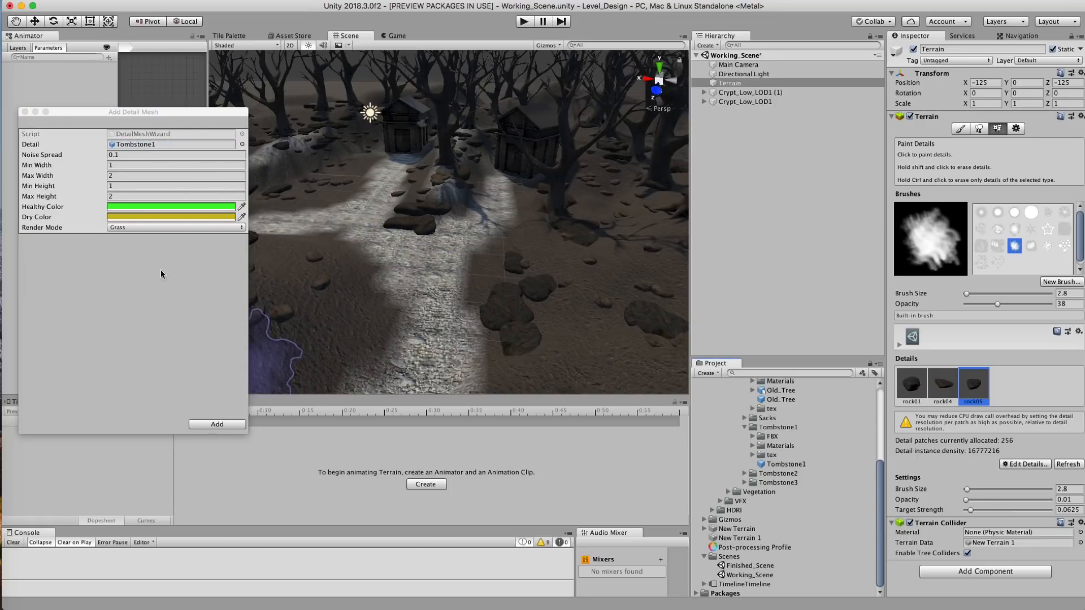
left_click(175, 227)
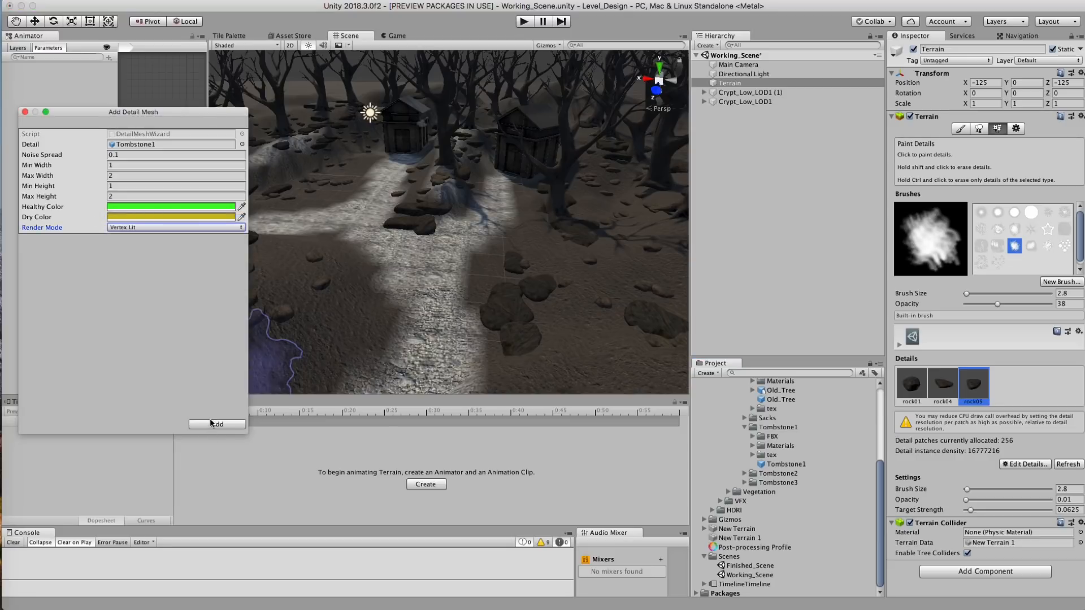
left_click(217, 423)
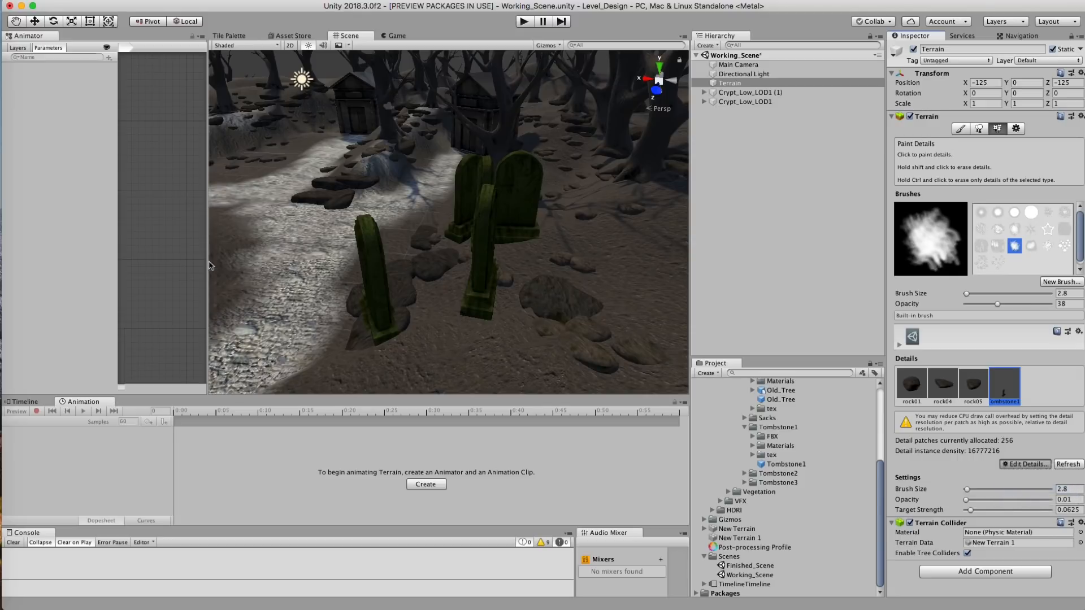
Set Tombstone1's width and height fields to 0.7 in Edit Detail Mesh.
left_click(1026, 465)
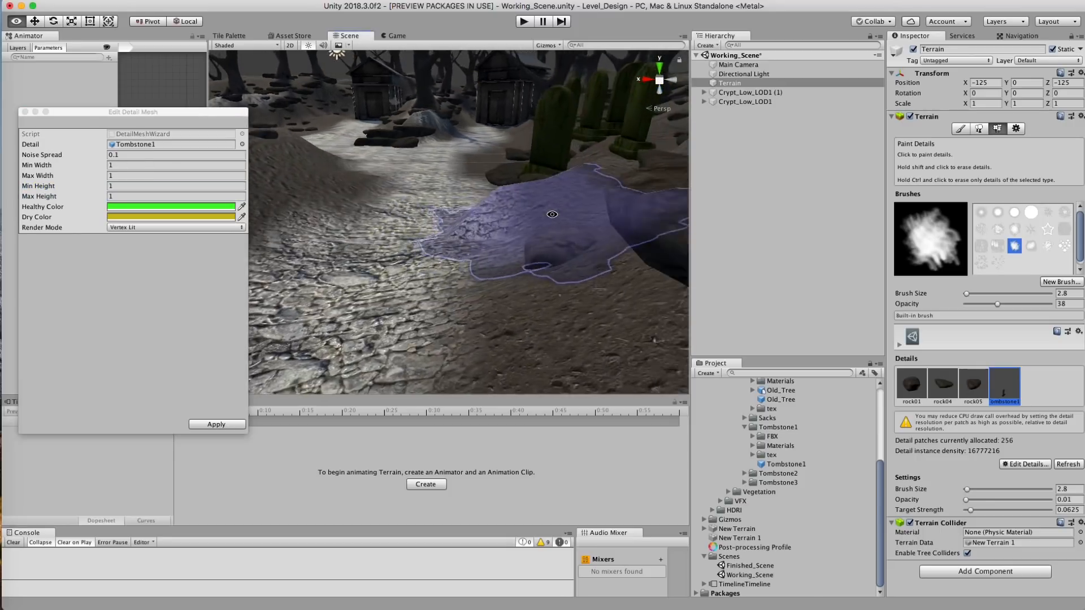
left_click(175, 165)
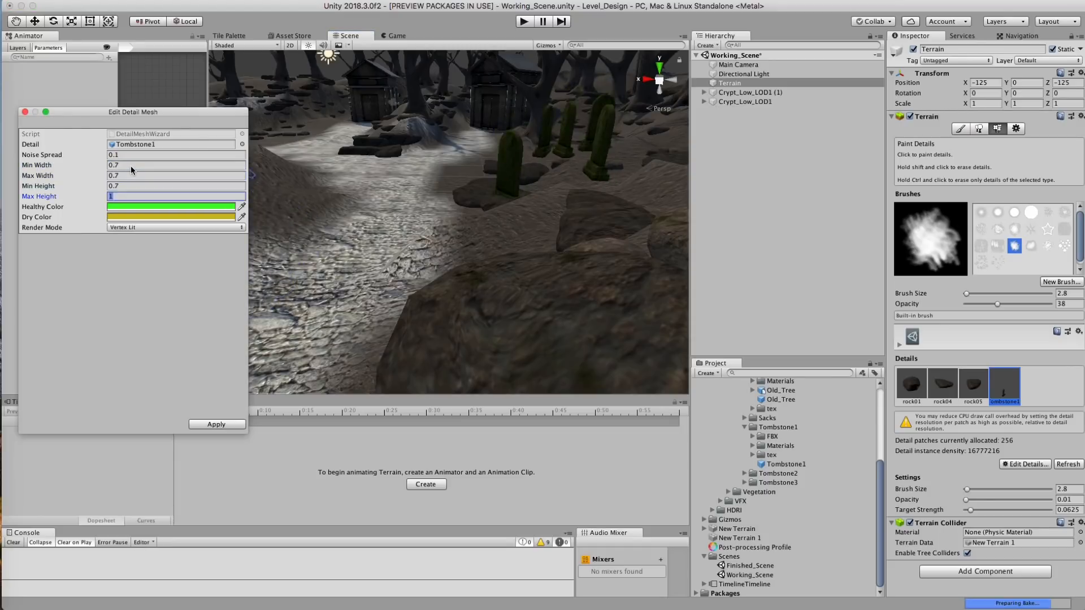
type(".7")
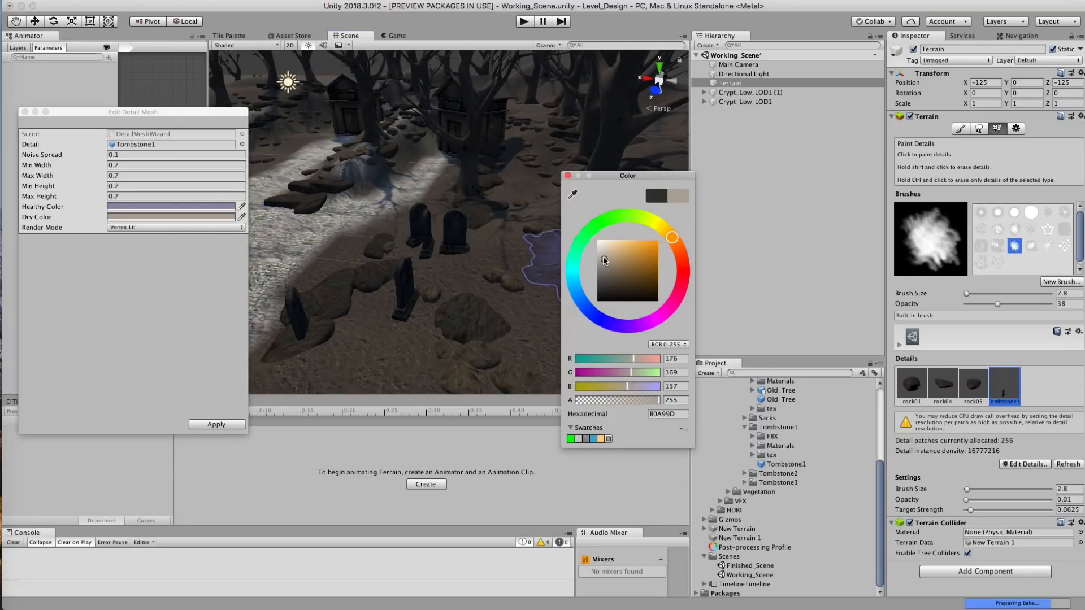
Change Tombstone1's healthy and dry colours to near-white light grey and apply.
left_click(169, 217)
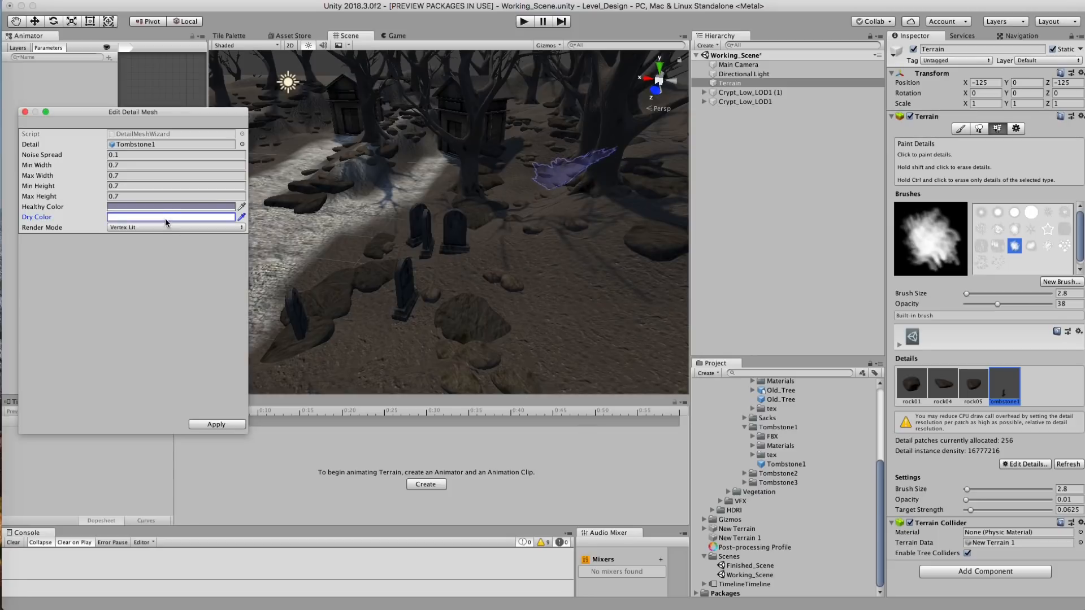
left_click(169, 217)
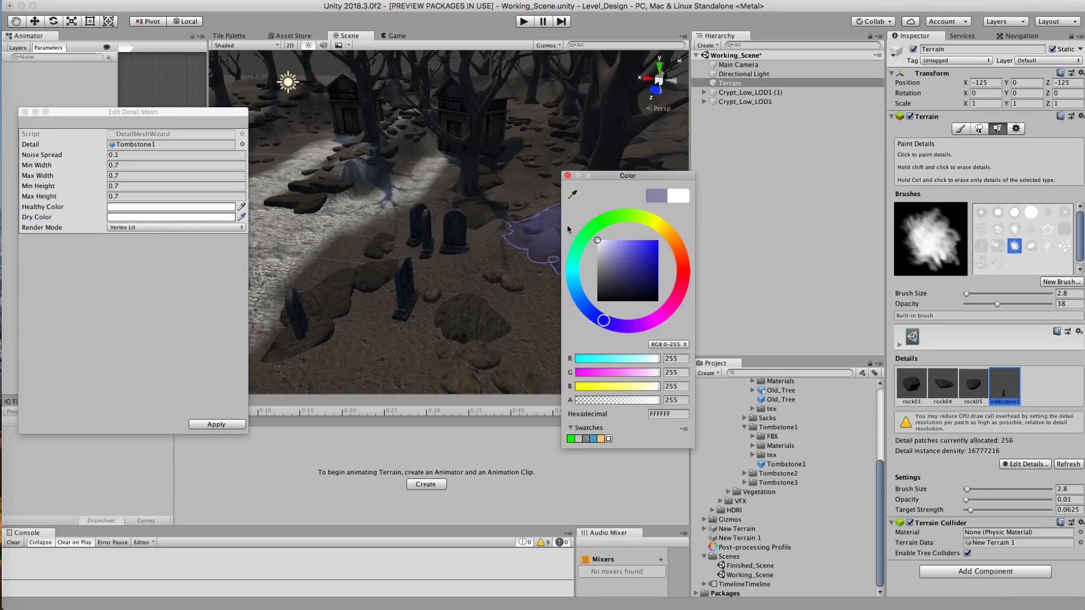
left_click(596, 245)
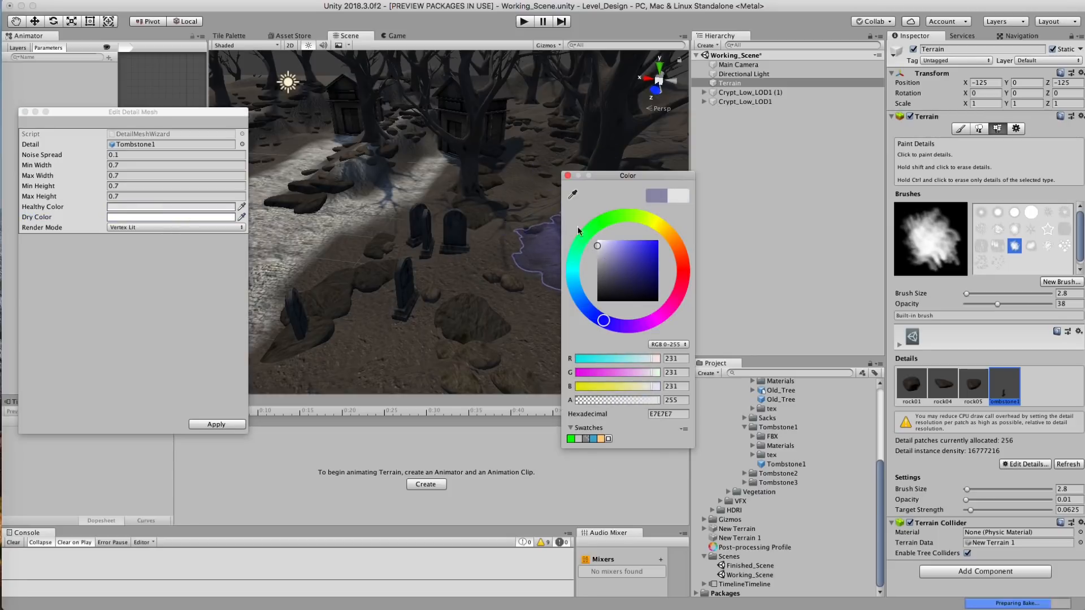
left_click(217, 424)
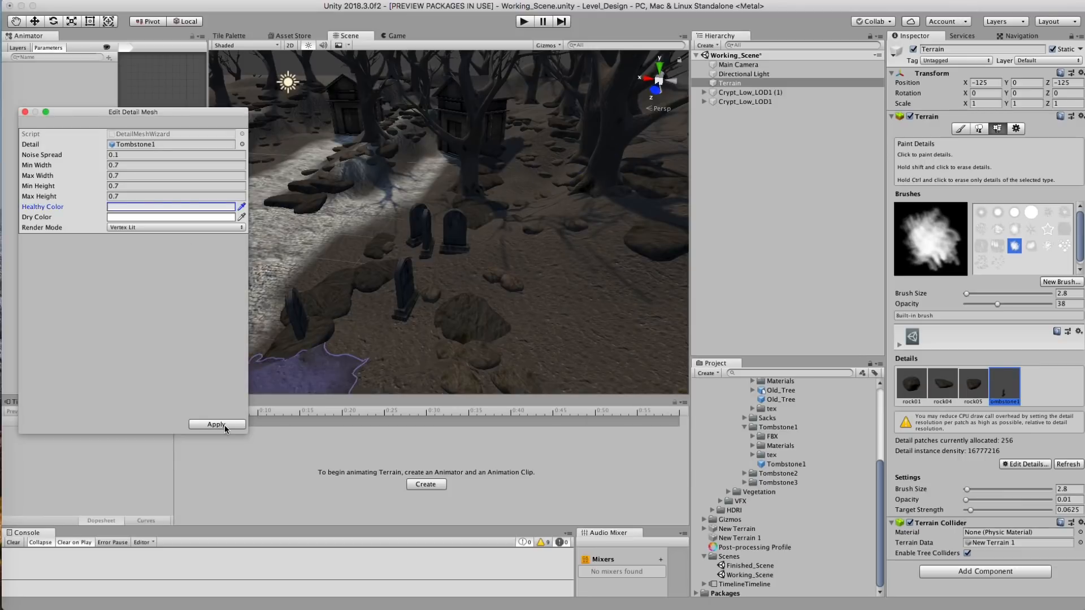
left_click(217, 424)
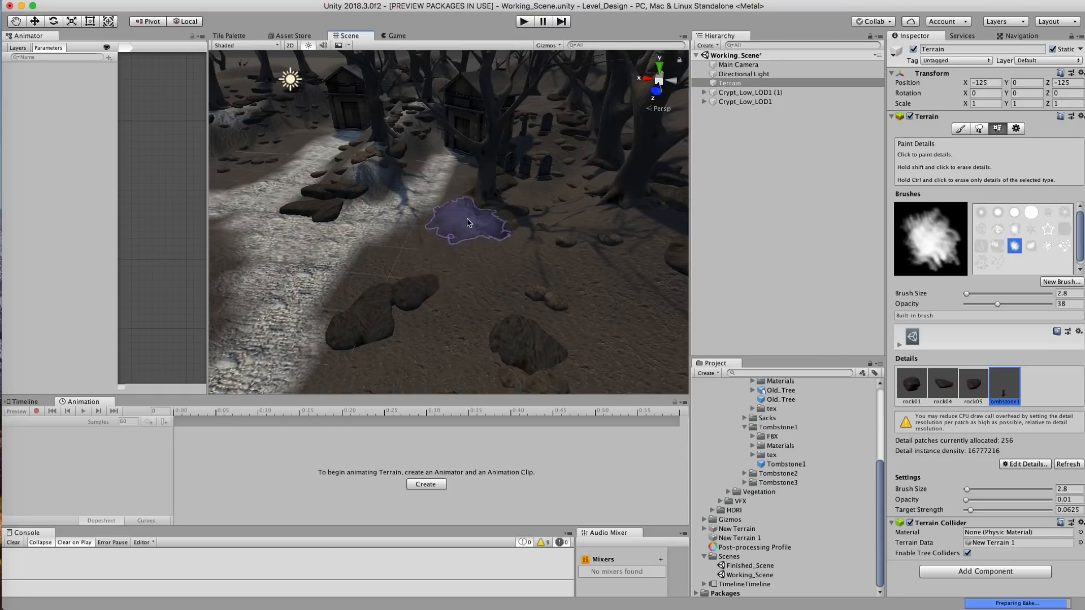
Paint small Tombstone1 gravestones across the ground with the detail brush.
left_click(583, 263)
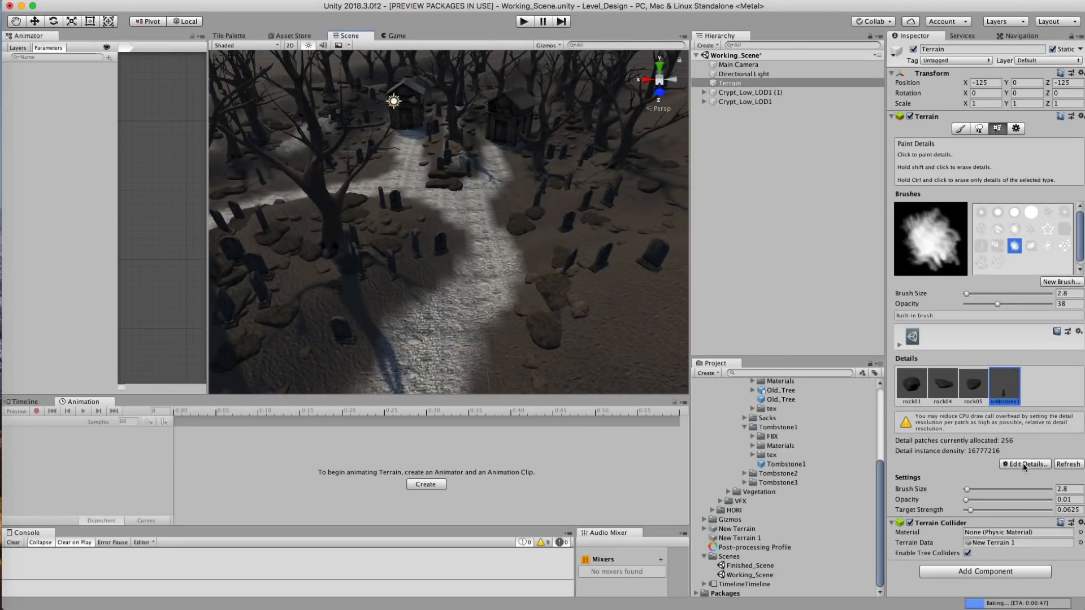
left_click(1026, 463)
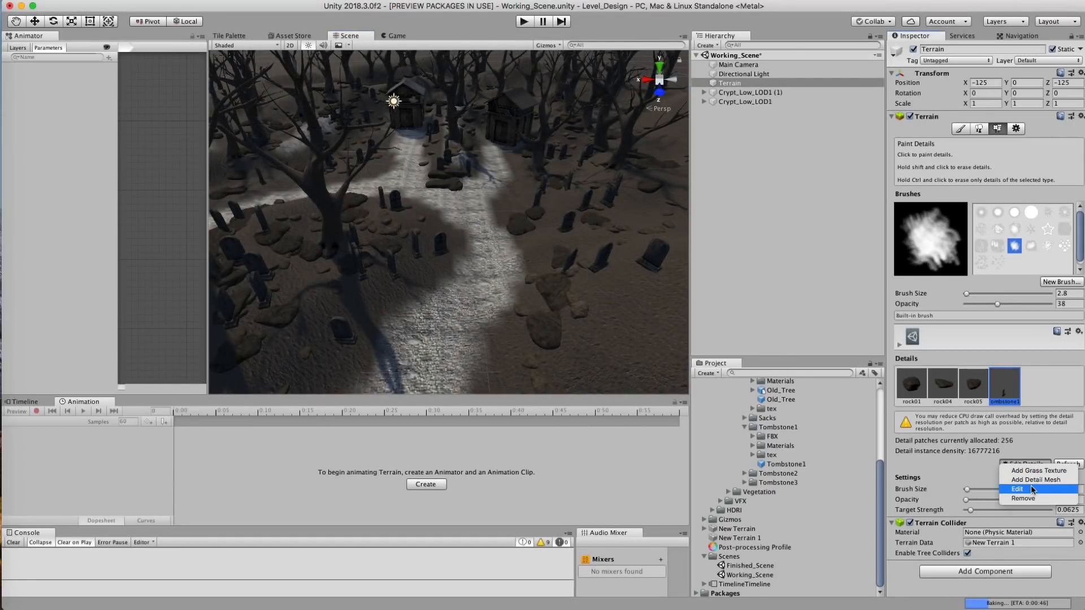
Add Tombstone3 as a detail mesh with white Healthy and Dry tint colours.
left_click(1017, 488)
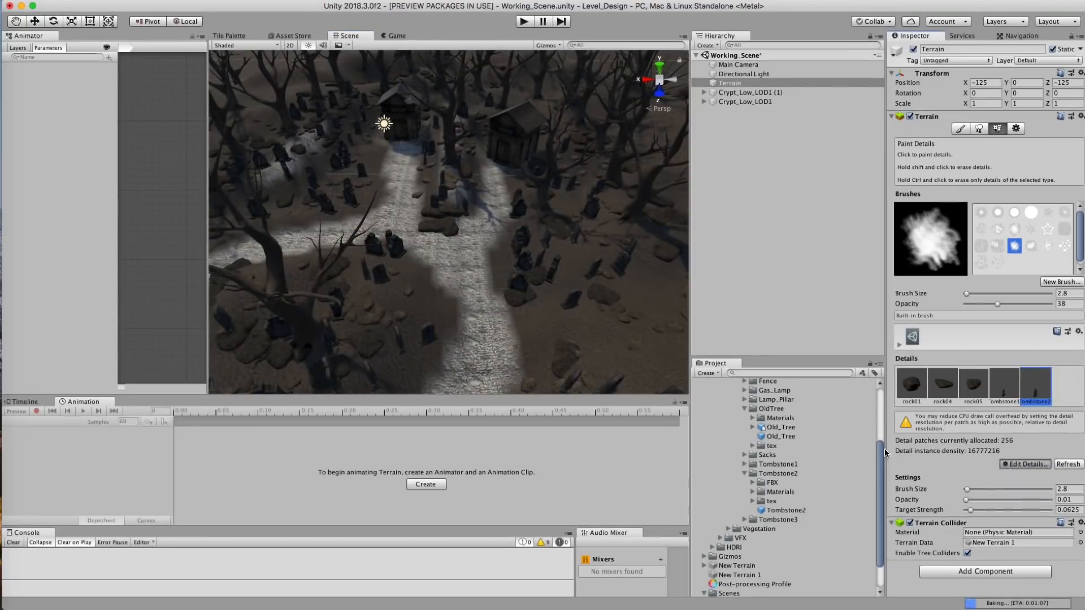
left_click(1026, 463)
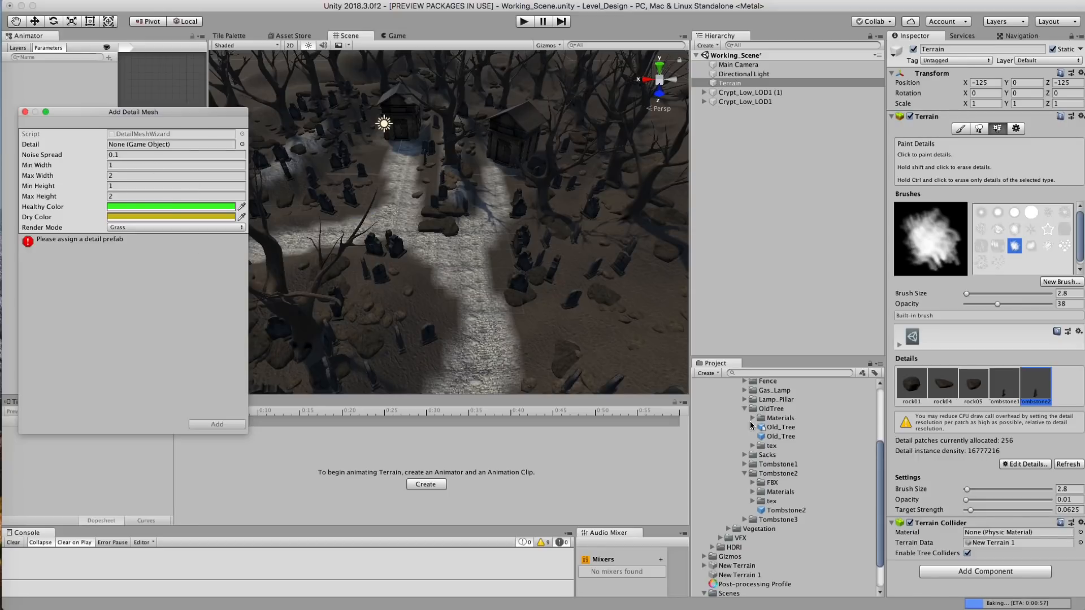
left_click(744, 483)
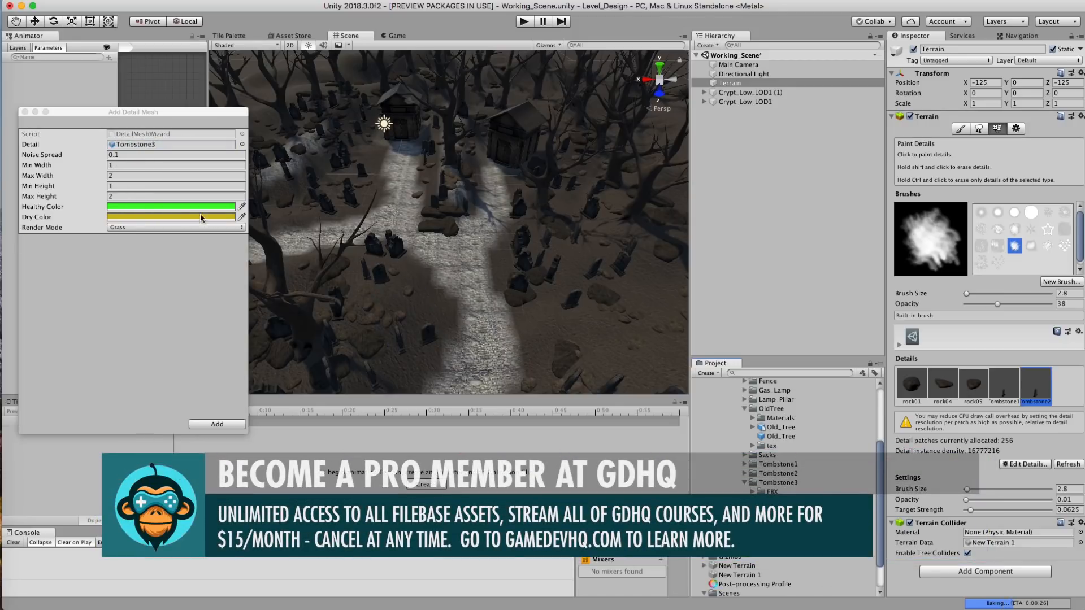
left_click(172, 206)
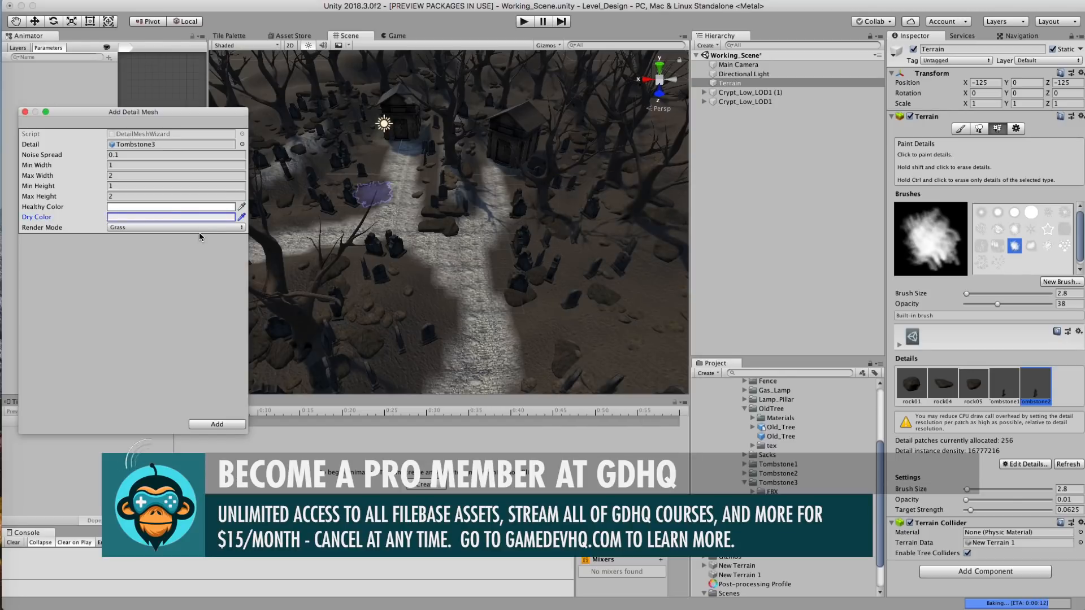
left_click(175, 165)
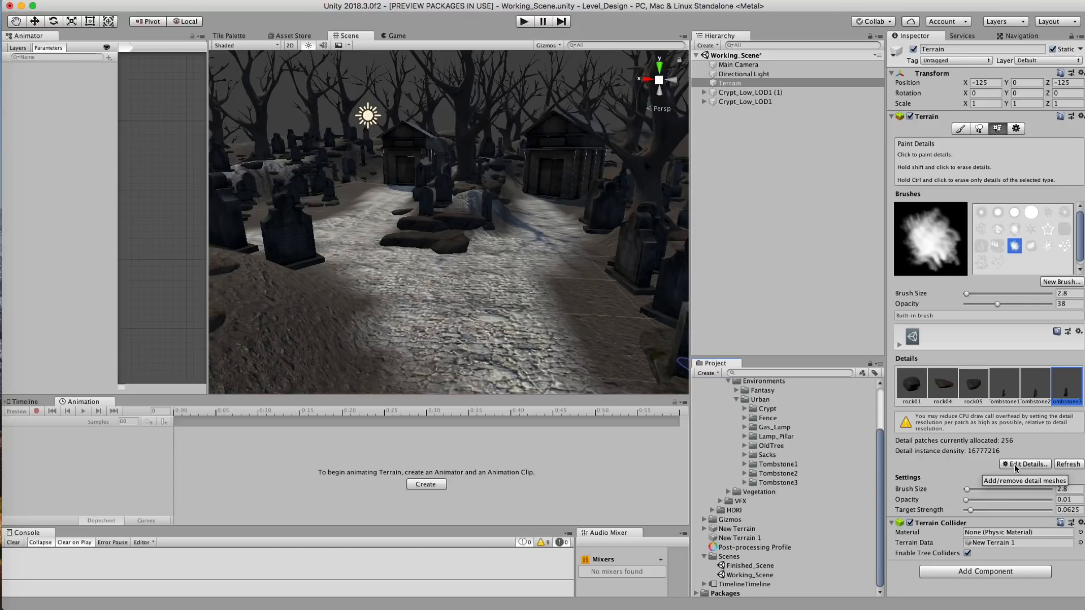
Add the Red Flowers prefab from Vegetation/Red_Flowers/Prefab as a new detail mesh.
left_click(1023, 463)
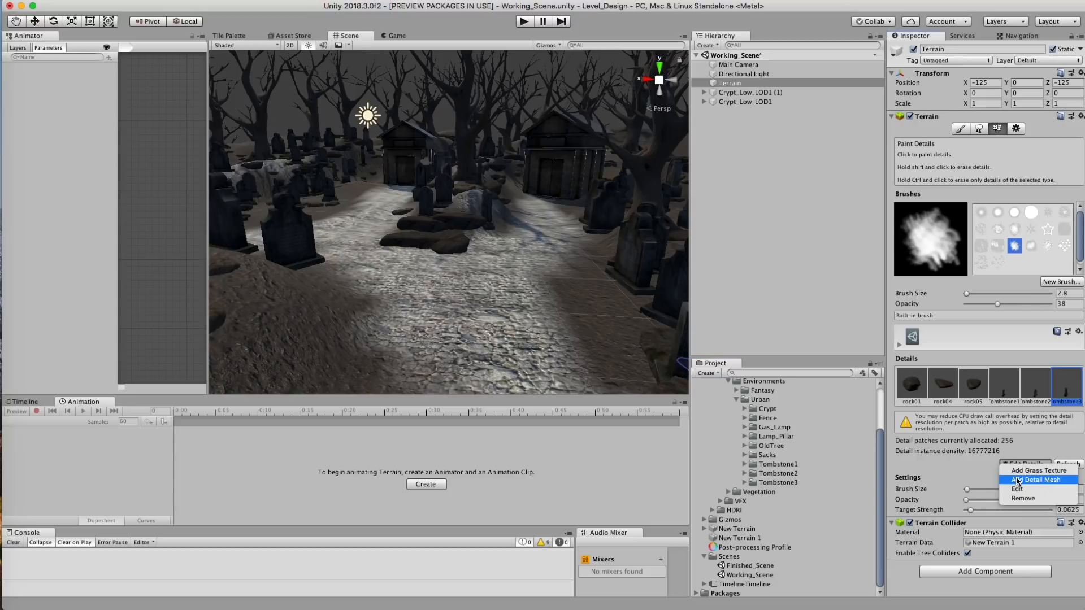
left_click(1033, 479)
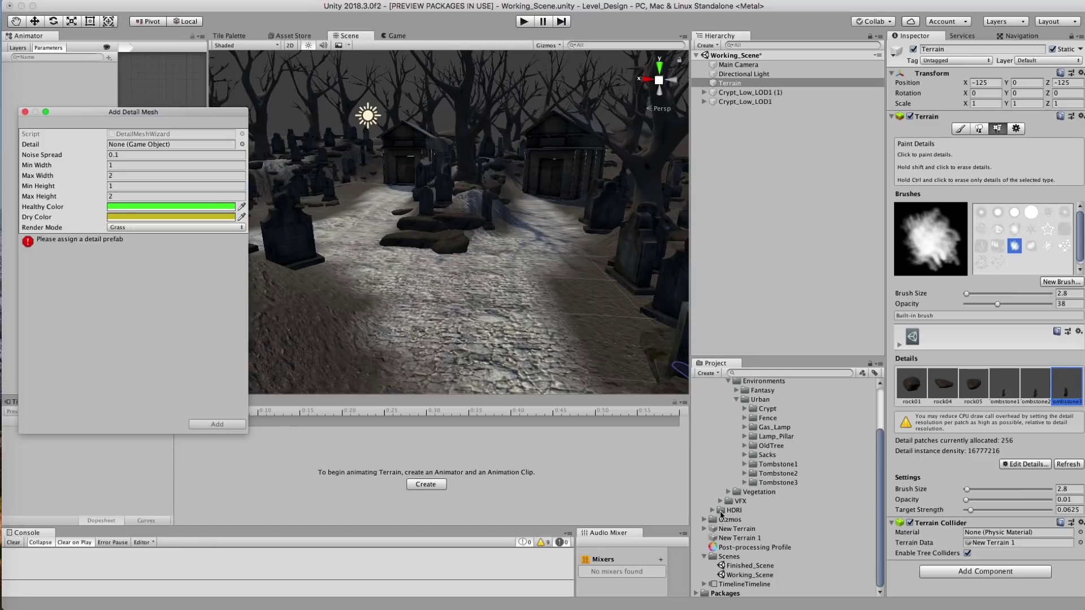
left_click(729, 492)
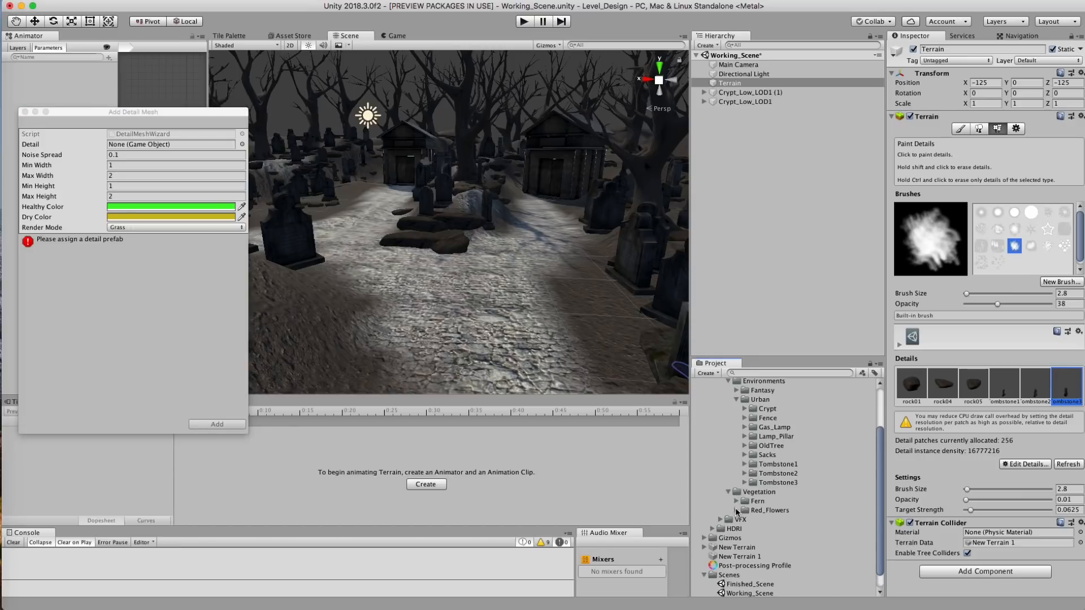
left_click(746, 510)
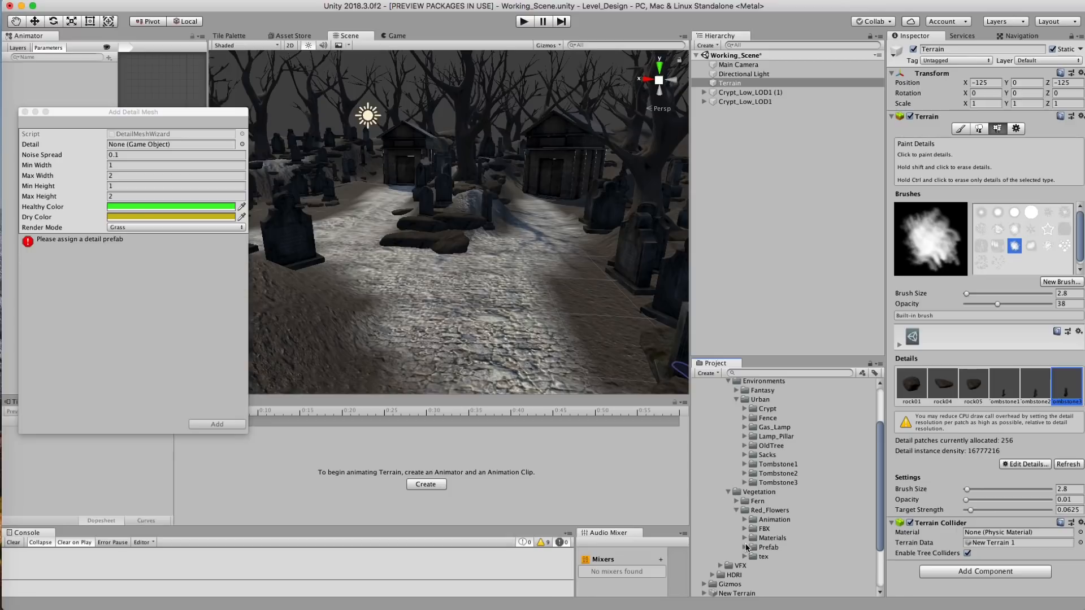
left_click(746, 546)
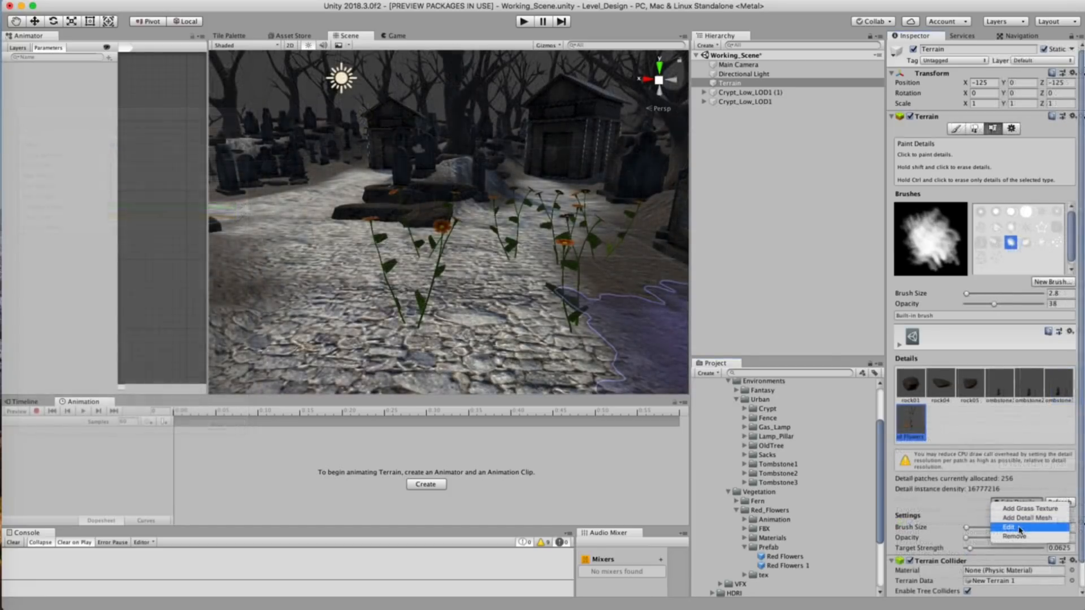
Review the Red Flowers detail settings and move on to the terrain's general settings.
left_click(1007, 525)
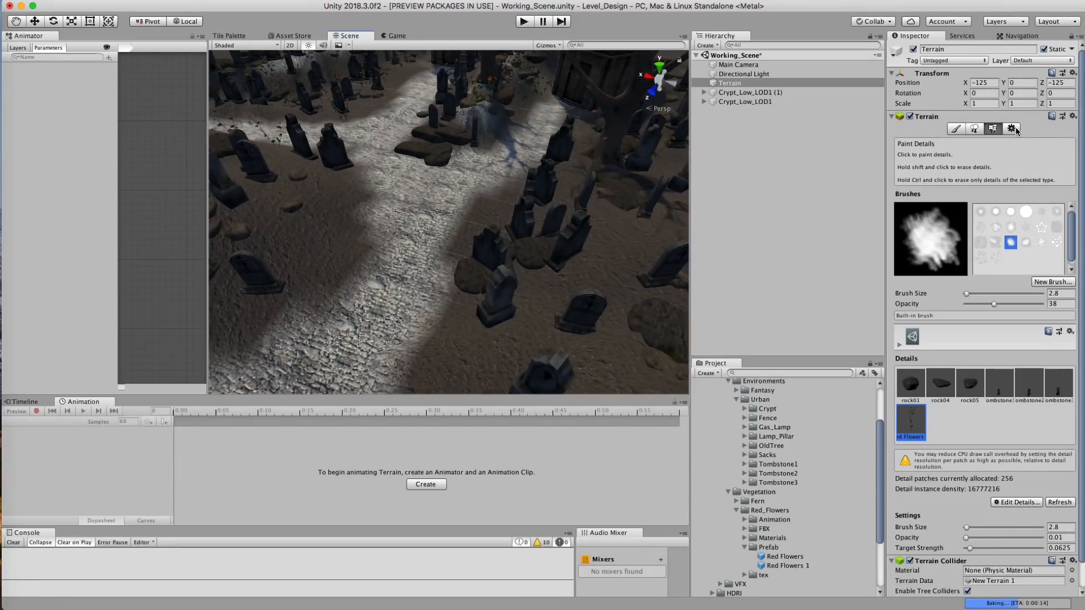
left_click(1012, 128)
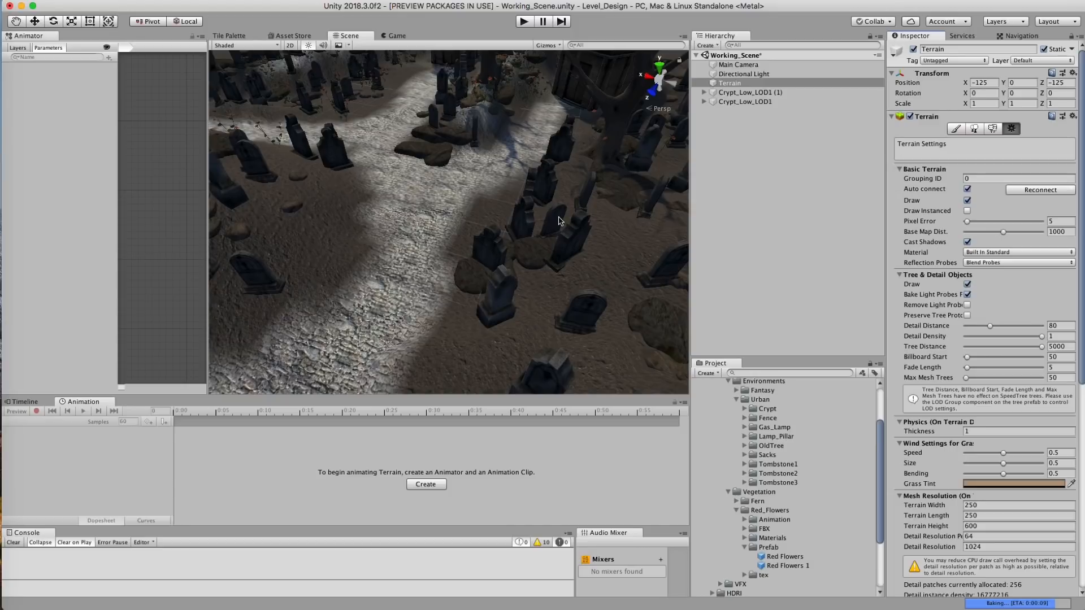
mouse_move(495, 234)
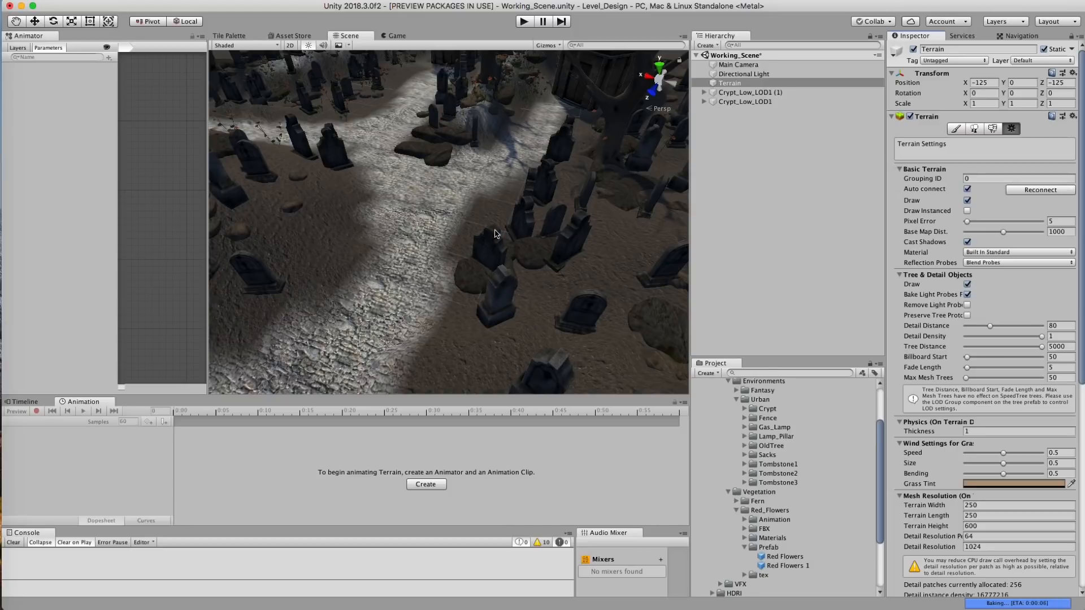
mouse_move(495, 219)
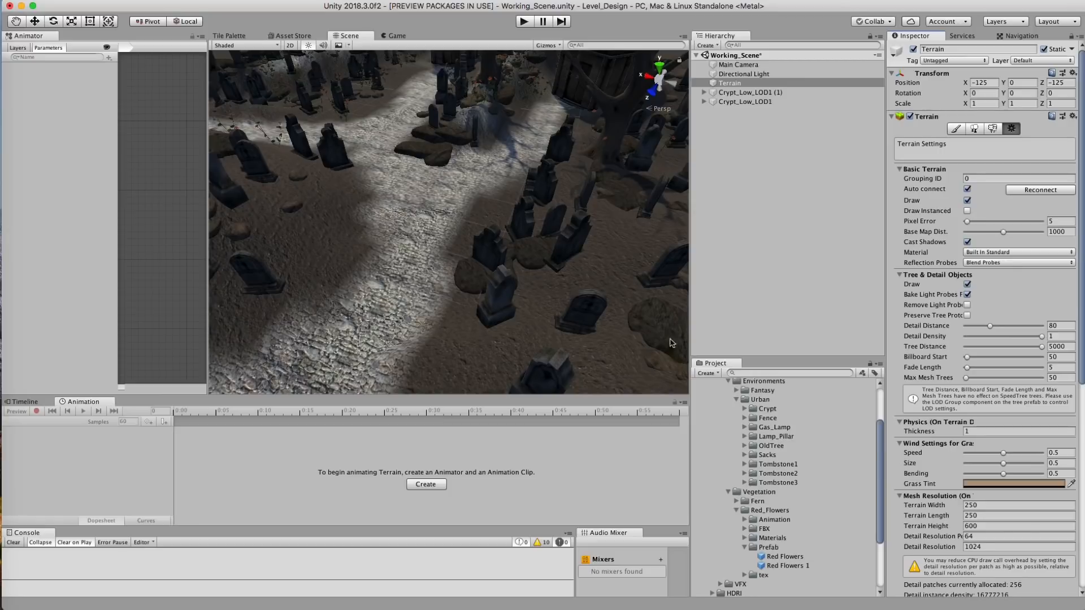
Set Detail Resolution Per Patch to 32 and return to painting Red Flowers among the tombstones.
left_click(974, 551)
type("32")
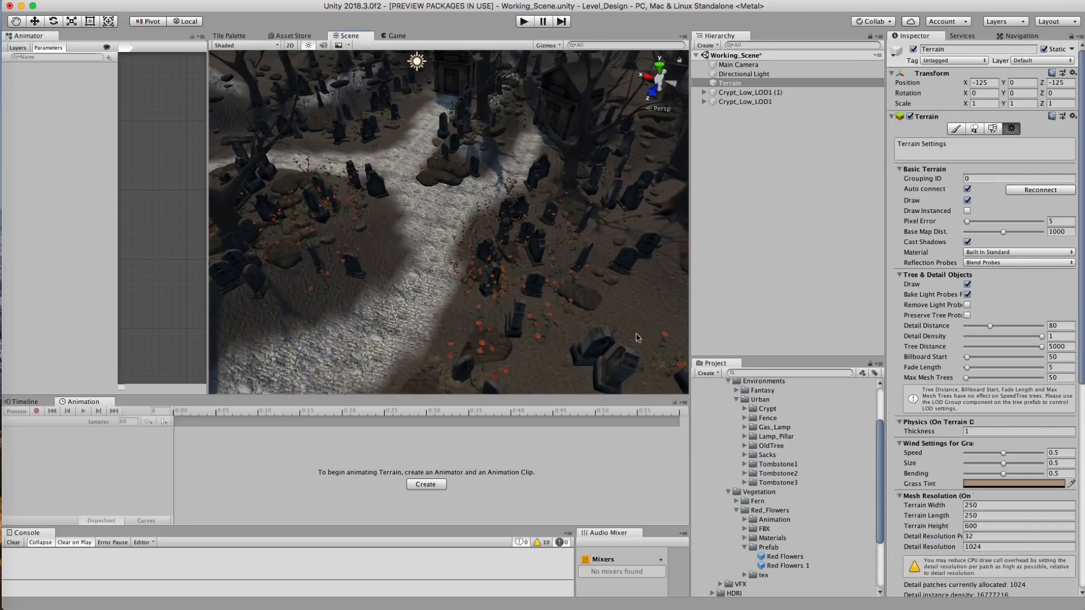
left_click(992, 128)
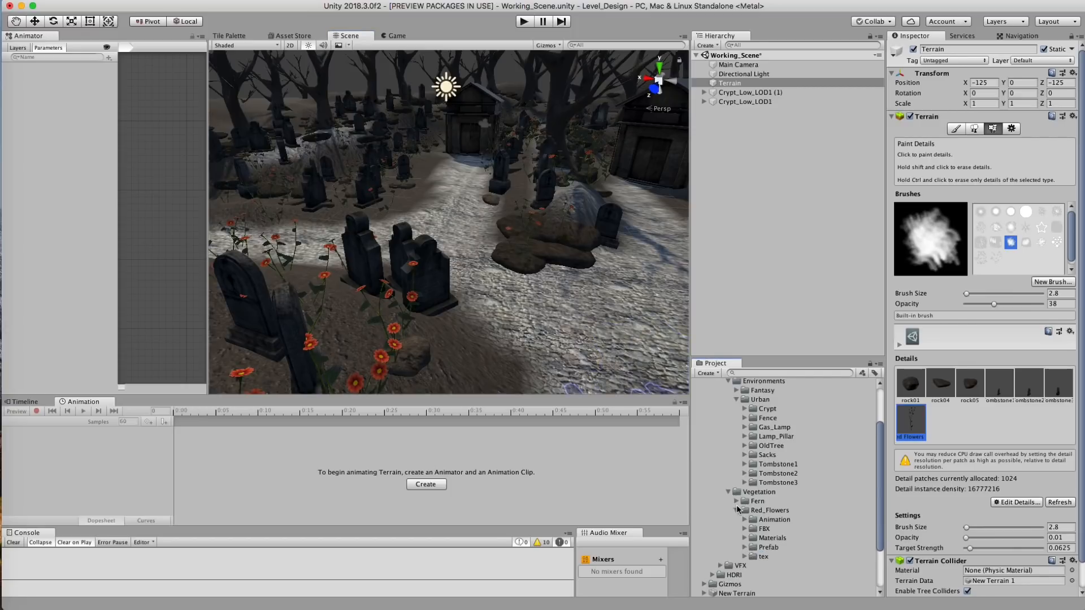
Add the fern detail mesh with Grass render mode and near-black Healthy and Dry tints.
left_click(1015, 501)
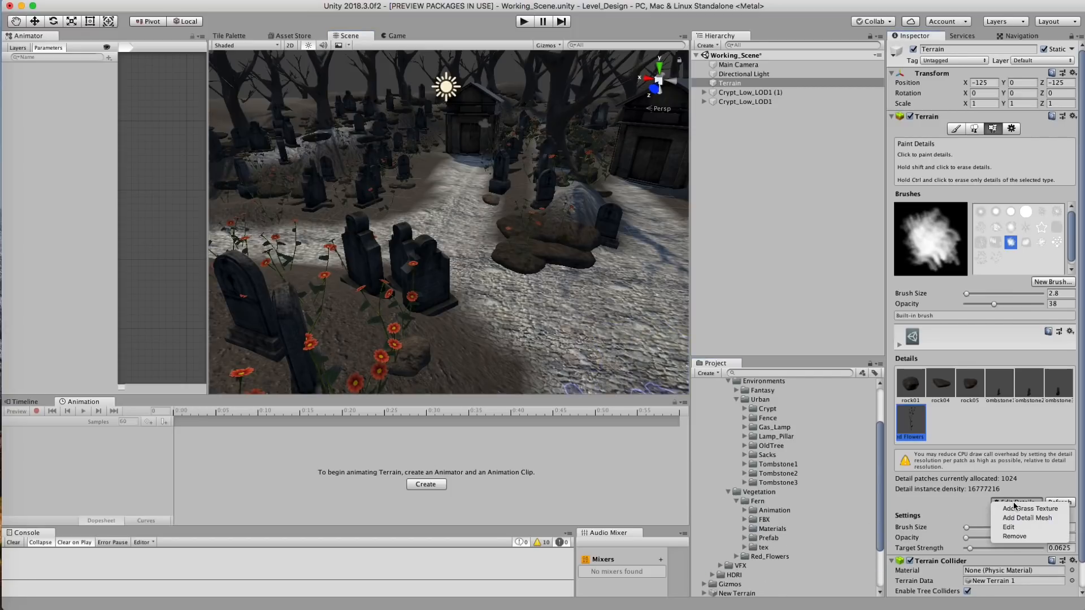
left_click(1026, 517)
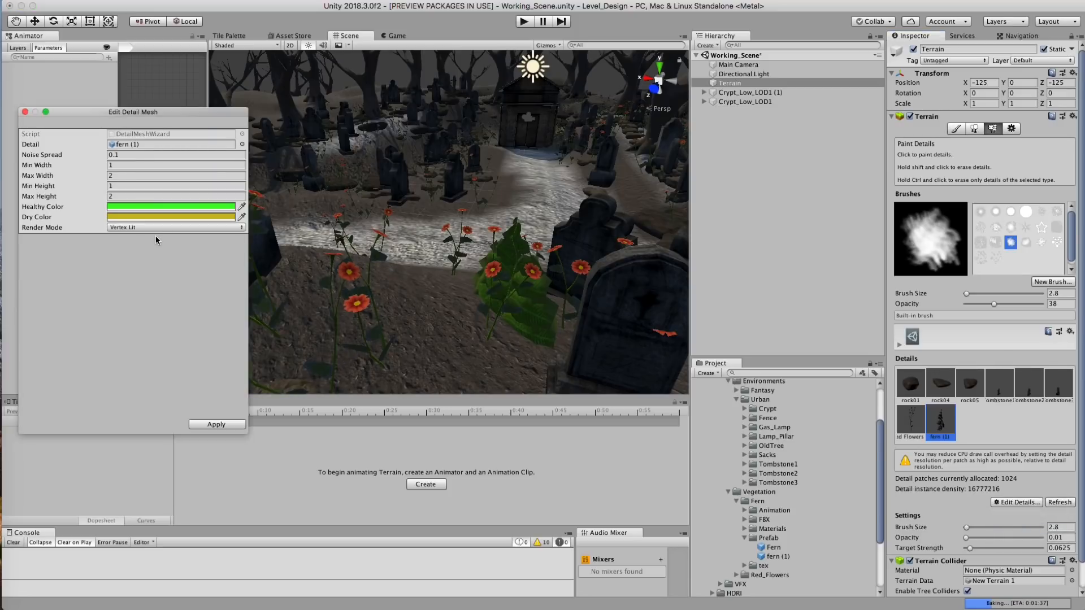
left_click(175, 227)
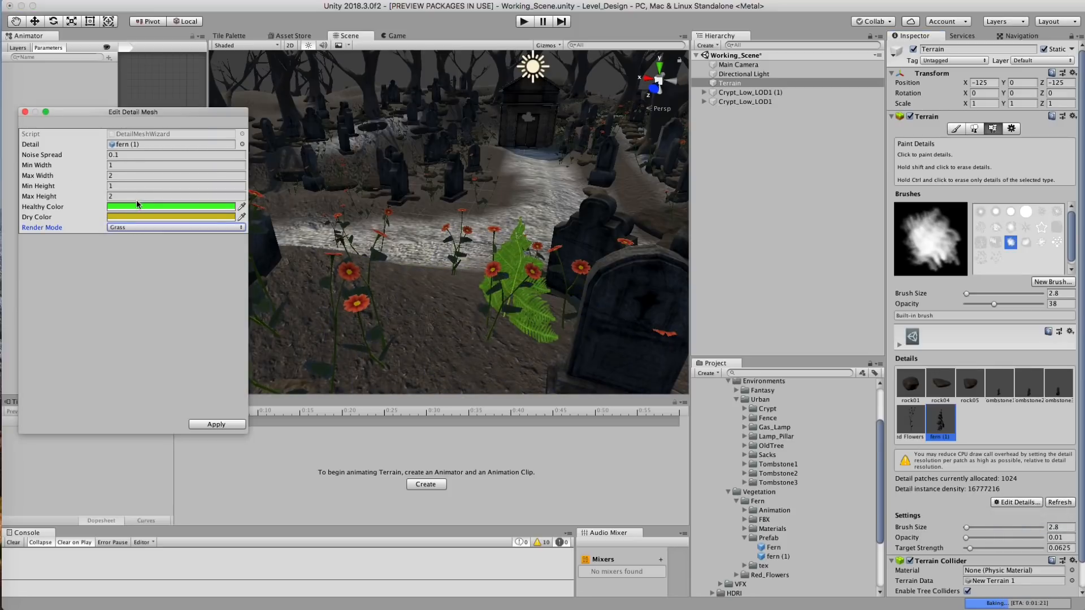
left_click(172, 205)
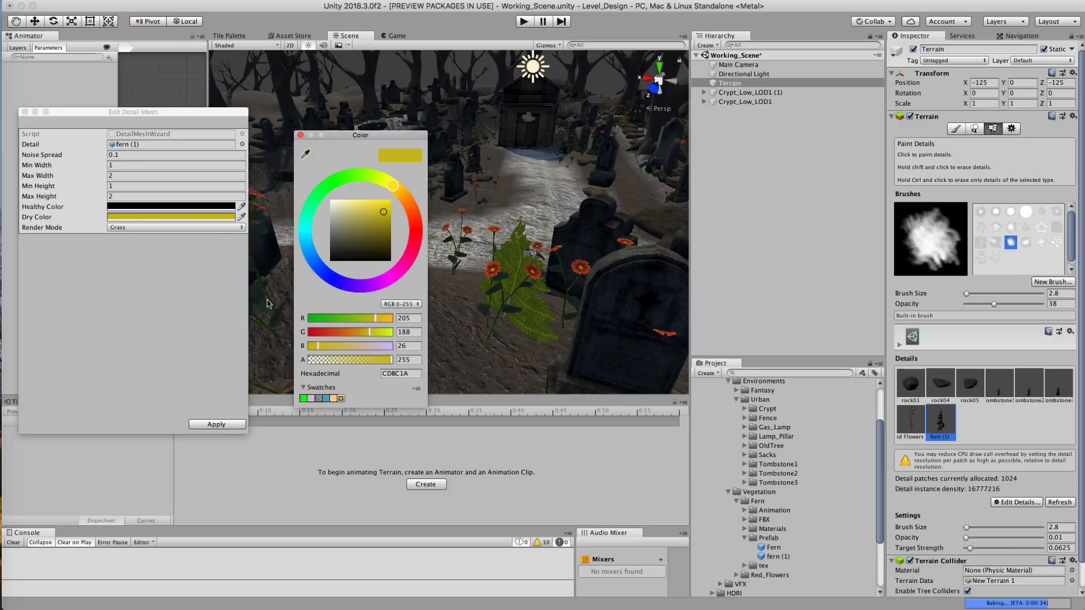
left_click(329, 252)
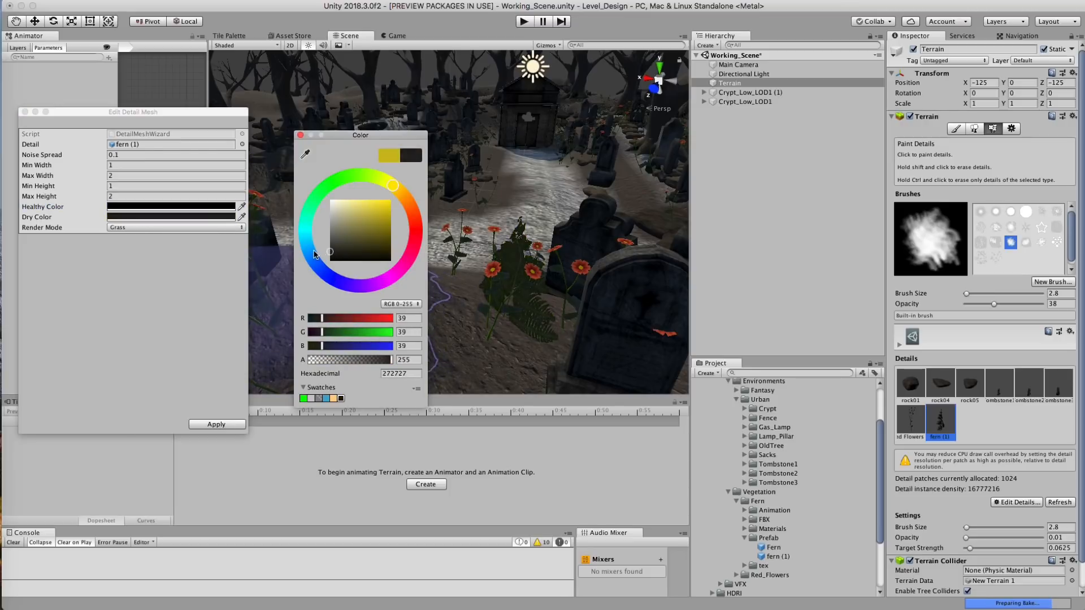
left_click_drag(330, 251, 329, 257)
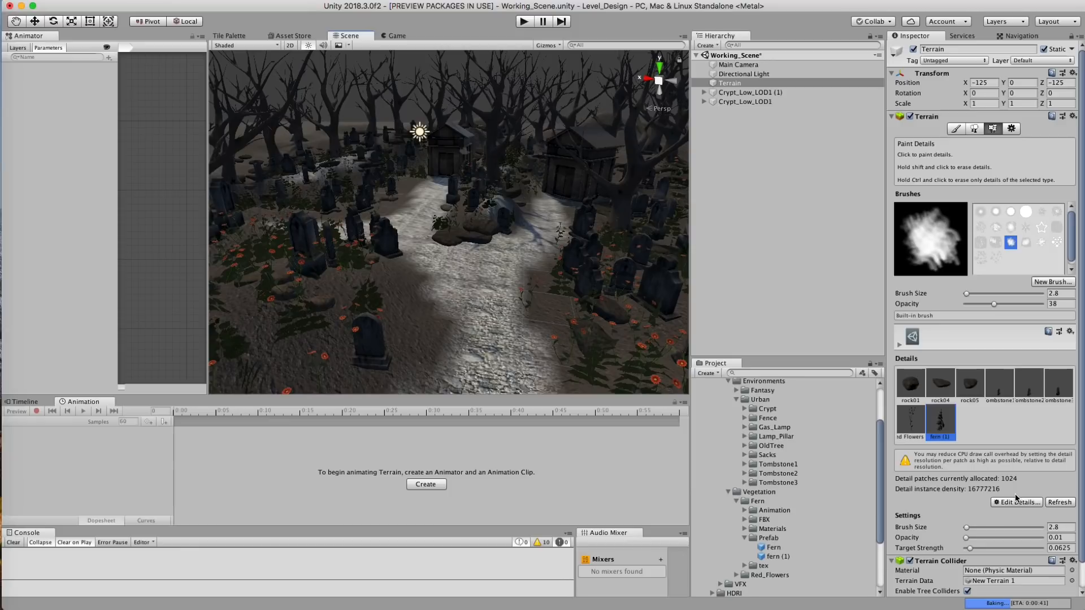
Add TexturesCom_Grass12_512_albedo from Assets/2D/Grass as a grass texture detail.
left_click(1017, 501)
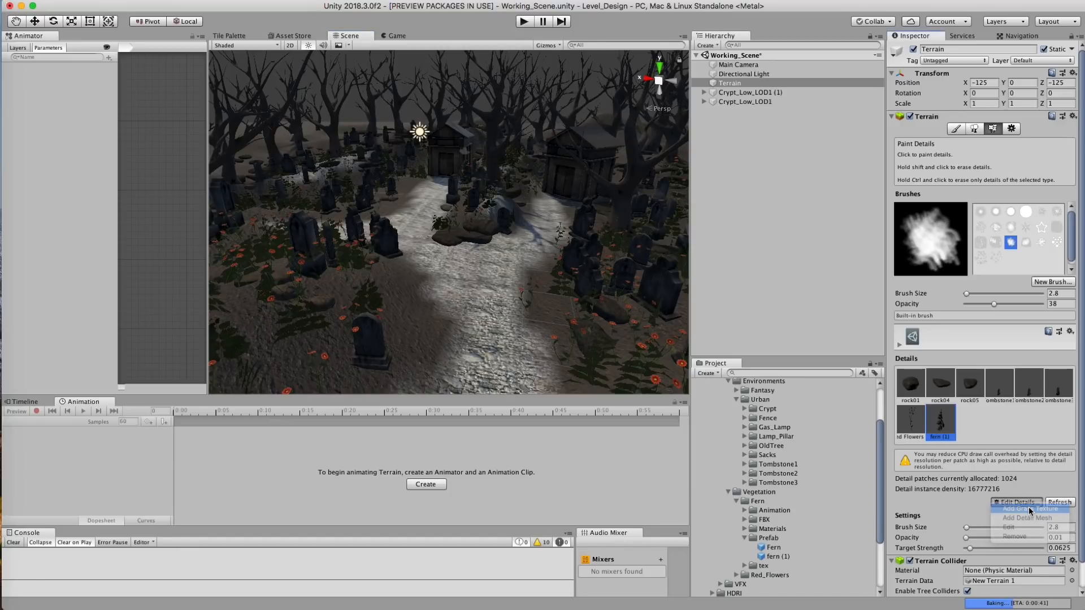
left_click(1024, 508)
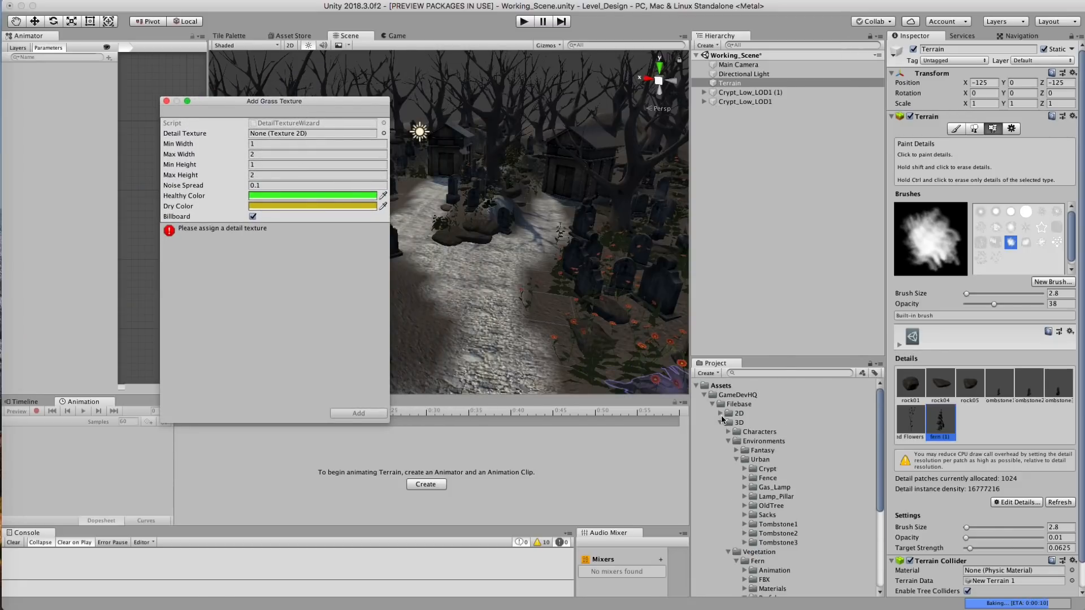
left_click(721, 413)
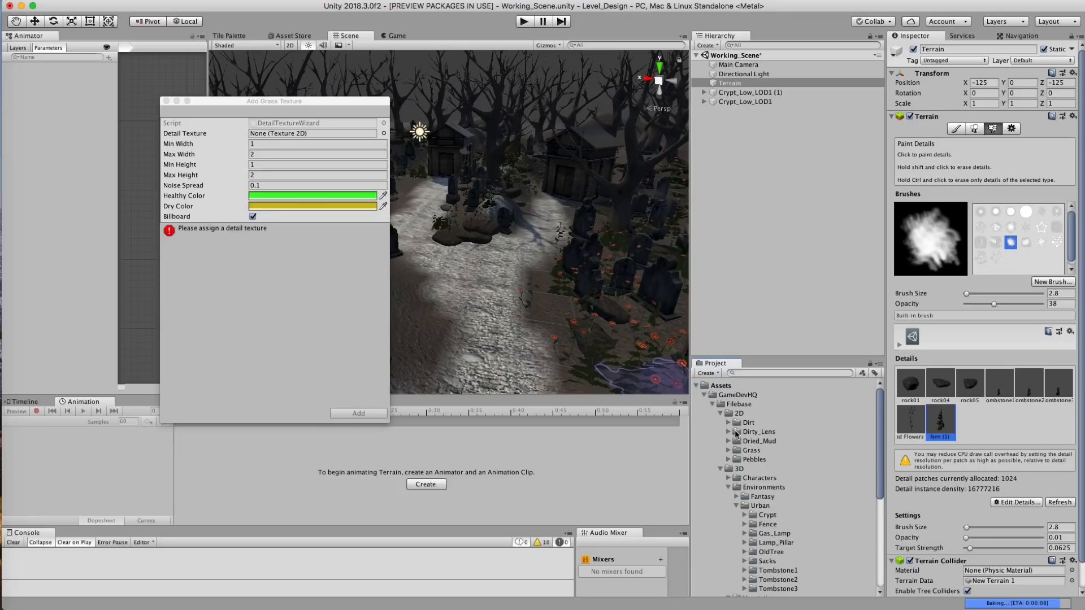
left_click(727, 450)
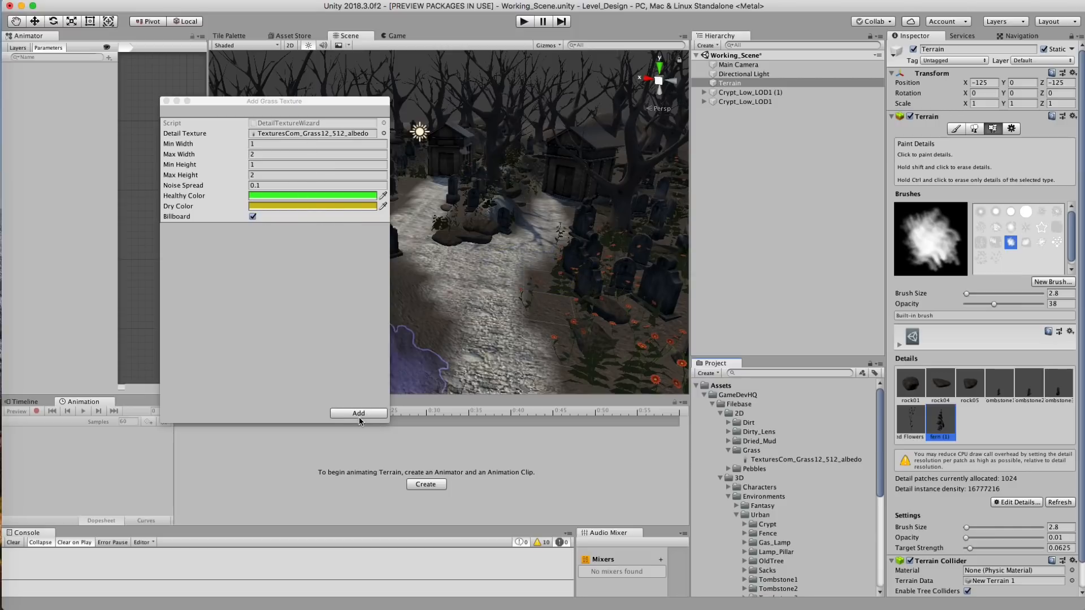
left_click(358, 414)
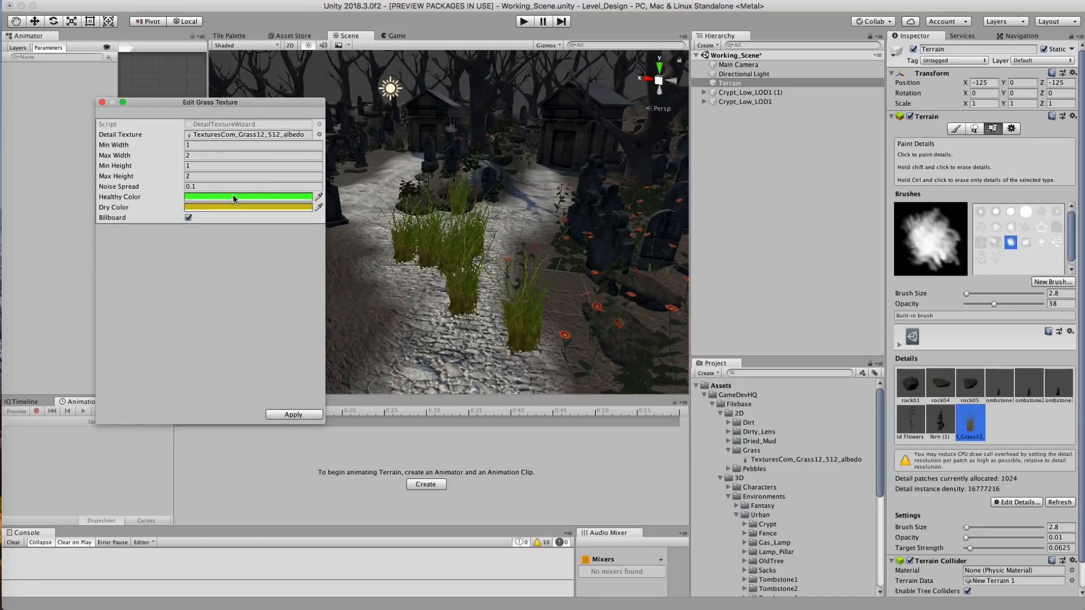
Darken the Grass12 Healthy and Dry tints and paint grass clumps through the graveyard.
left_click(247, 207)
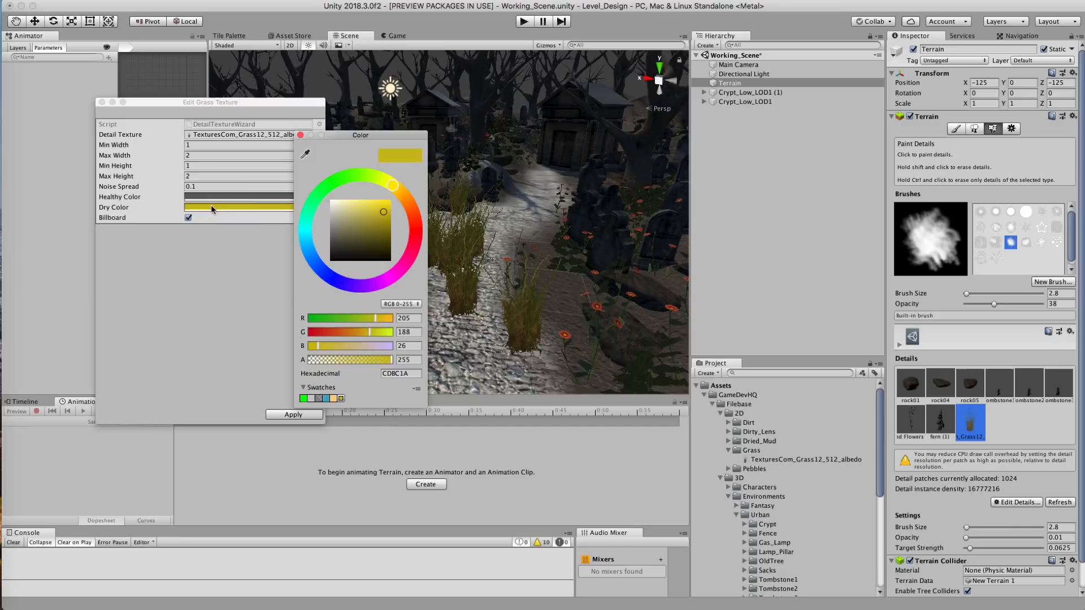
left_click(329, 251)
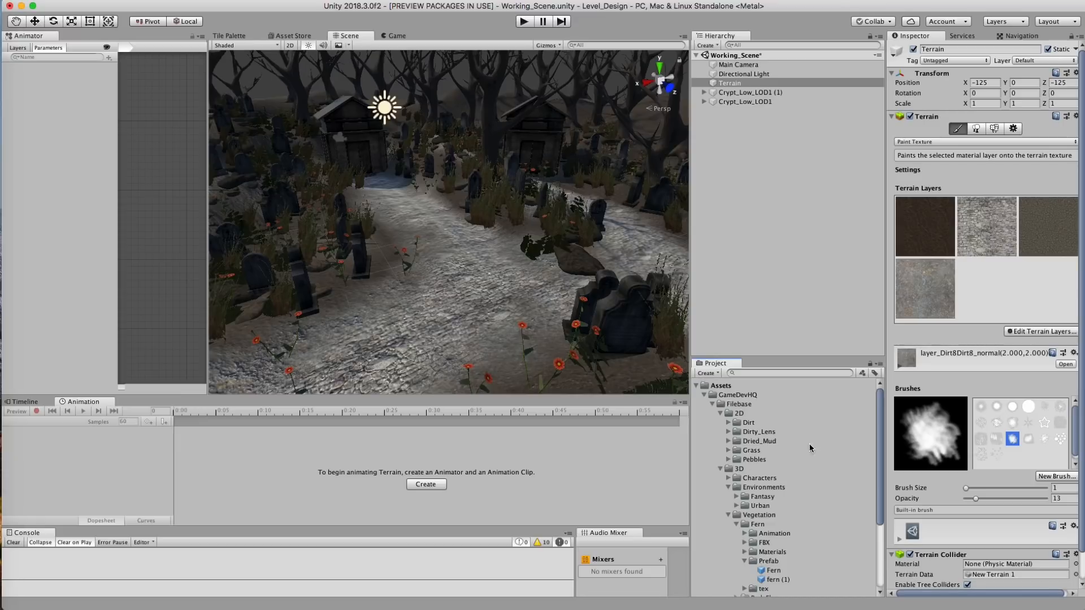
Select the rock01 detail and paint rocks onto the ground mid-scene.
left_click(992, 127)
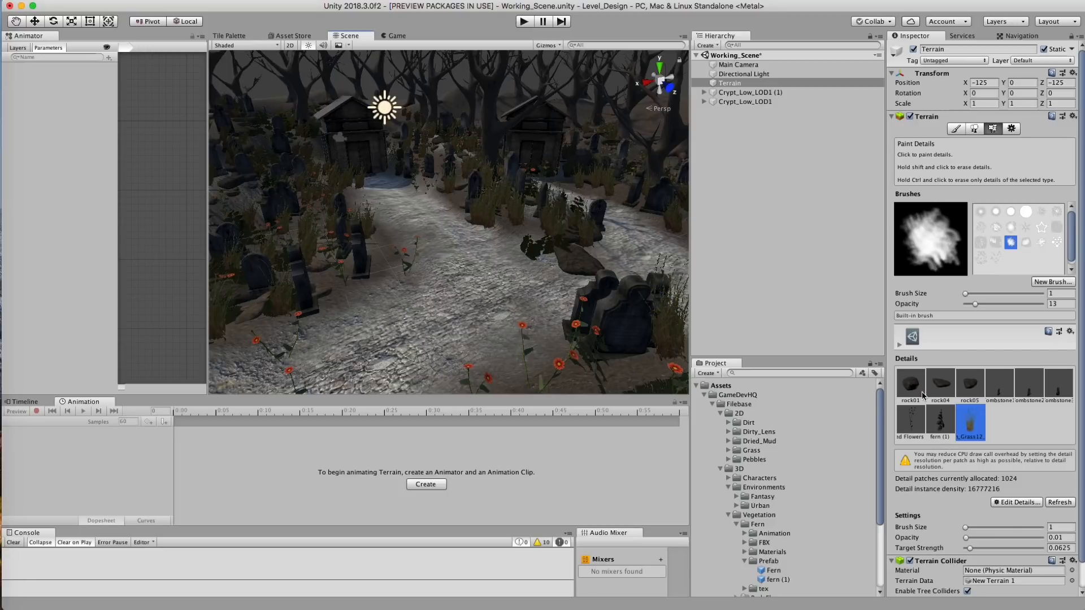
left_click(909, 382)
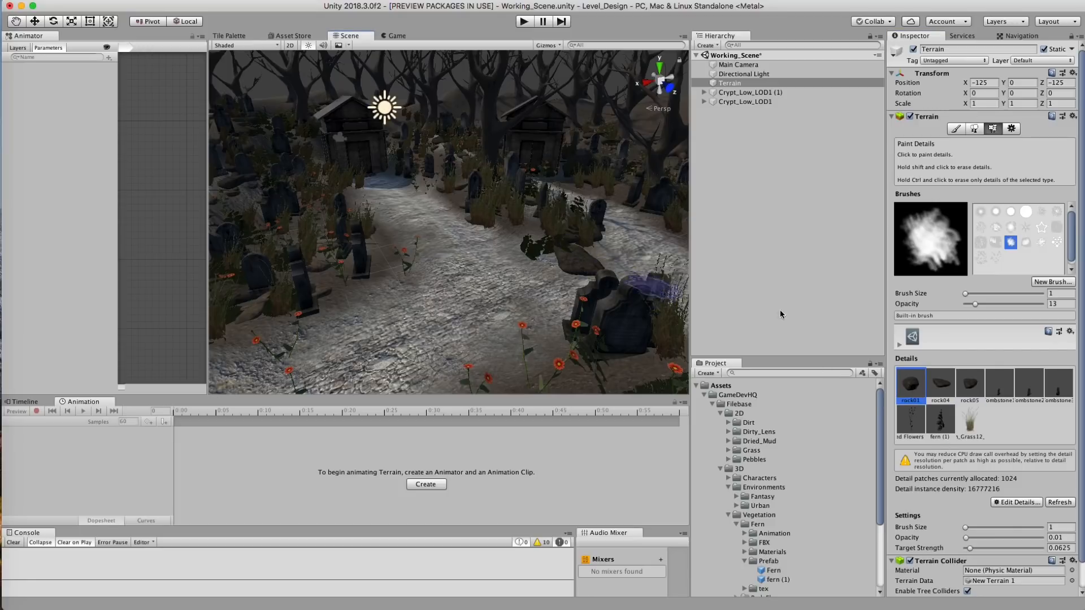
left_click(536, 244)
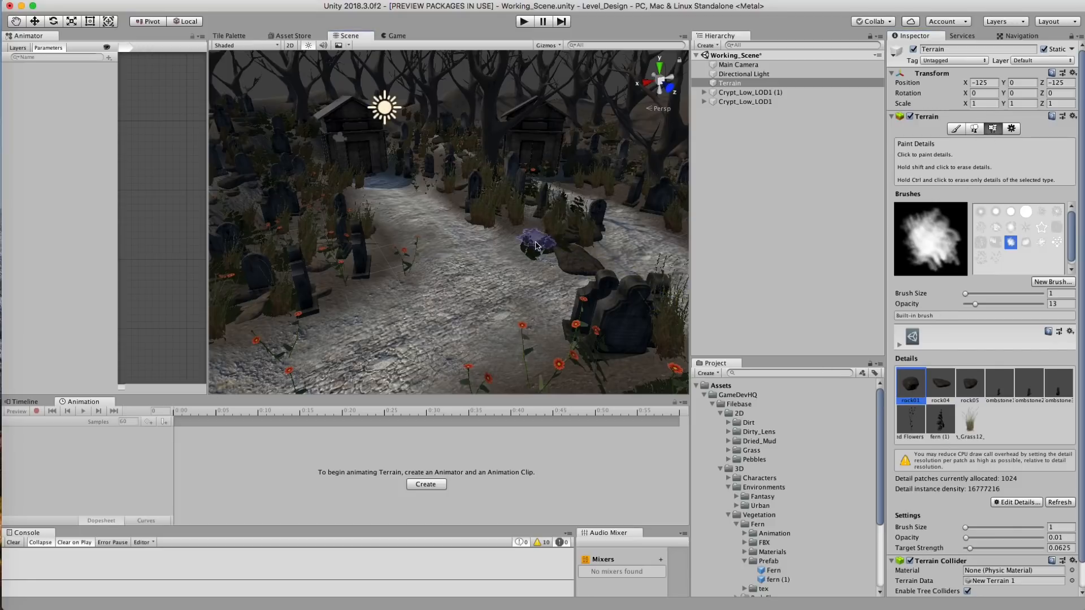